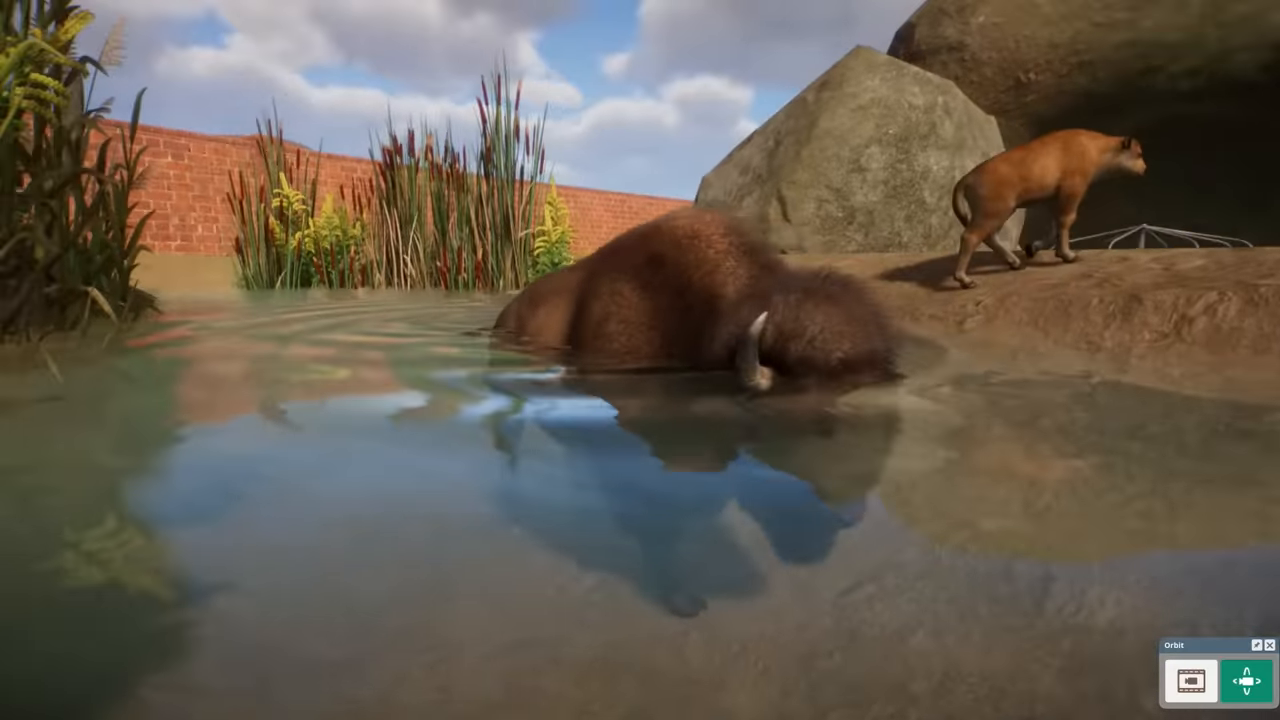
# Assign the vet to Work zone 4 and show the work zones overview.
pyautogui.click(680, 330)
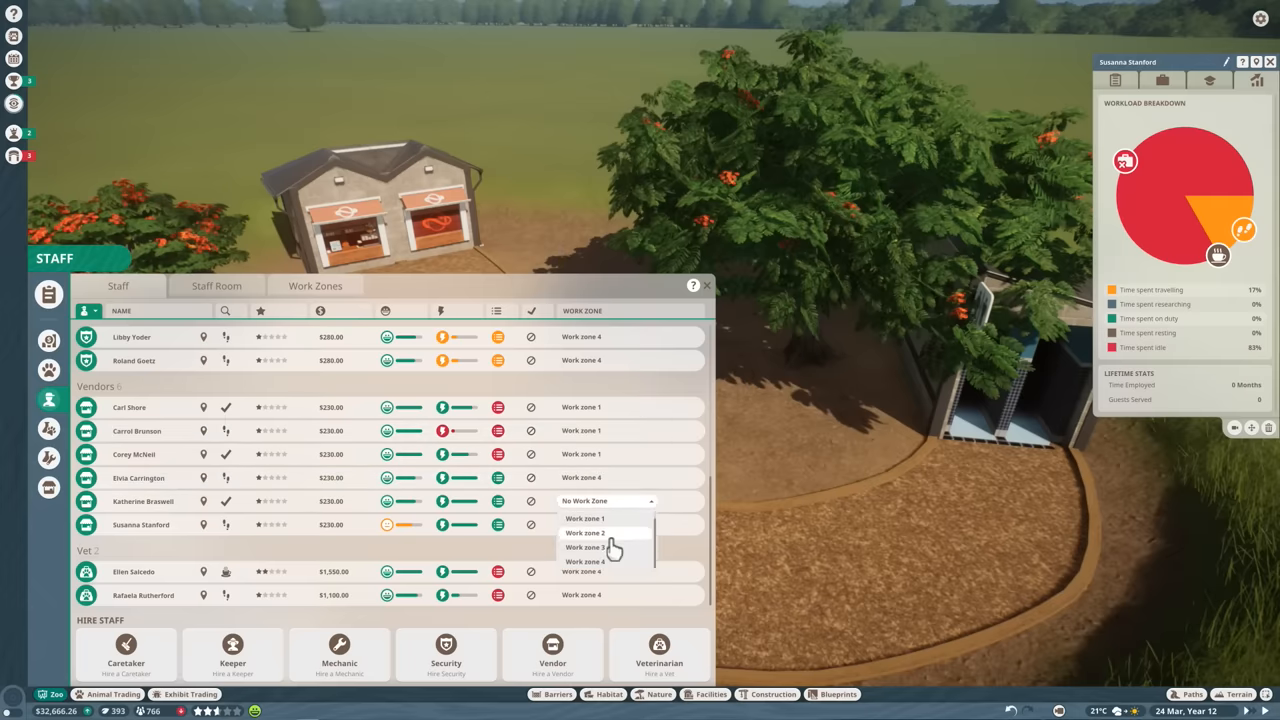
pyautogui.click(584, 532)
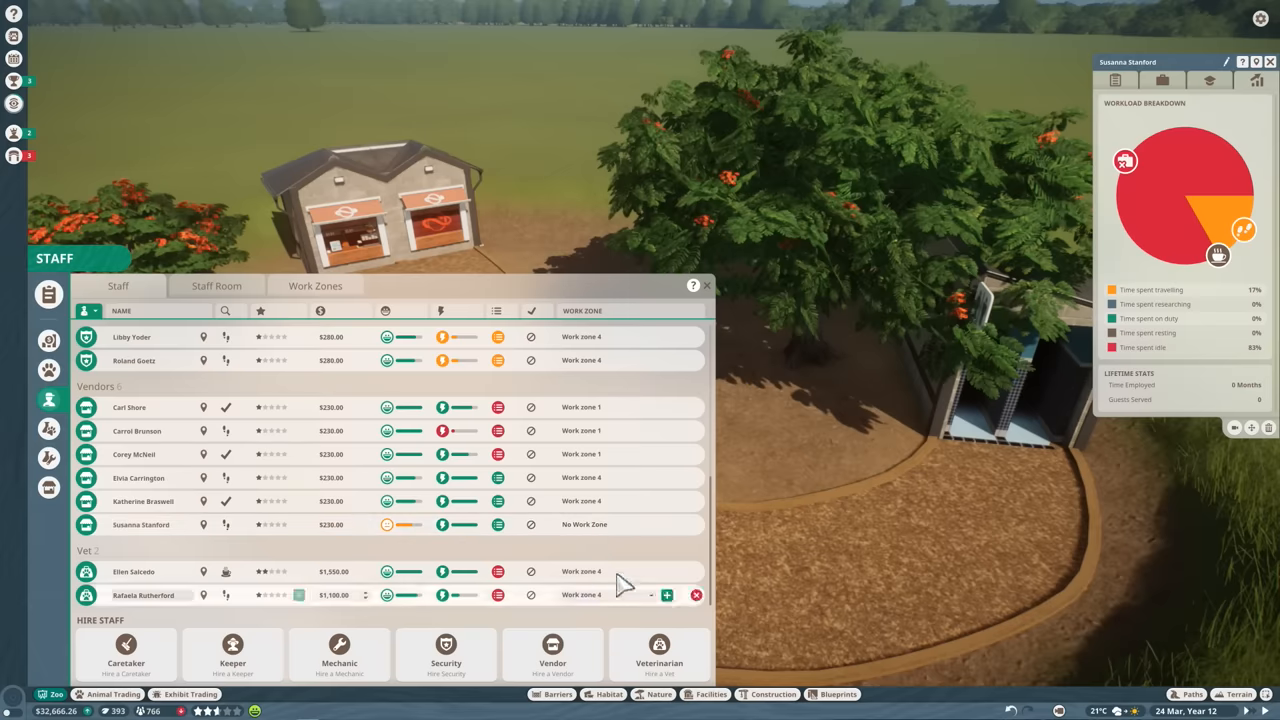
pyautogui.click(316, 286)
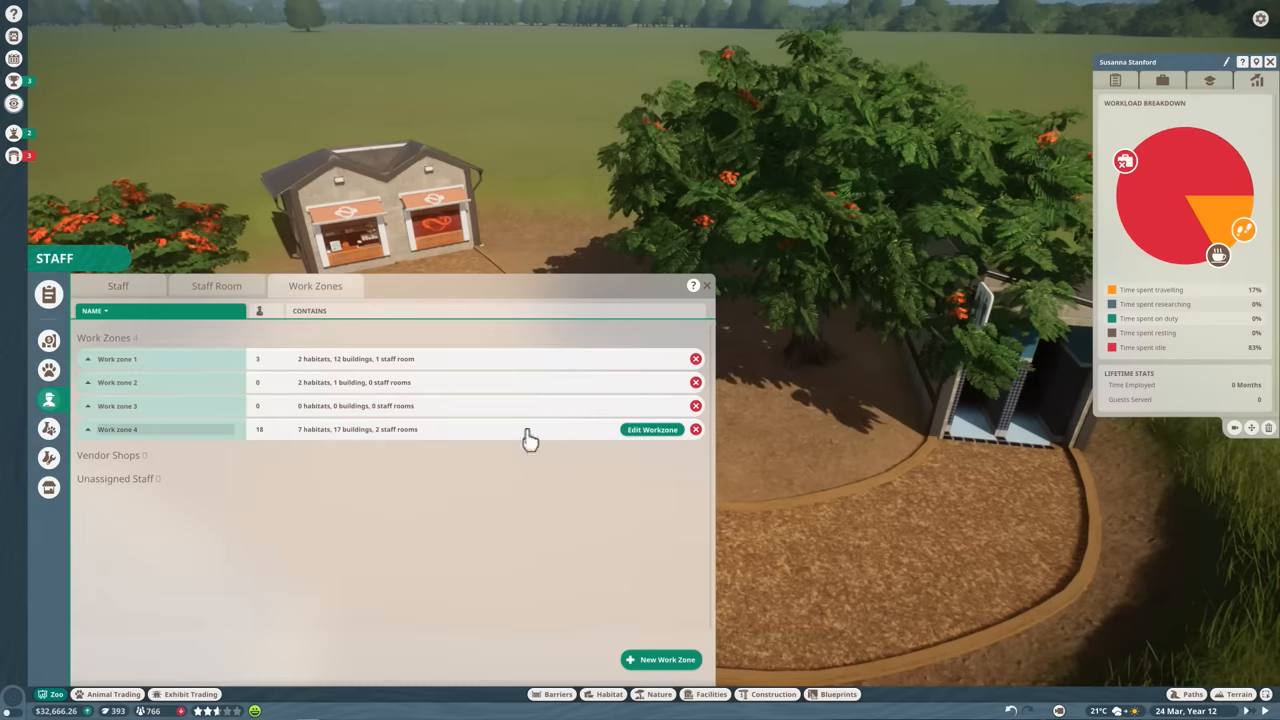
pyautogui.click(652, 428)
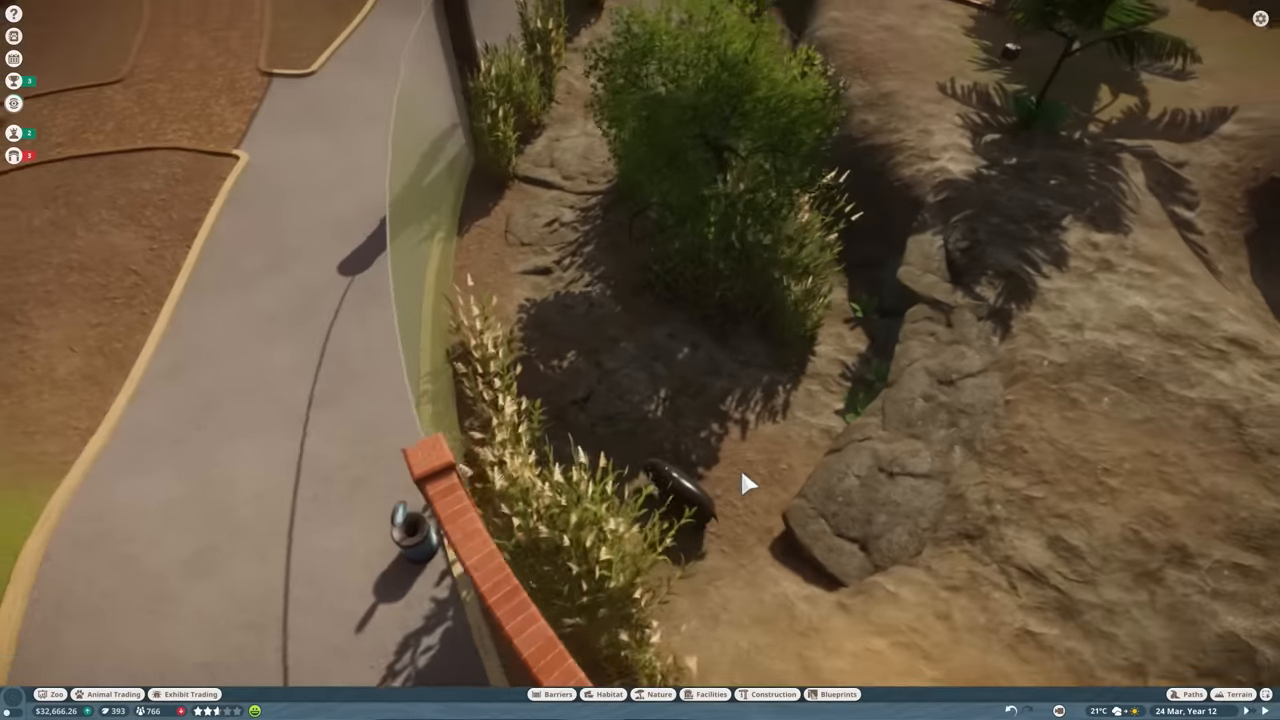
# Close the Staff window and fly the camera over to the hippo habitat's pond.
pyautogui.click(676, 490)
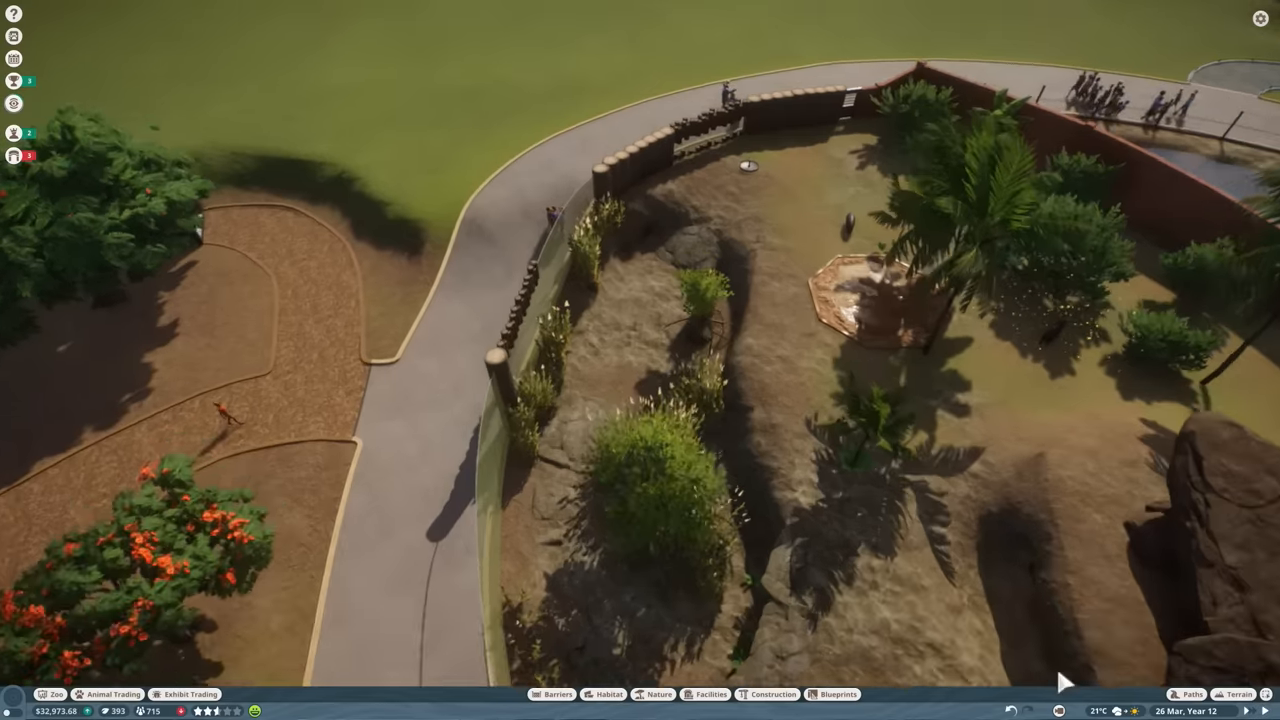
pyautogui.click(1234, 694)
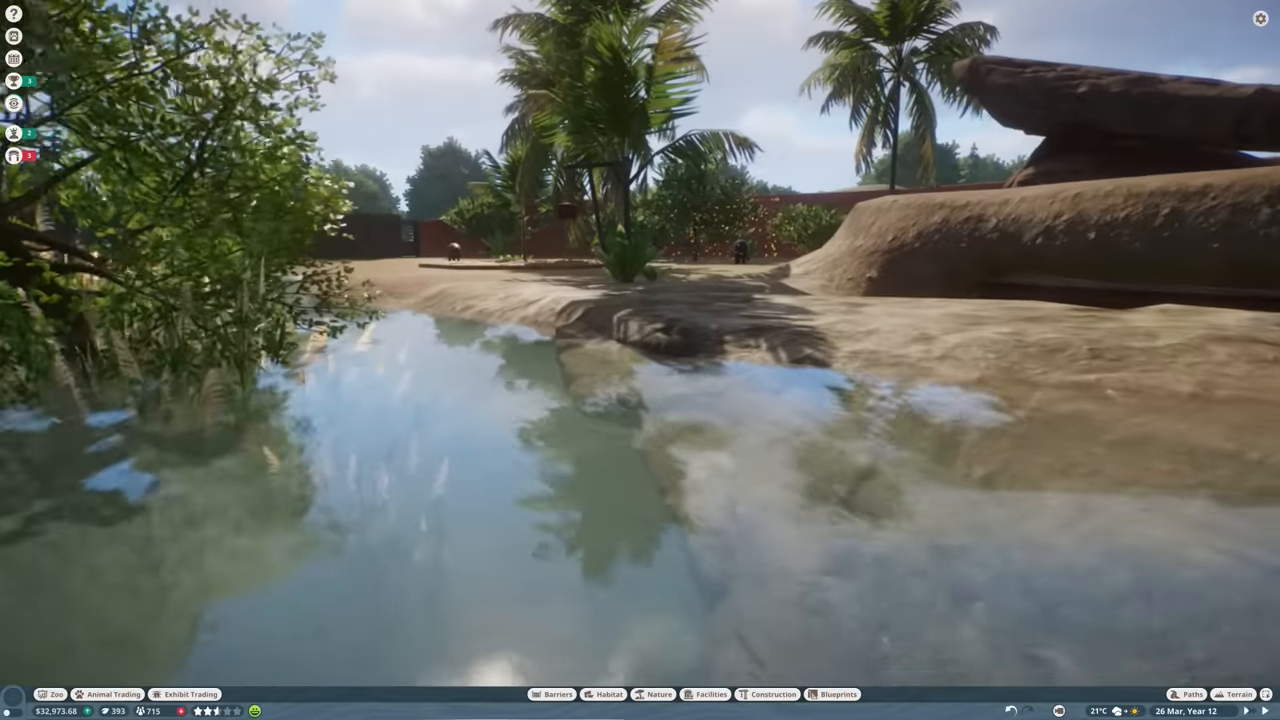
# Move the pond-edge rock out over the water and rotate it to a new angle.
pyautogui.click(780, 544)
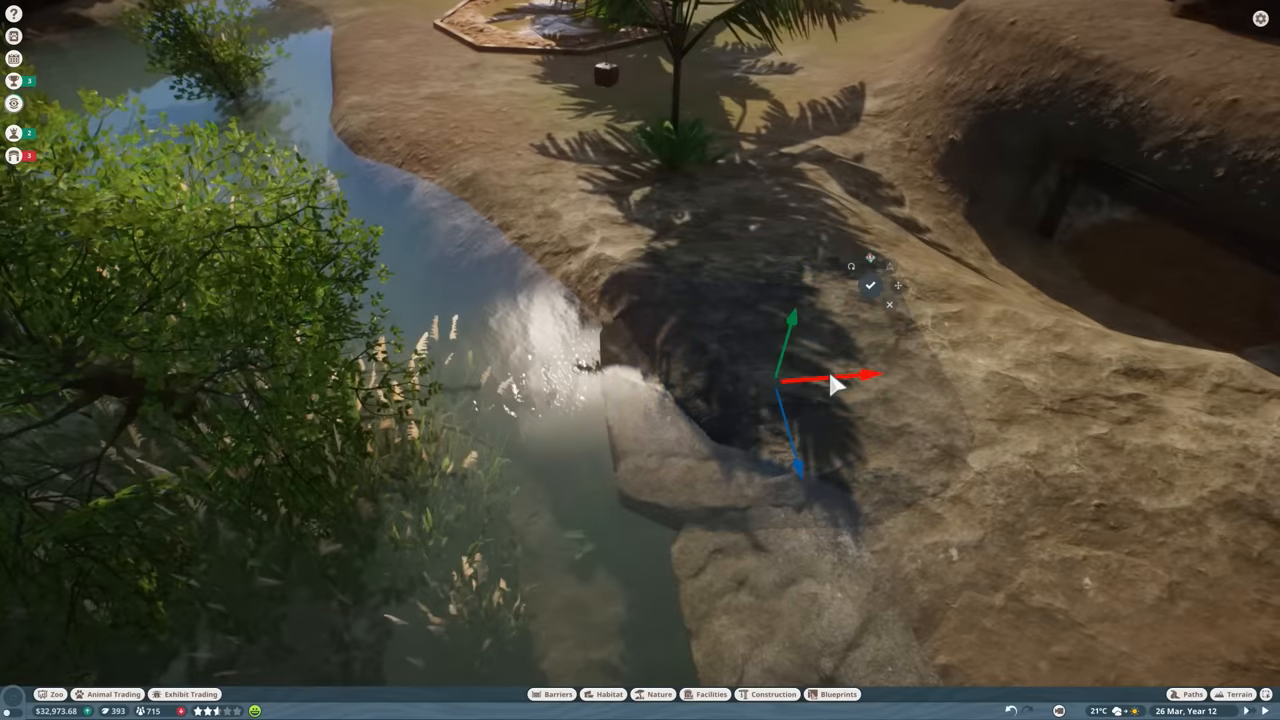
pyautogui.moveTo(836, 384); pyautogui.dragTo(636, 384)
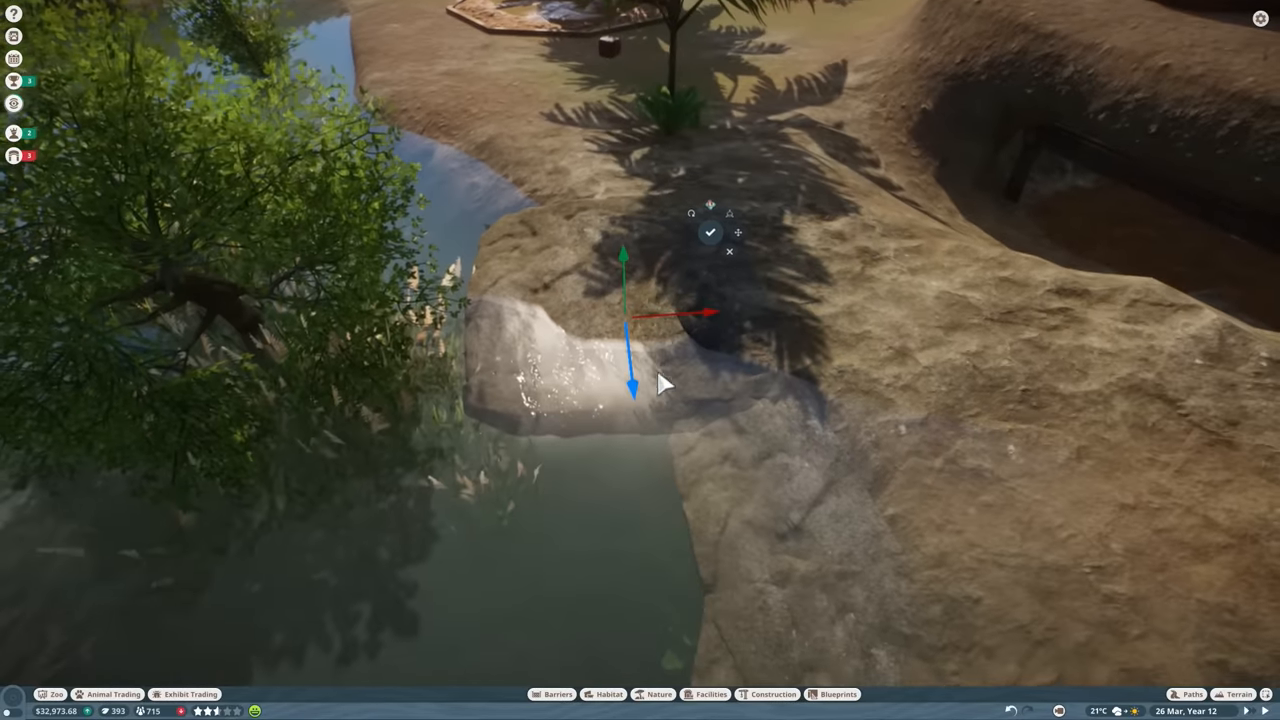
pyautogui.moveTo(712, 232)
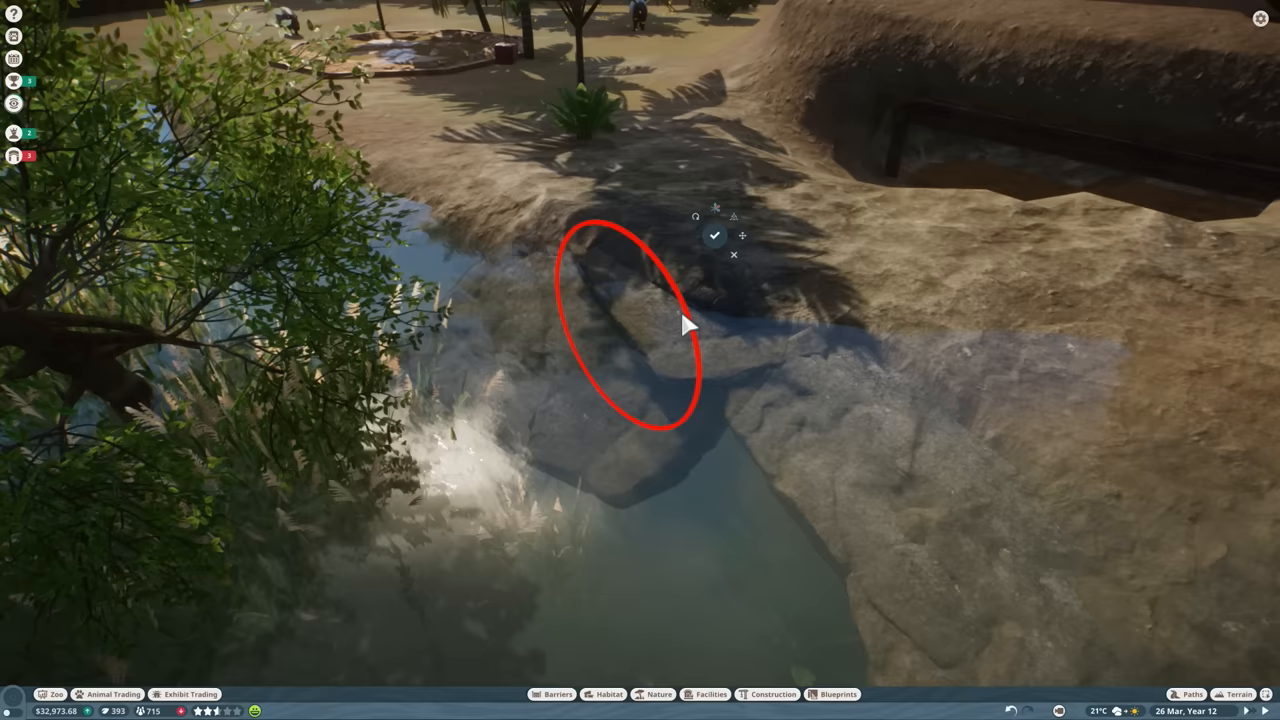
pyautogui.click(742, 236)
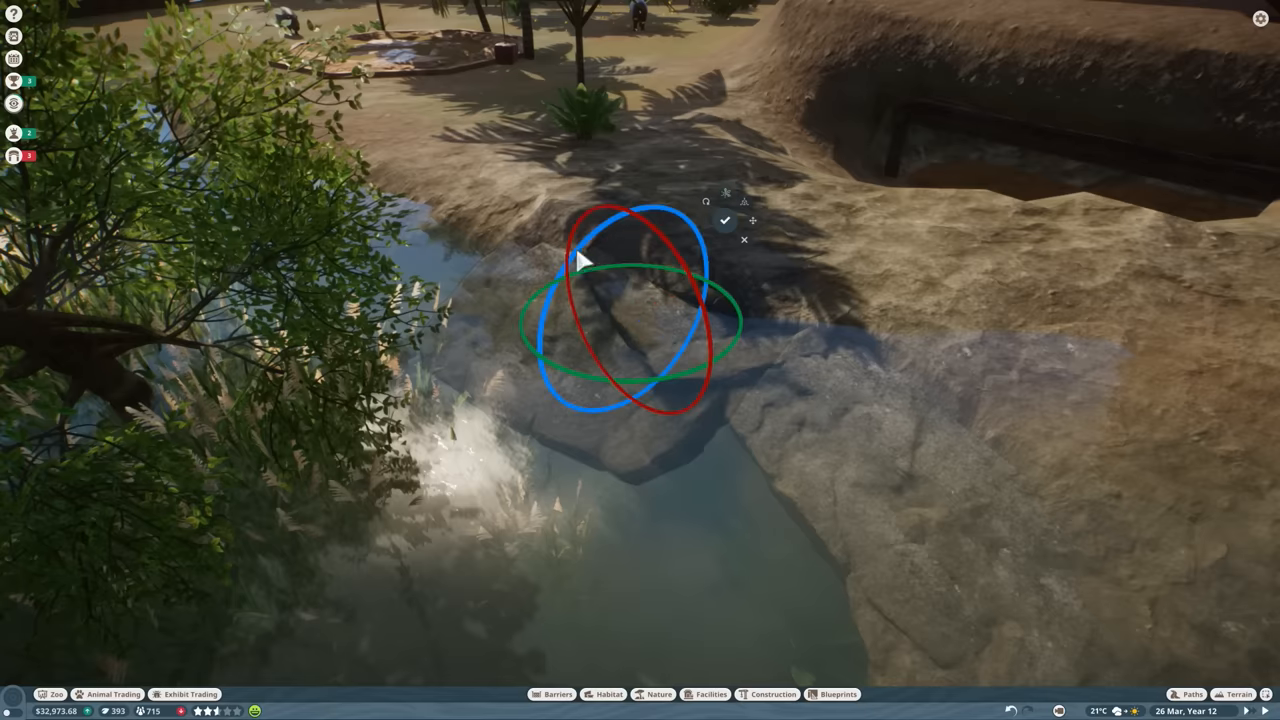
pyautogui.click(724, 220)
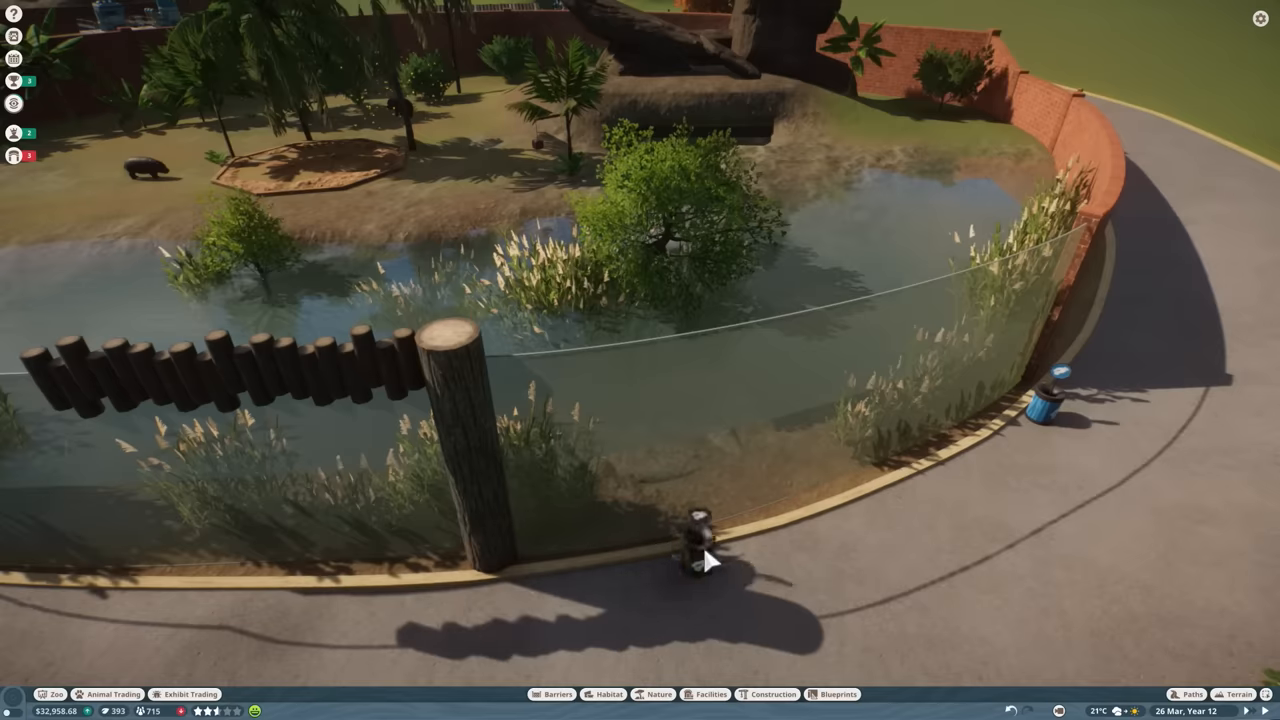
pyautogui.moveTo(462, 584)
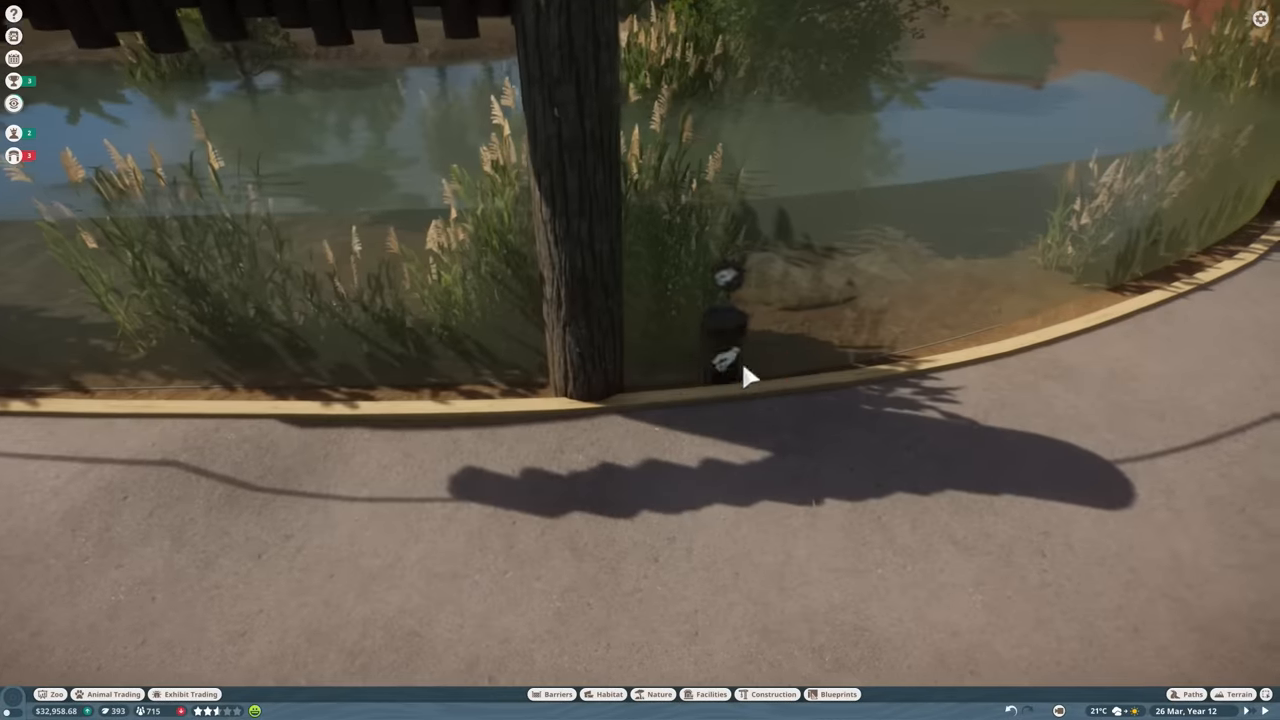
# Remove the blue recycling bin beside the glass barrier and dismiss the pause menu.
pyautogui.moveTo(750, 378); pyautogui.dragTo(1010, 276)
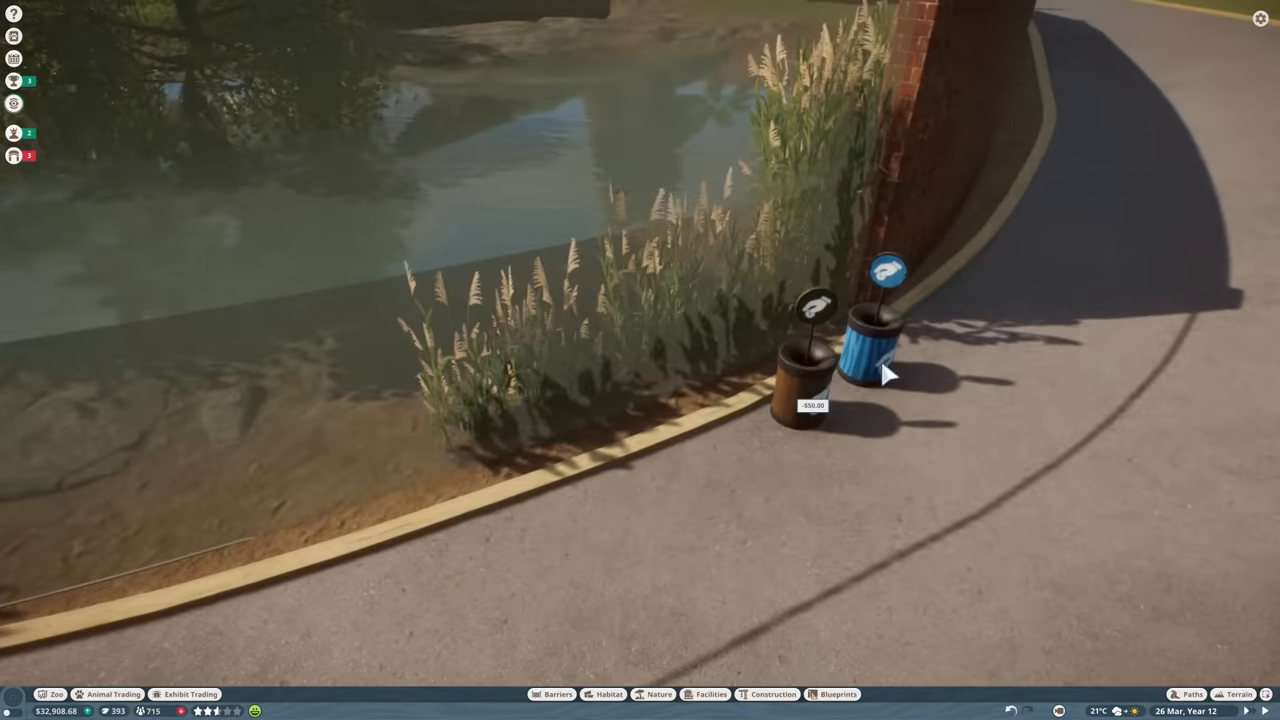
pyautogui.press('Escape')
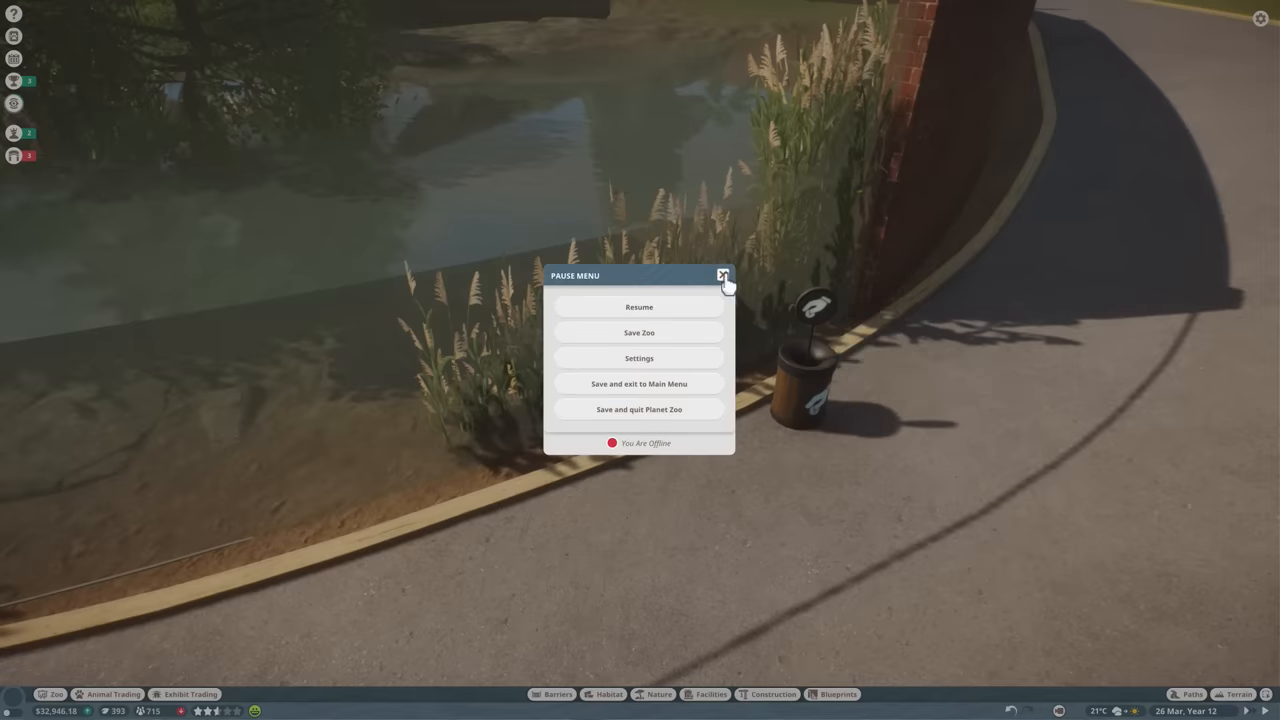
pyautogui.click(724, 276)
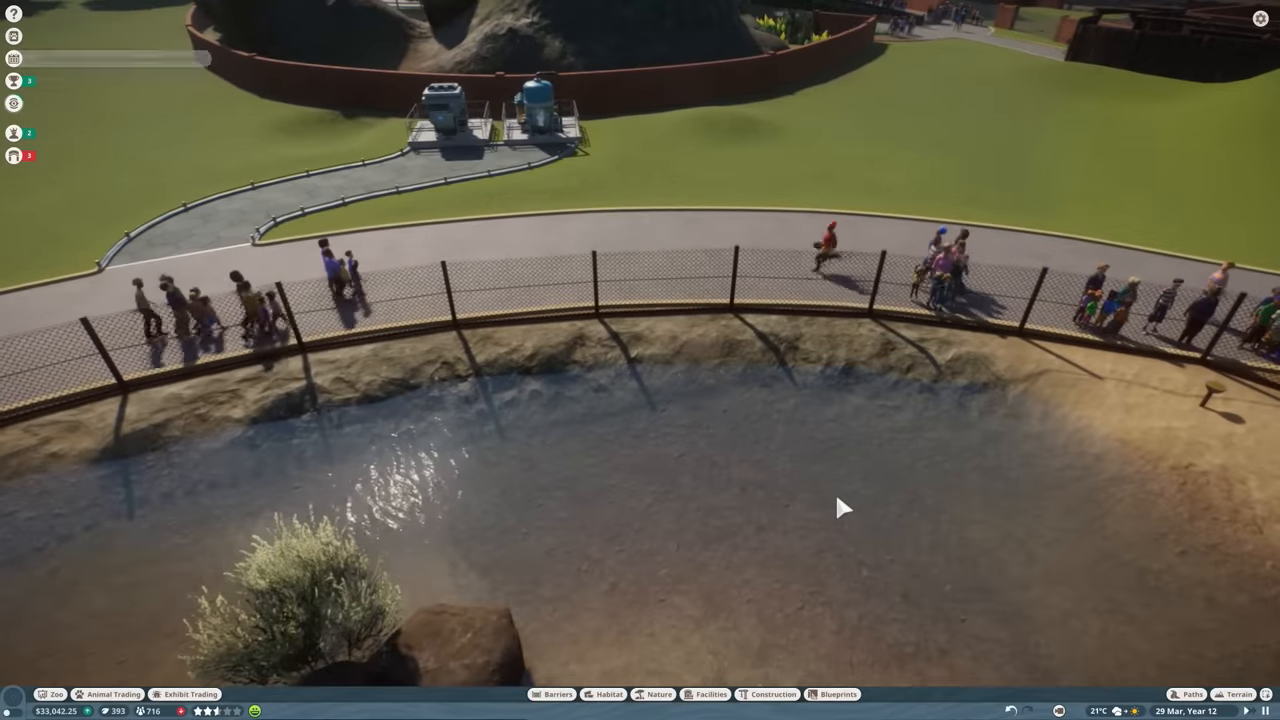
pyautogui.scroll(-3)
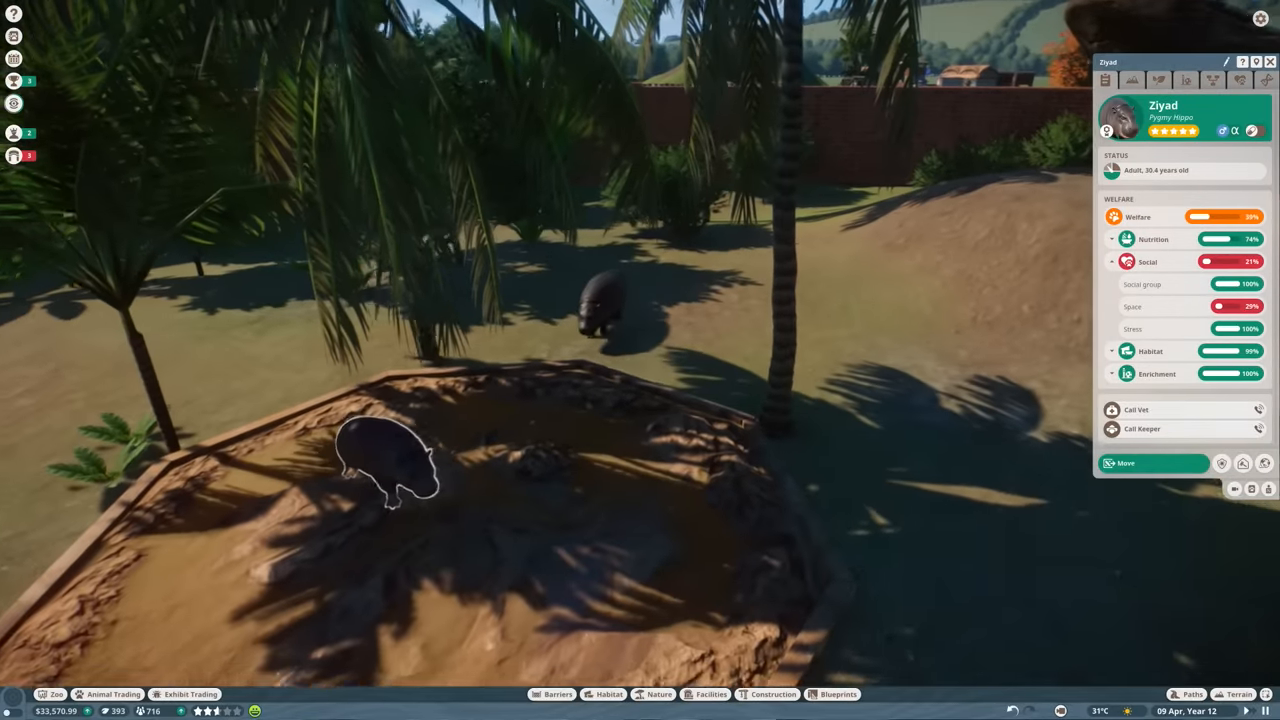
# Review the pygmy hippo's mating, origin and welfare pages, then close its info window.
pyautogui.click(1240, 80)
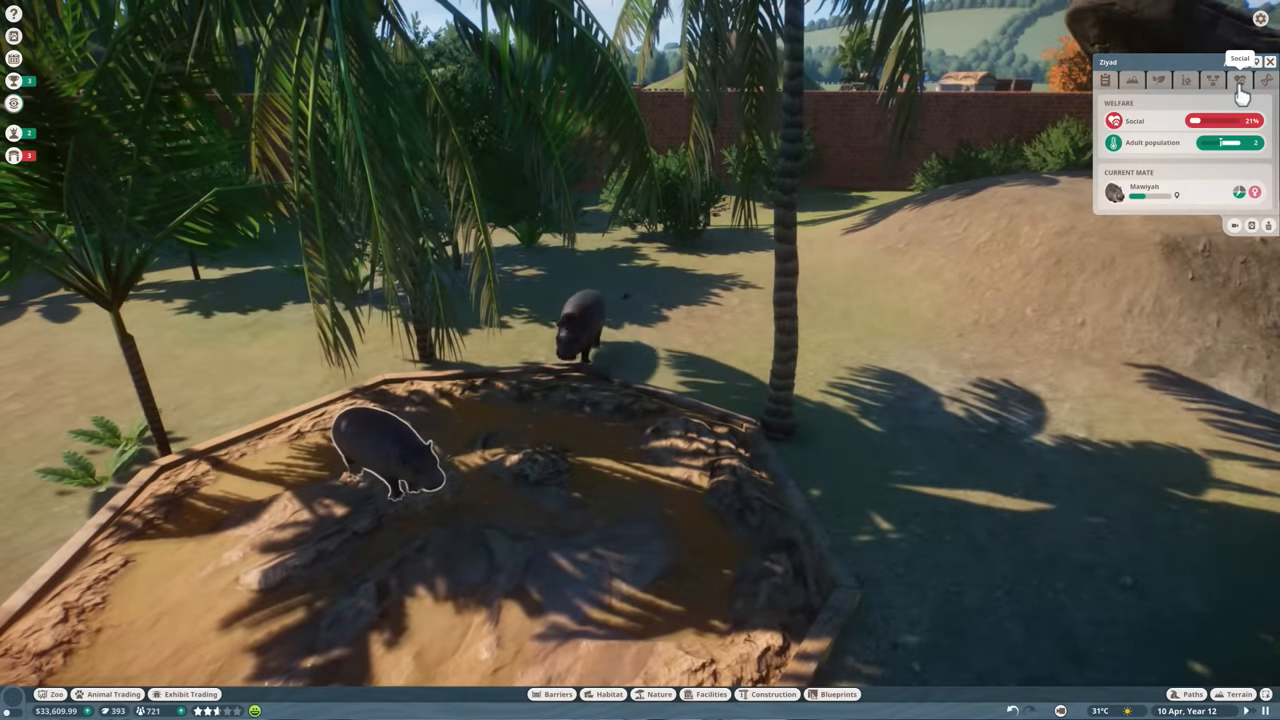
pyautogui.click(1212, 80)
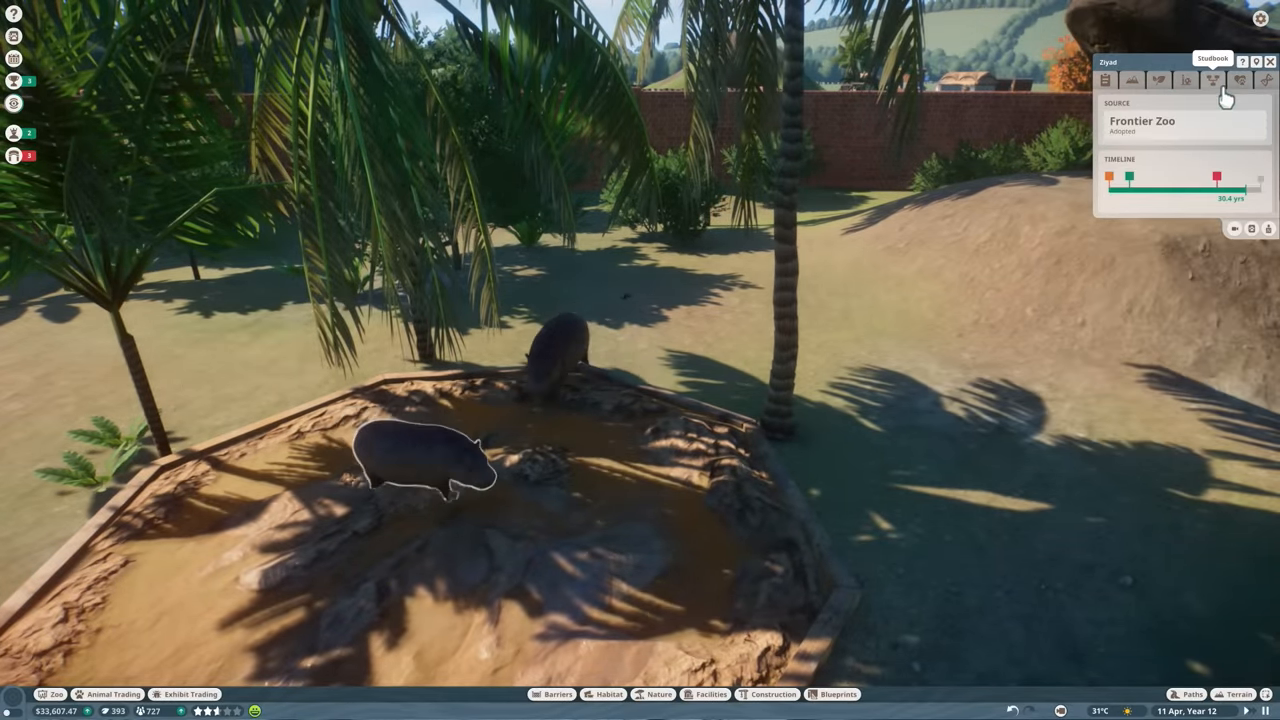
pyautogui.click(1132, 80)
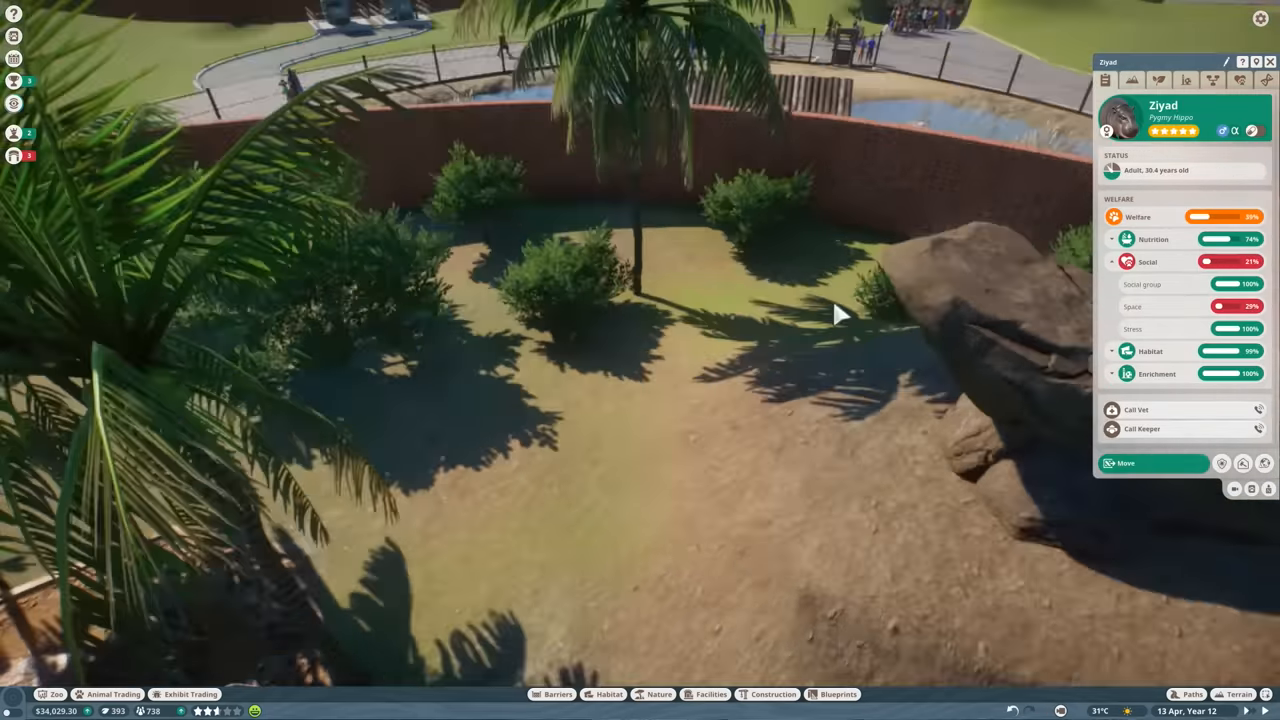
pyautogui.click(740, 300)
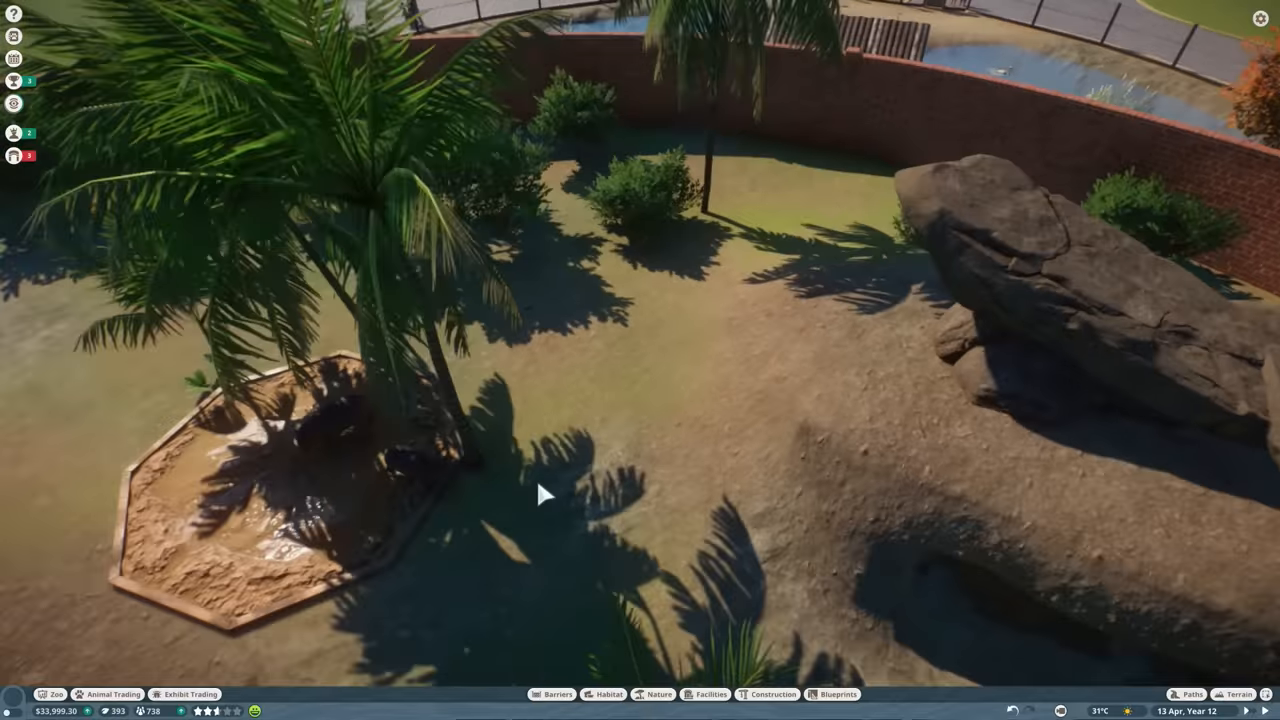
pyautogui.click(420, 460)
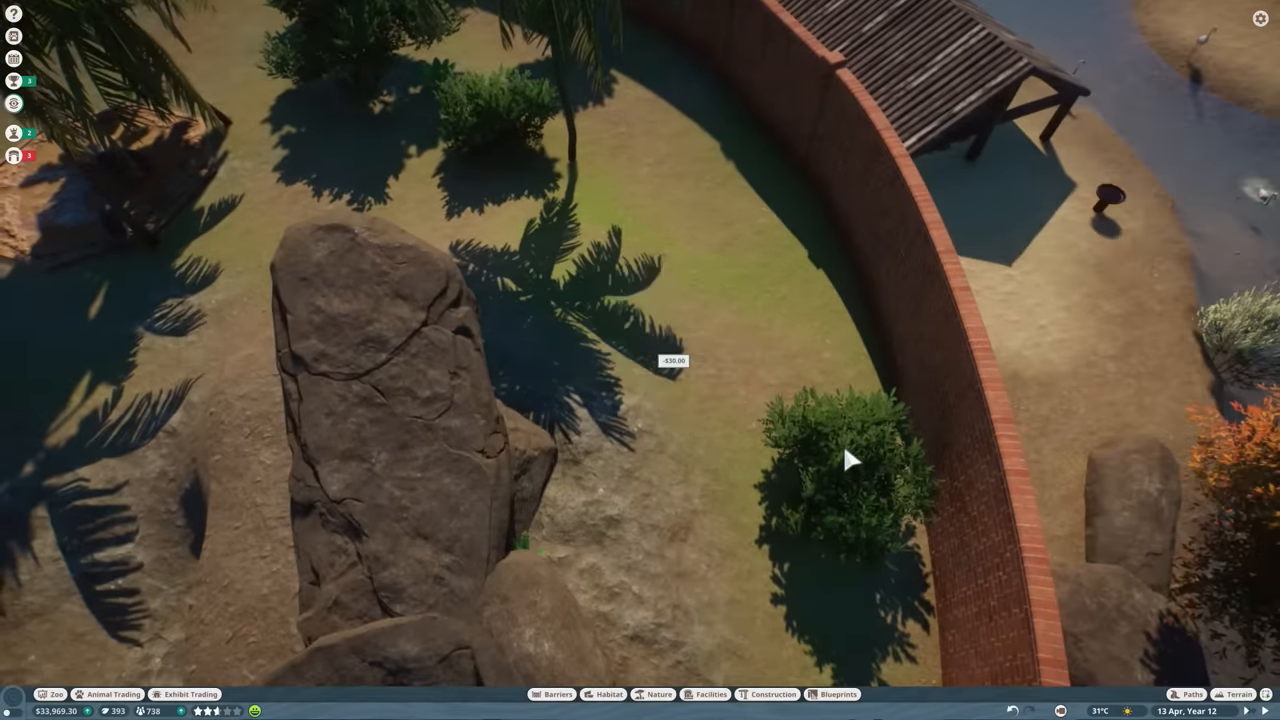
# Pan to the flamingo habitat, inspect a rock and bring up a greater flamingo's info window.
pyautogui.scroll(-3)
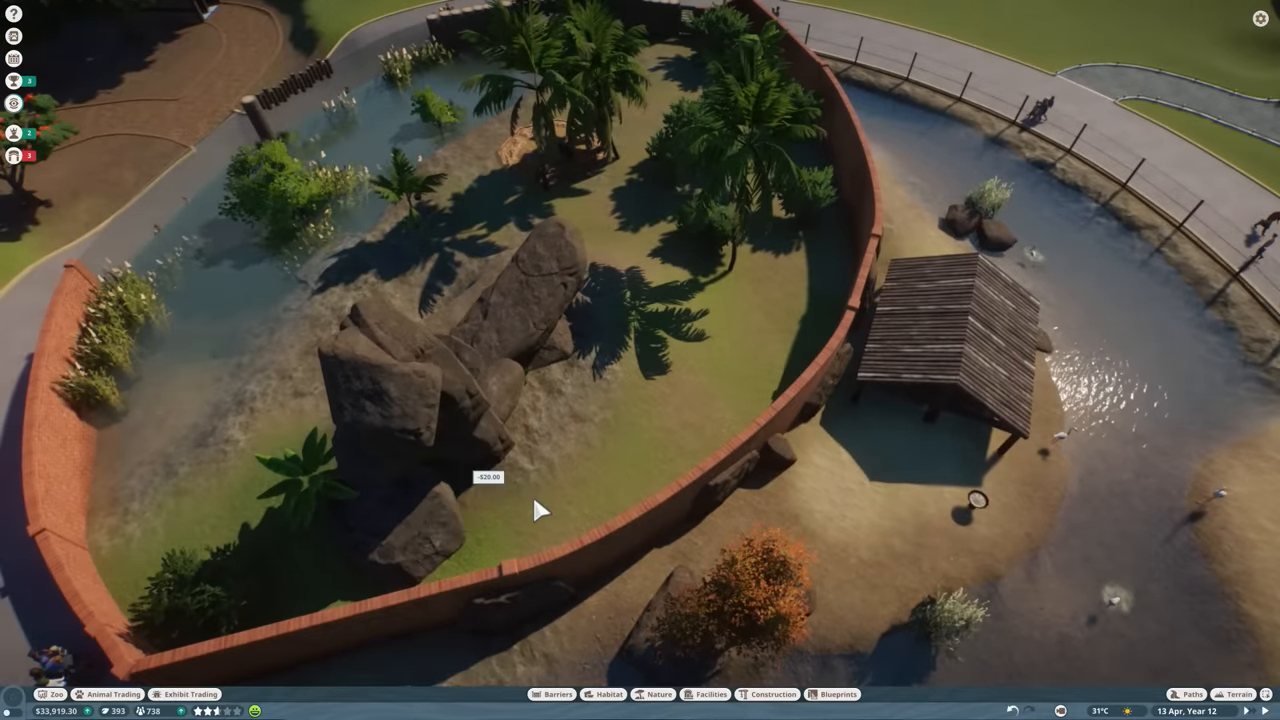
pyautogui.moveTo(500, 300)
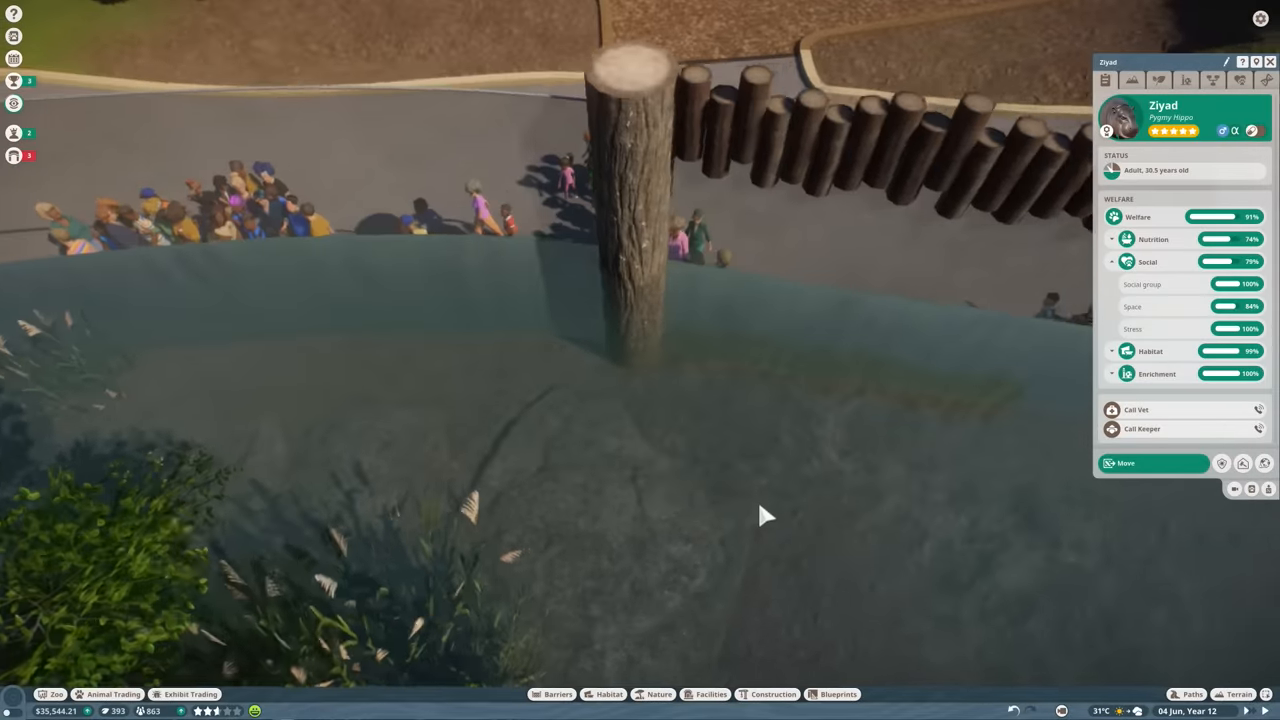
pyautogui.click(658, 694)
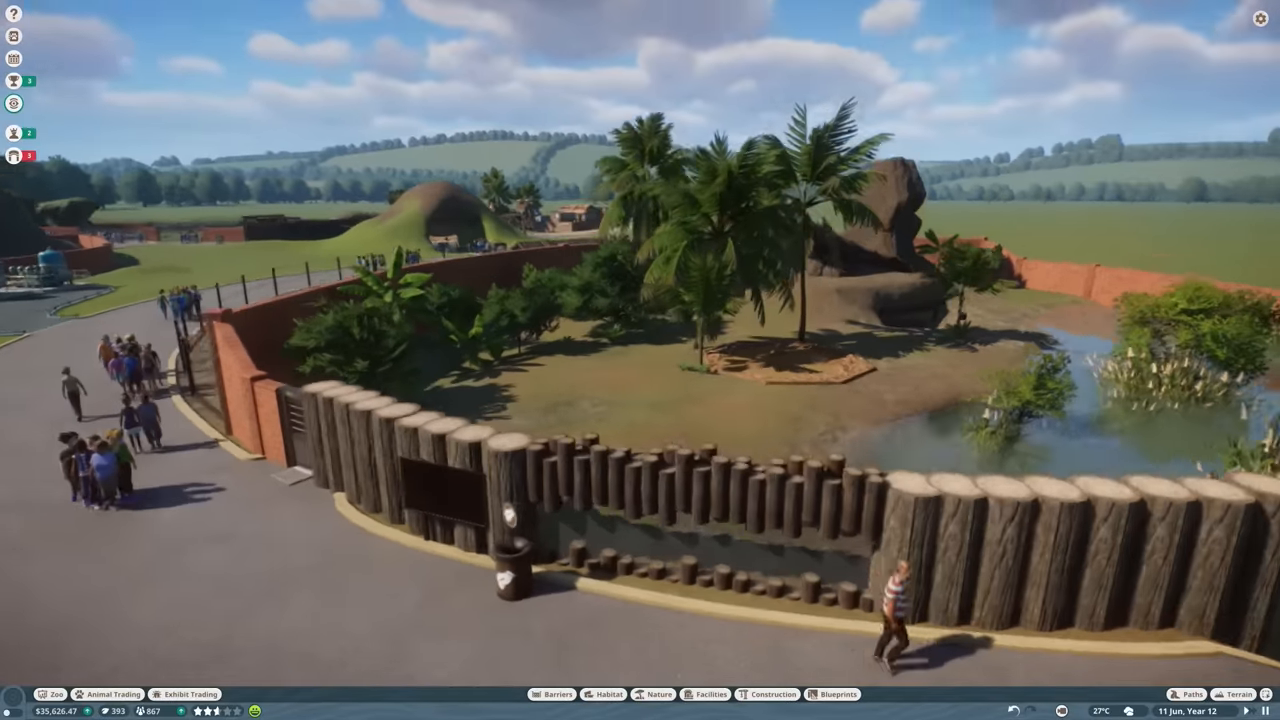
pyautogui.click(540, 480)
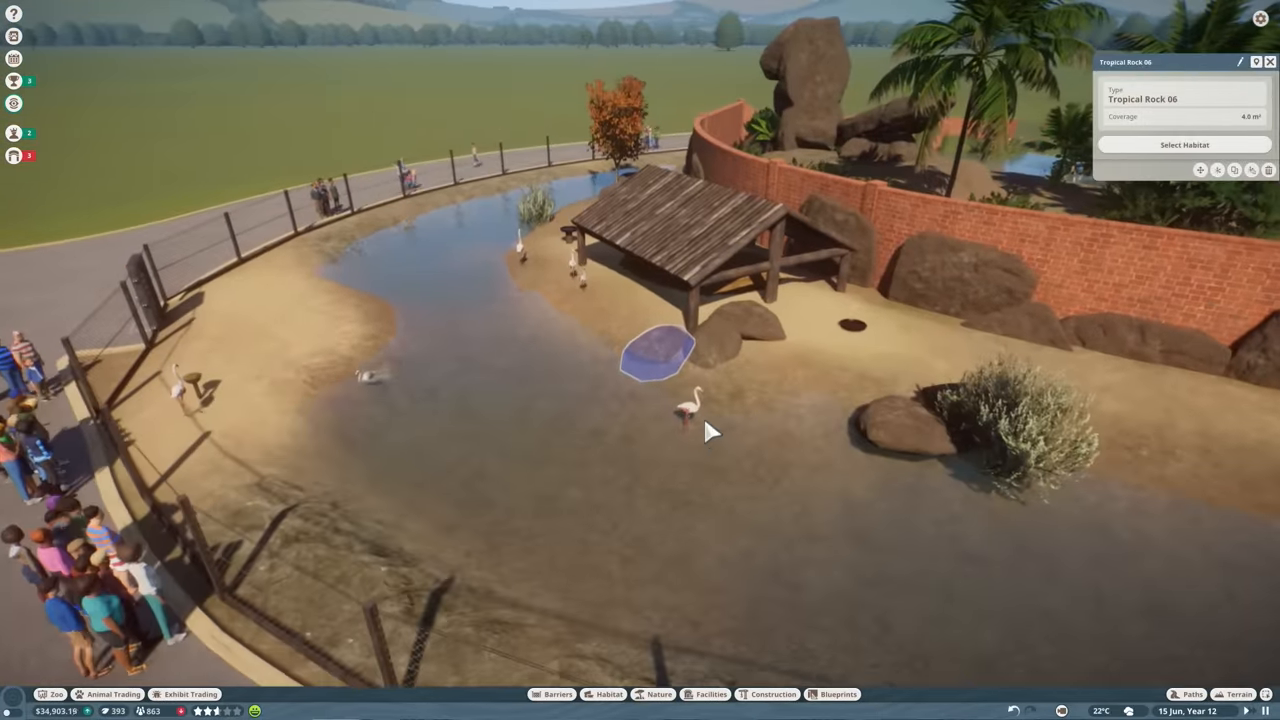
pyautogui.click(690, 410)
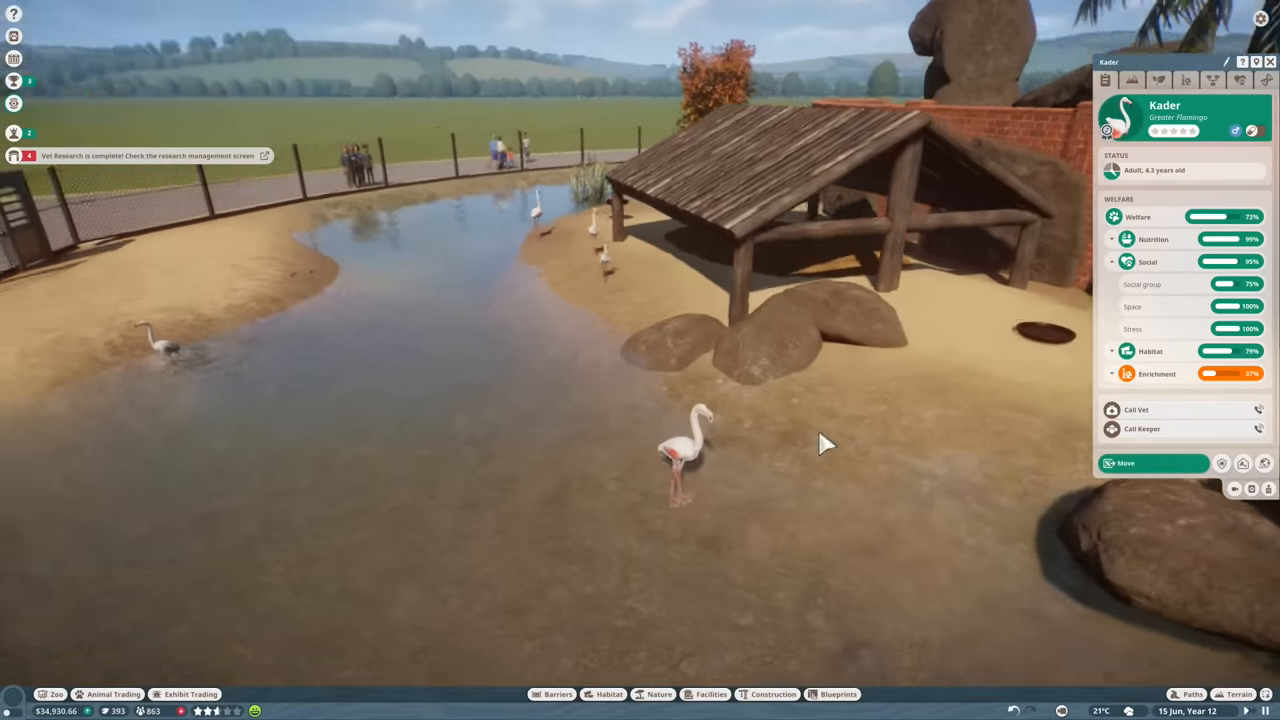
# Check the adult flamingo's welfare and origin, then select the juvenile flamingo instead.
pyautogui.click(1112, 374)
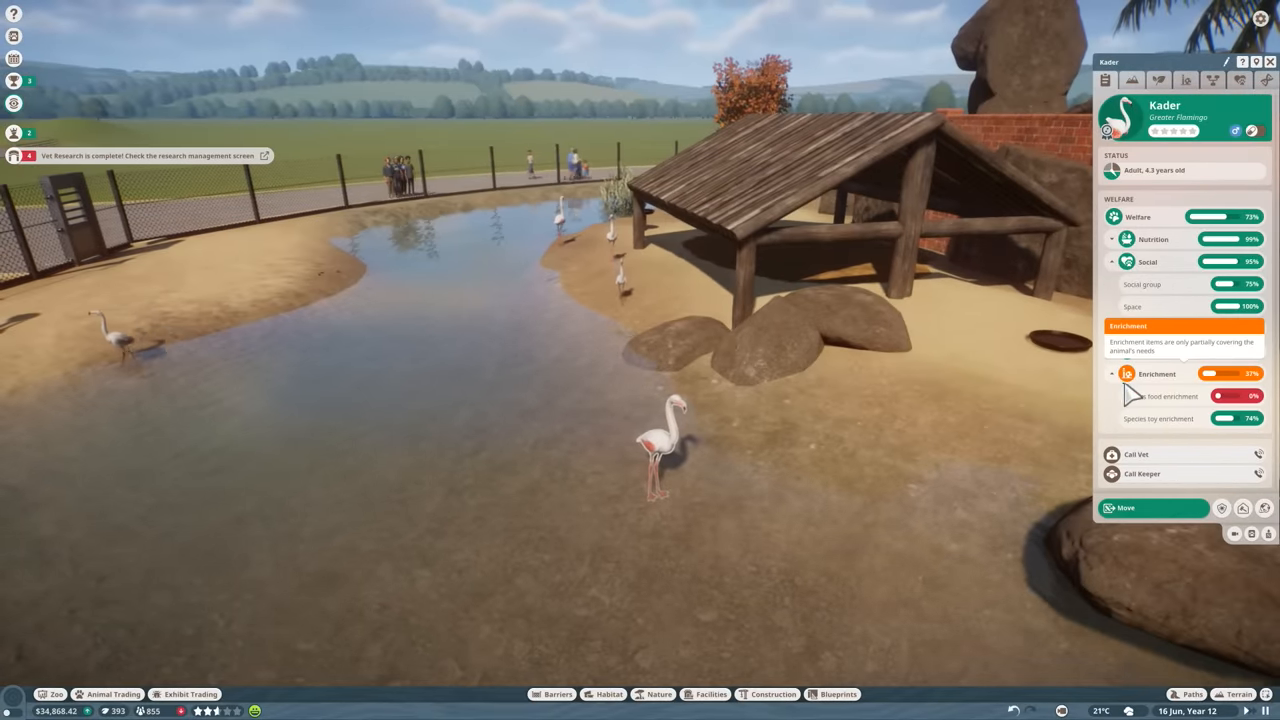
pyautogui.click(1240, 80)
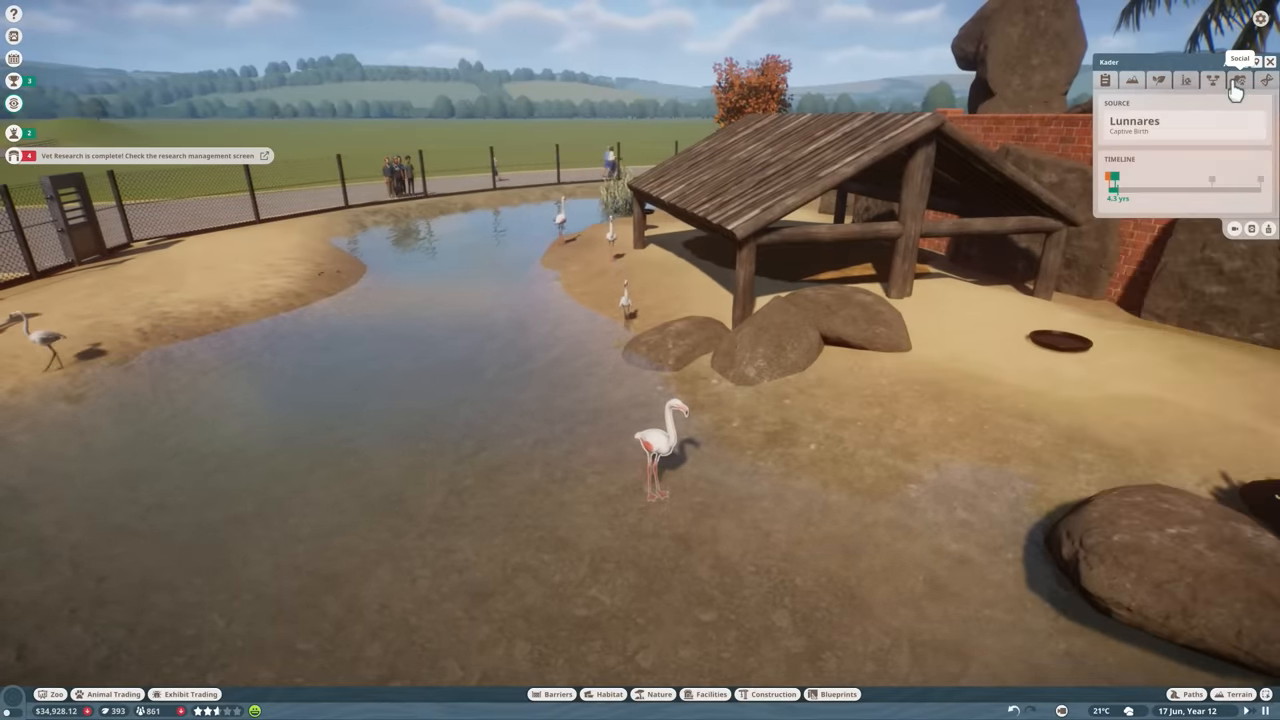
pyautogui.click(1212, 80)
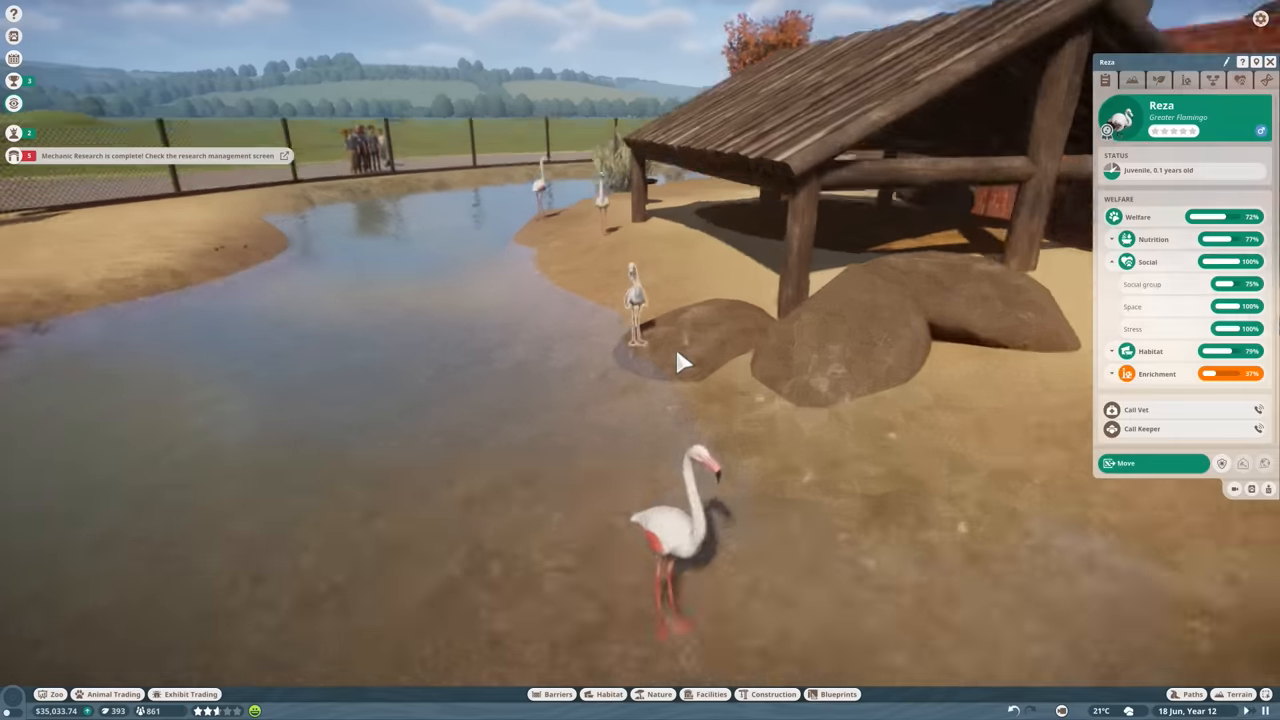
pyautogui.click(1212, 80)
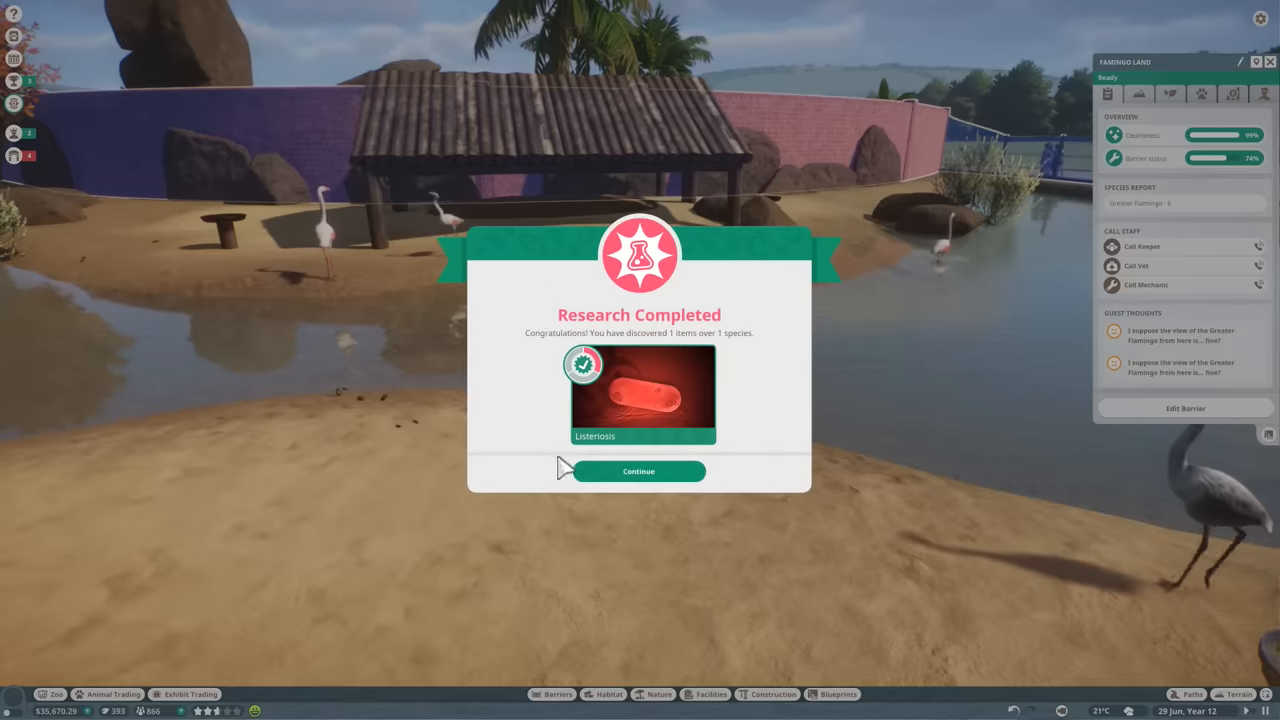
# Acknowledge the completed Listeriosis research to reveal the vet research projects.
pyautogui.click(638, 472)
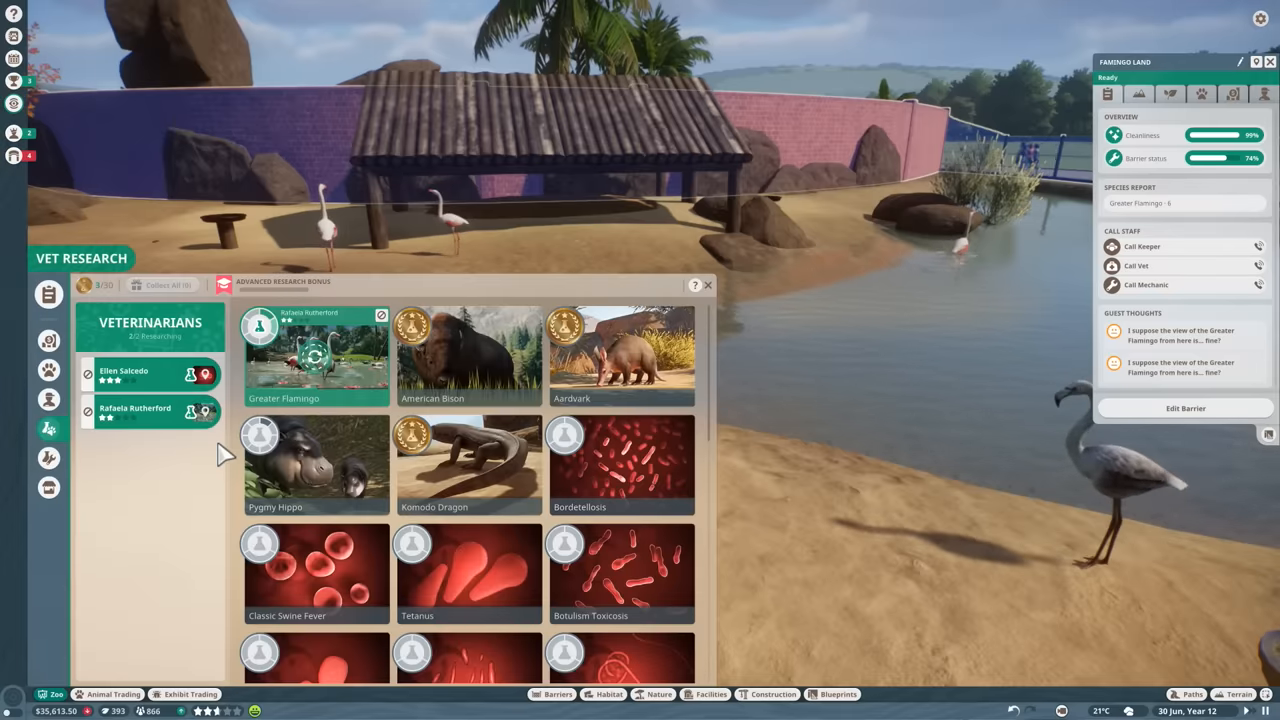
pyautogui.moveTo(696, 308)
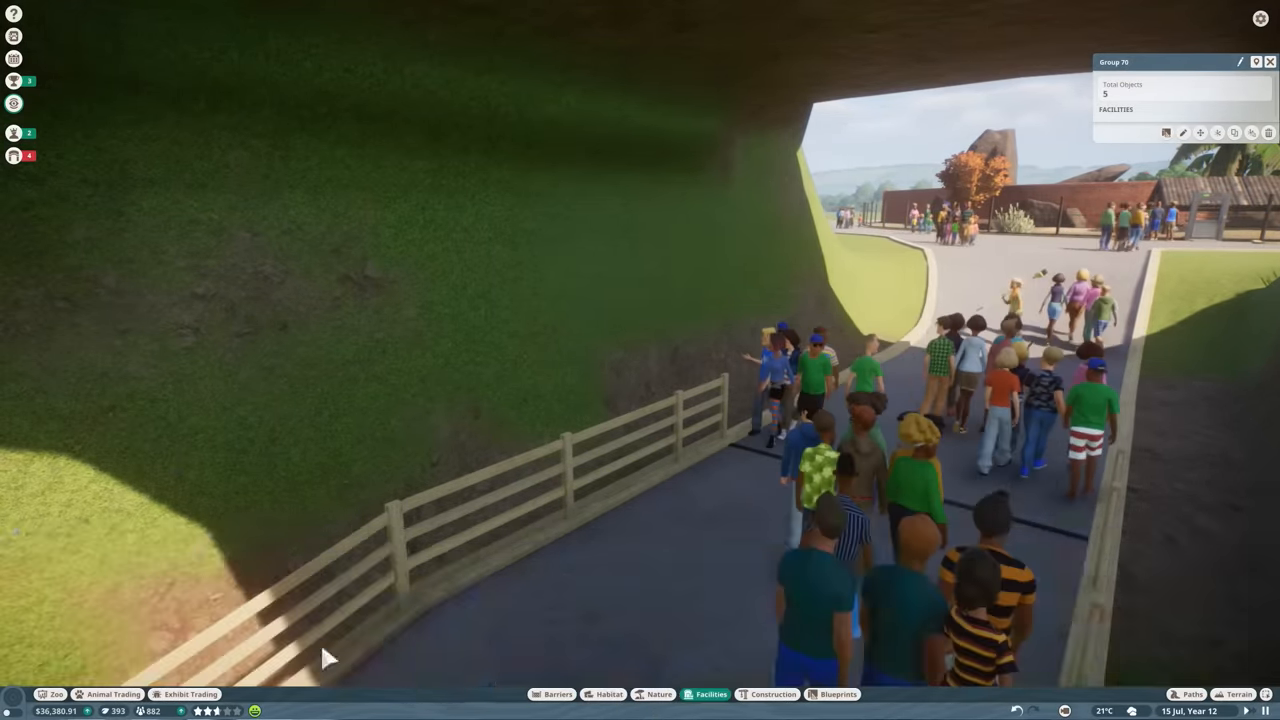
# Browse the exhibit buildings catalogue to the African Exhibit Small shelter.
pyautogui.click(712, 694)
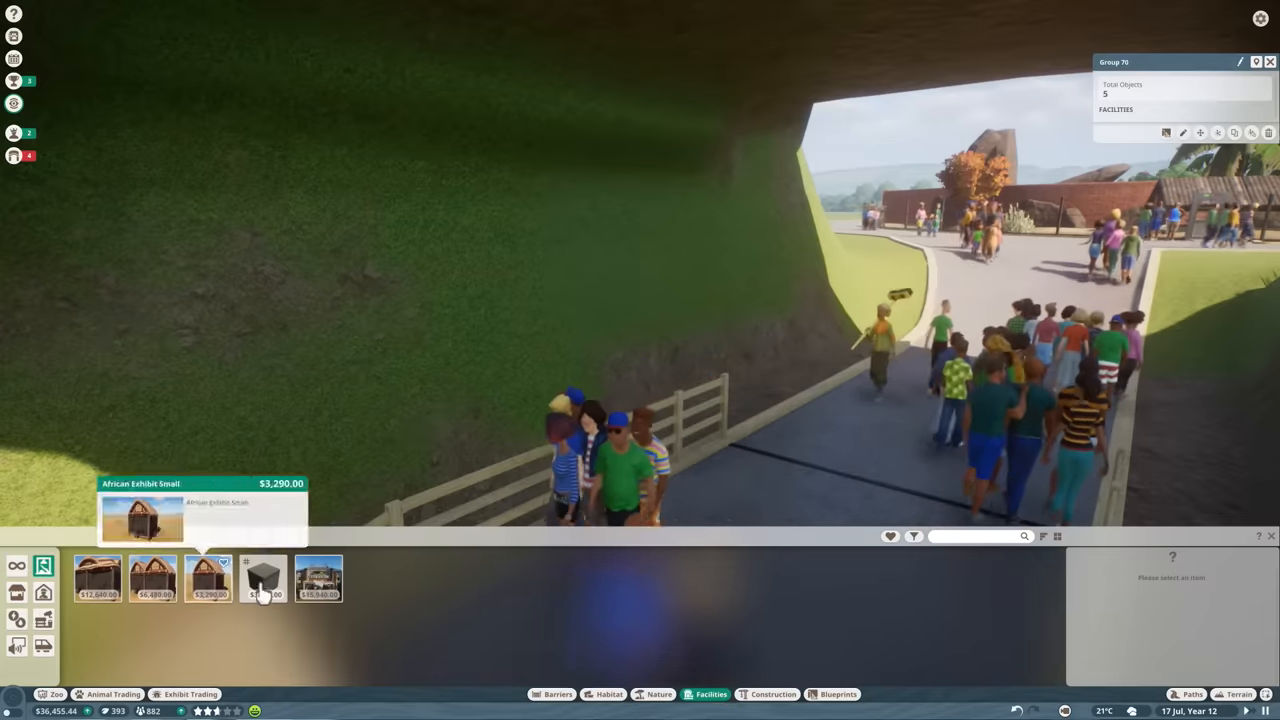
pyautogui.click(264, 578)
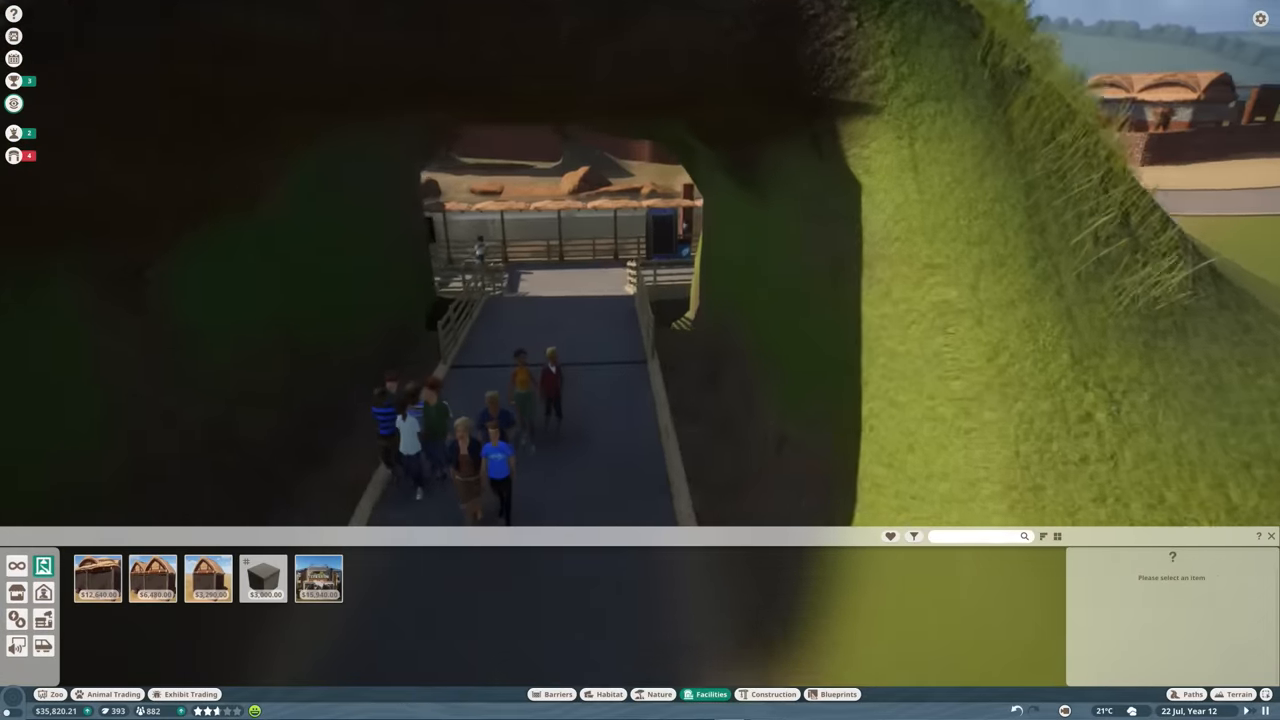
pyautogui.click(264, 578)
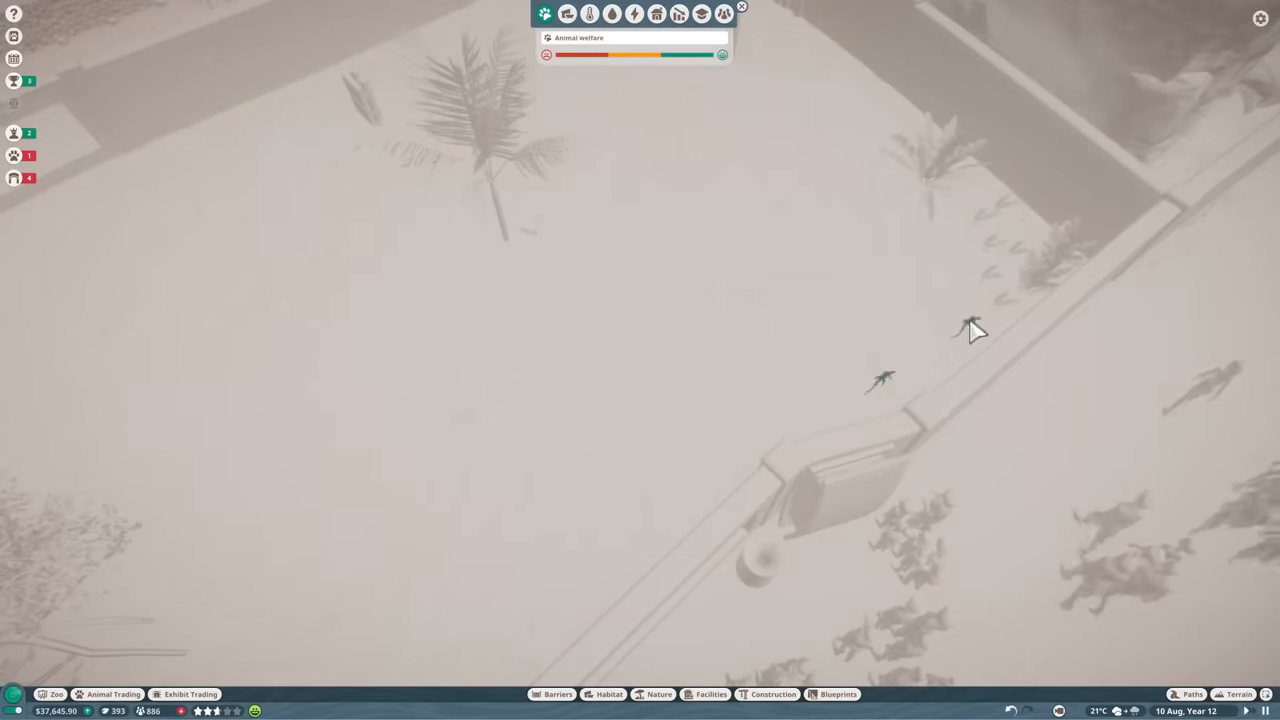
# Select the escaped Komodo dragon among the ferns and zoom in on it.
pyautogui.click(882, 378)
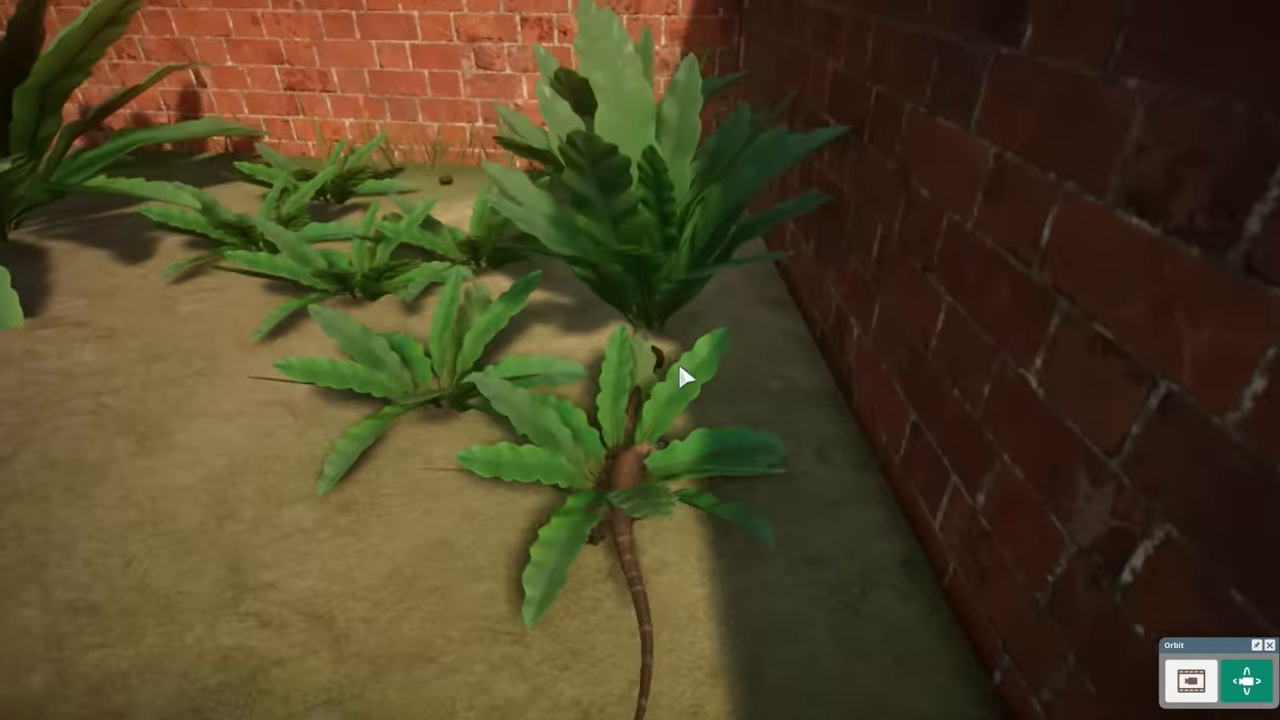
pyautogui.click(640, 480)
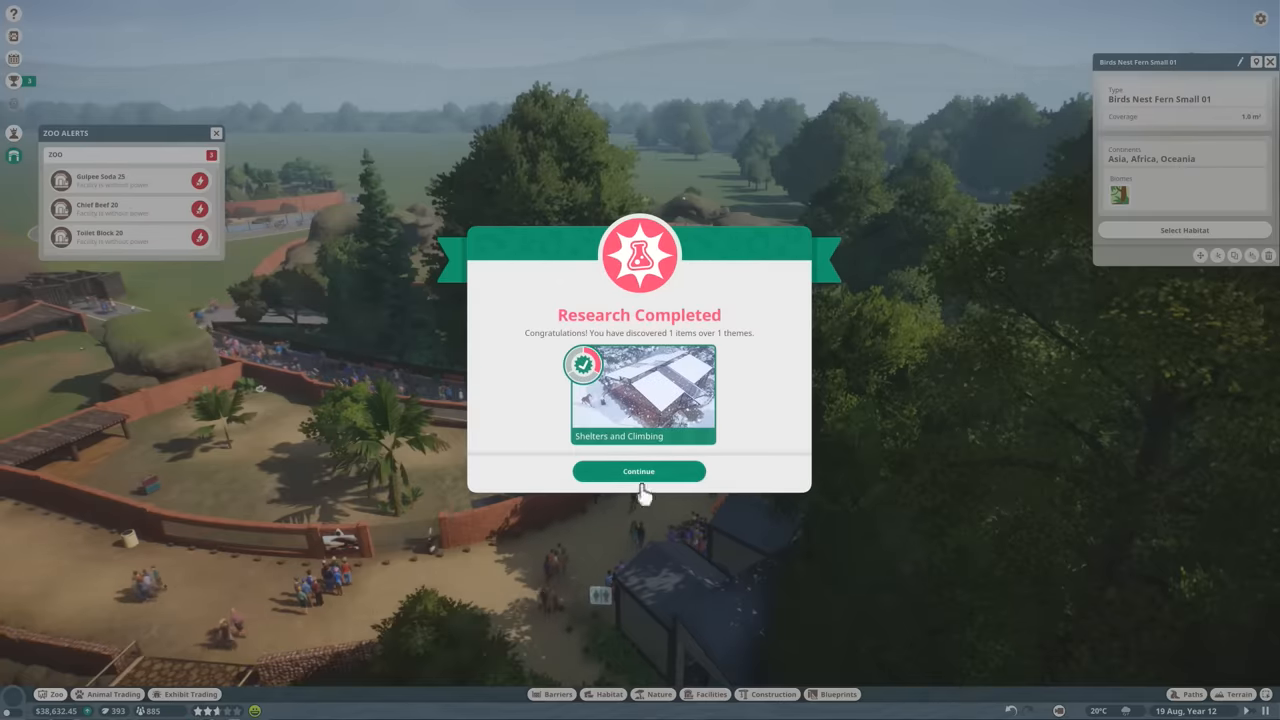
# Acknowledge the Research Completed notice for Shelters and Climbing.
pyautogui.click(638, 472)
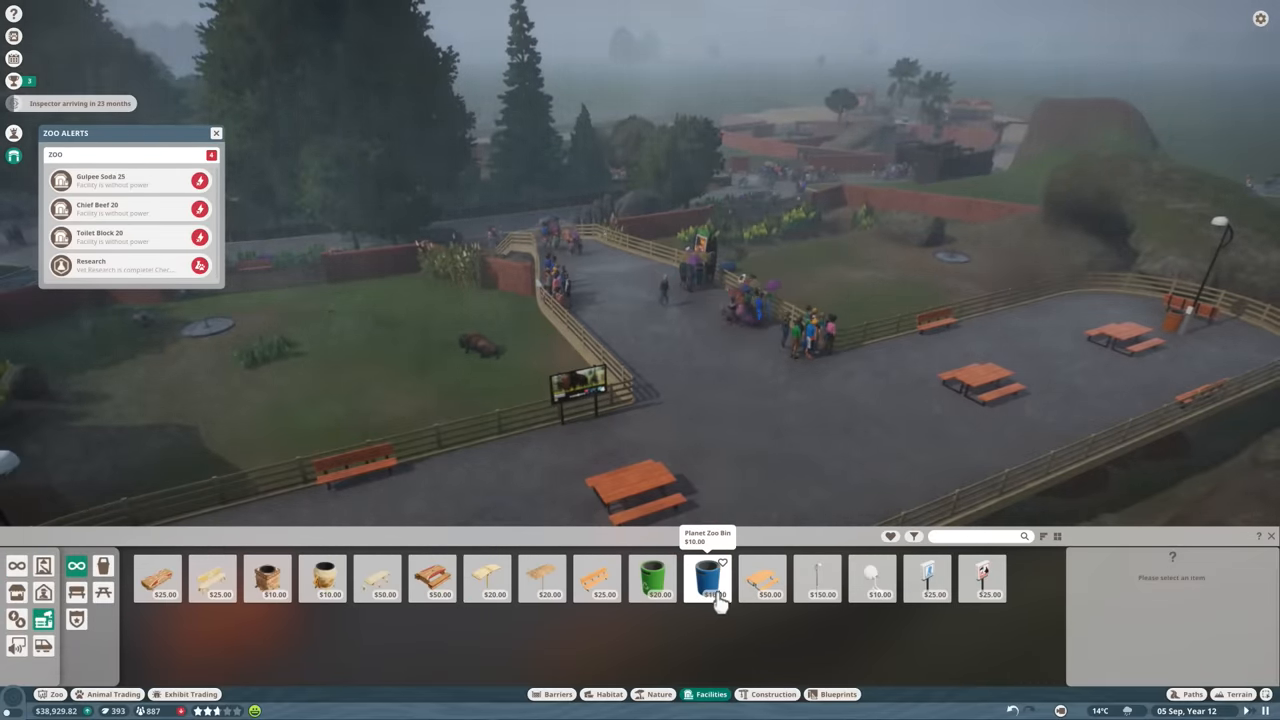
# Pick a litter bin from Facilities, then bring up the path tool with its extra settings.
pyautogui.click(710, 578)
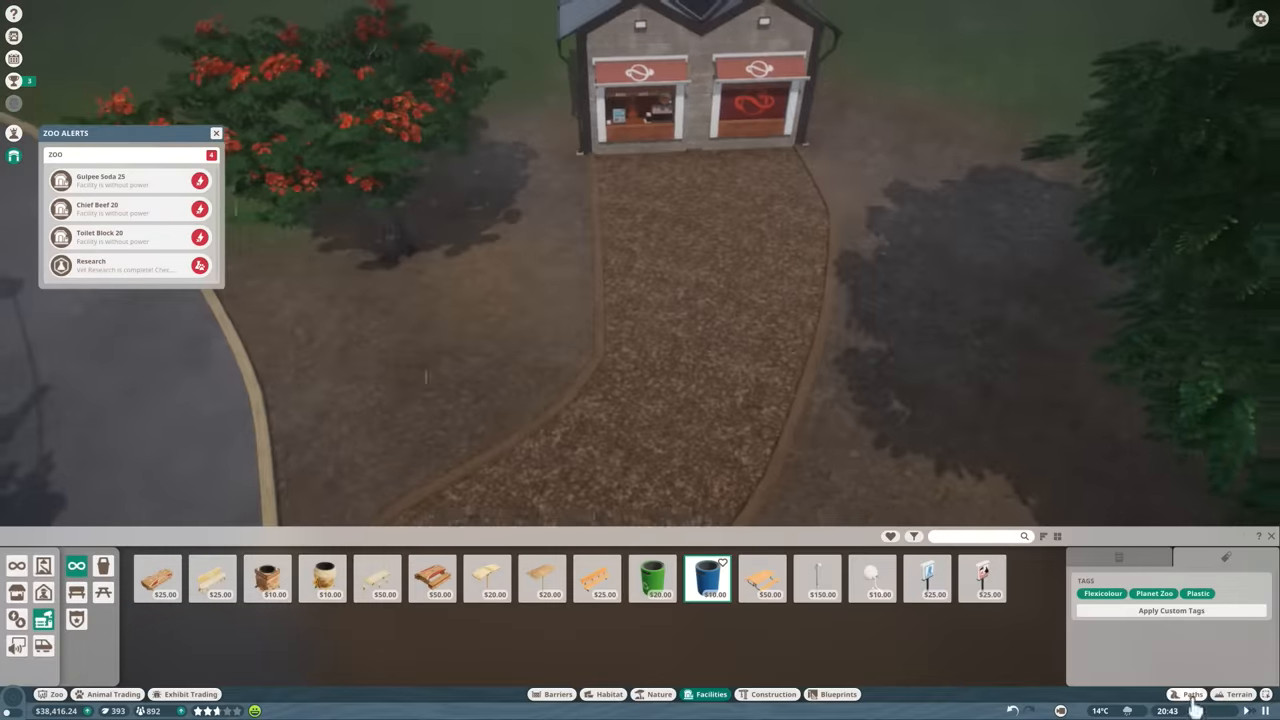
pyautogui.click(1192, 694)
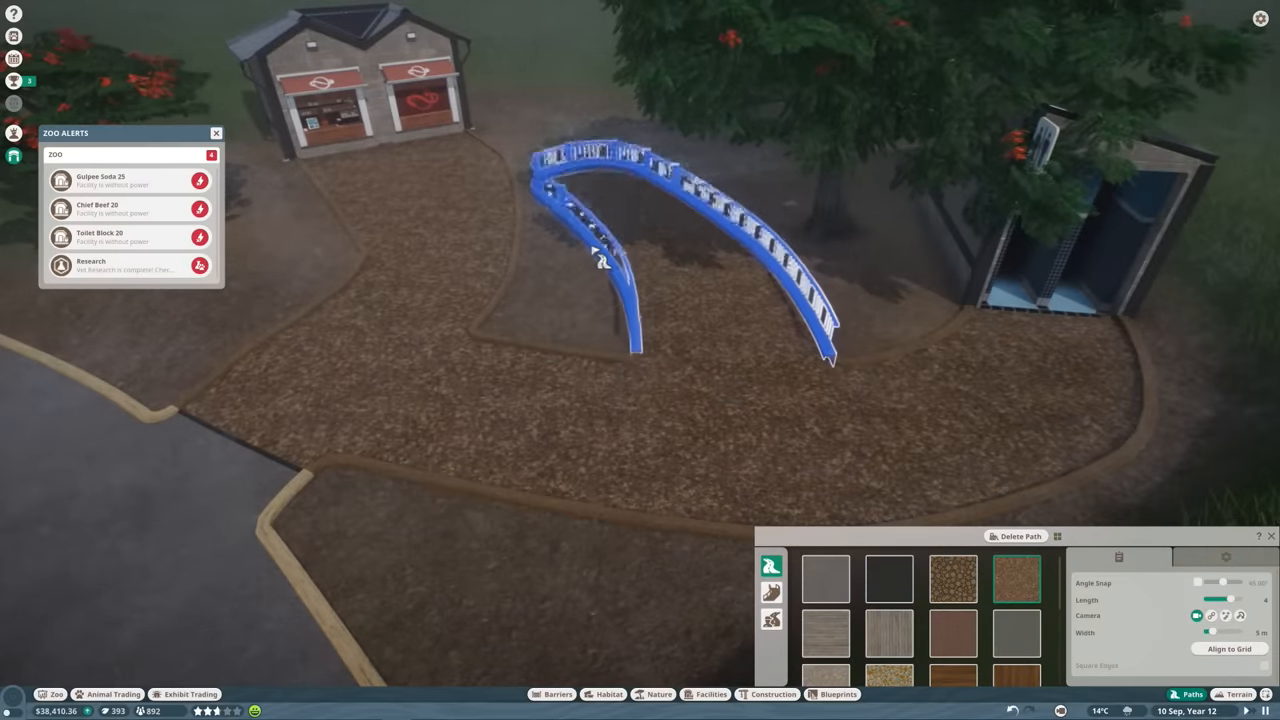
pyautogui.click(1224, 556)
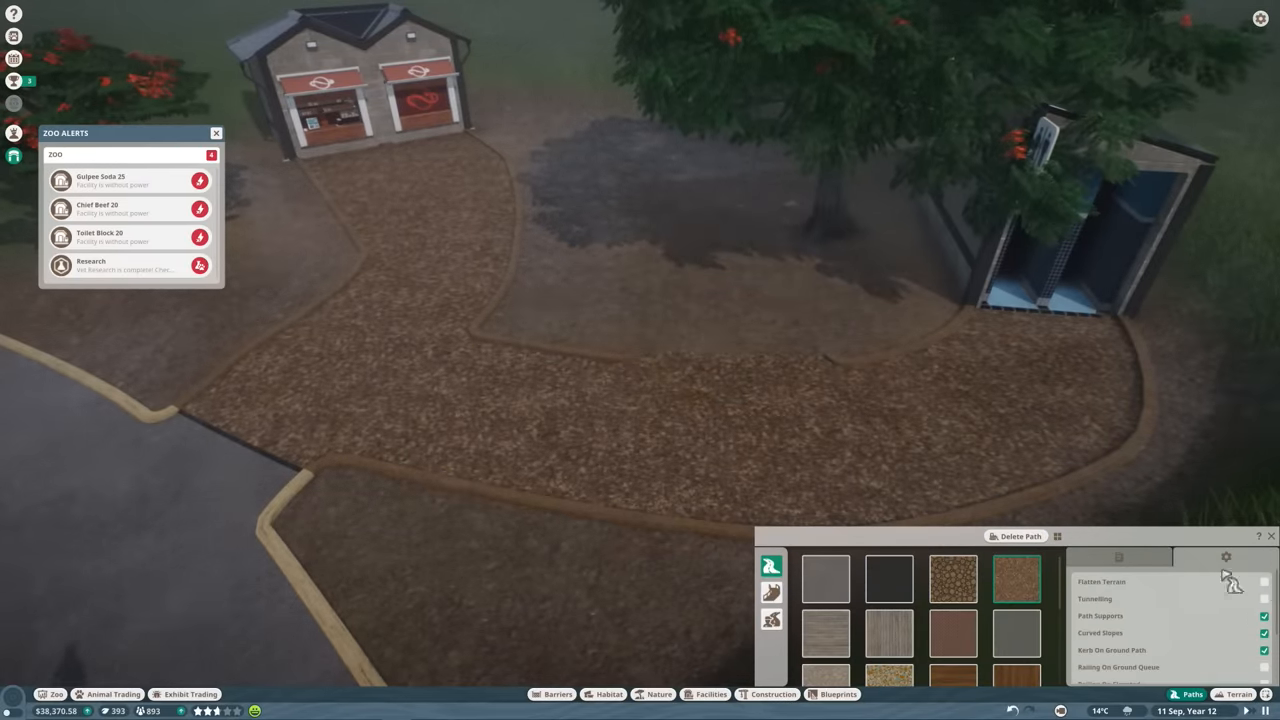
pyautogui.moveTo(1200, 620)
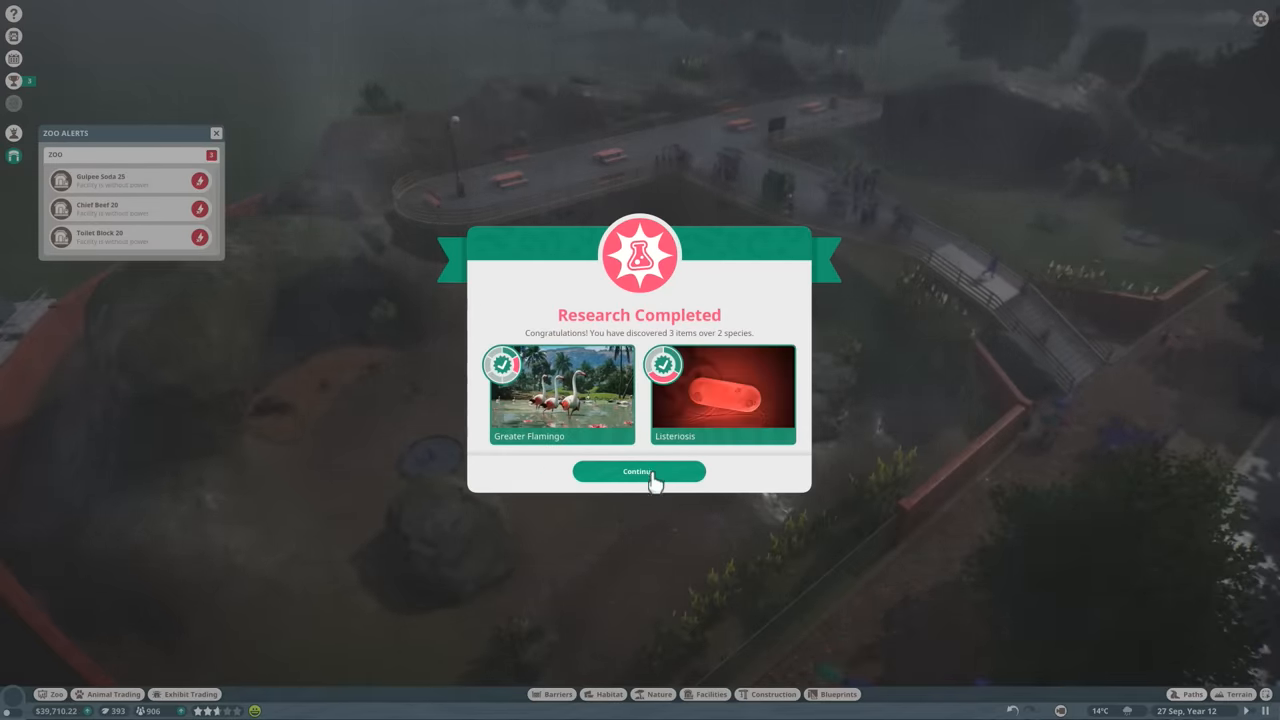
# Adopt the female Sable Antelope from the animal market into the chosen habitat and check animal storage.
pyautogui.click(640, 472)
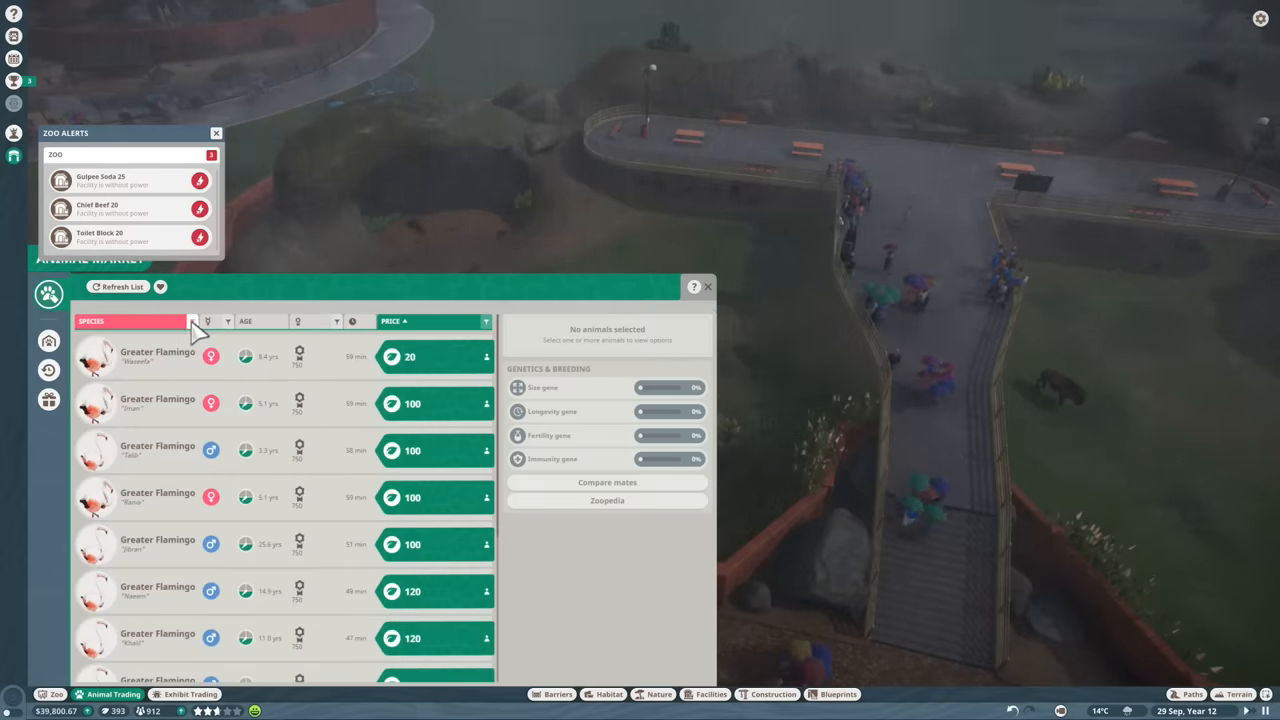
pyautogui.click(192, 320)
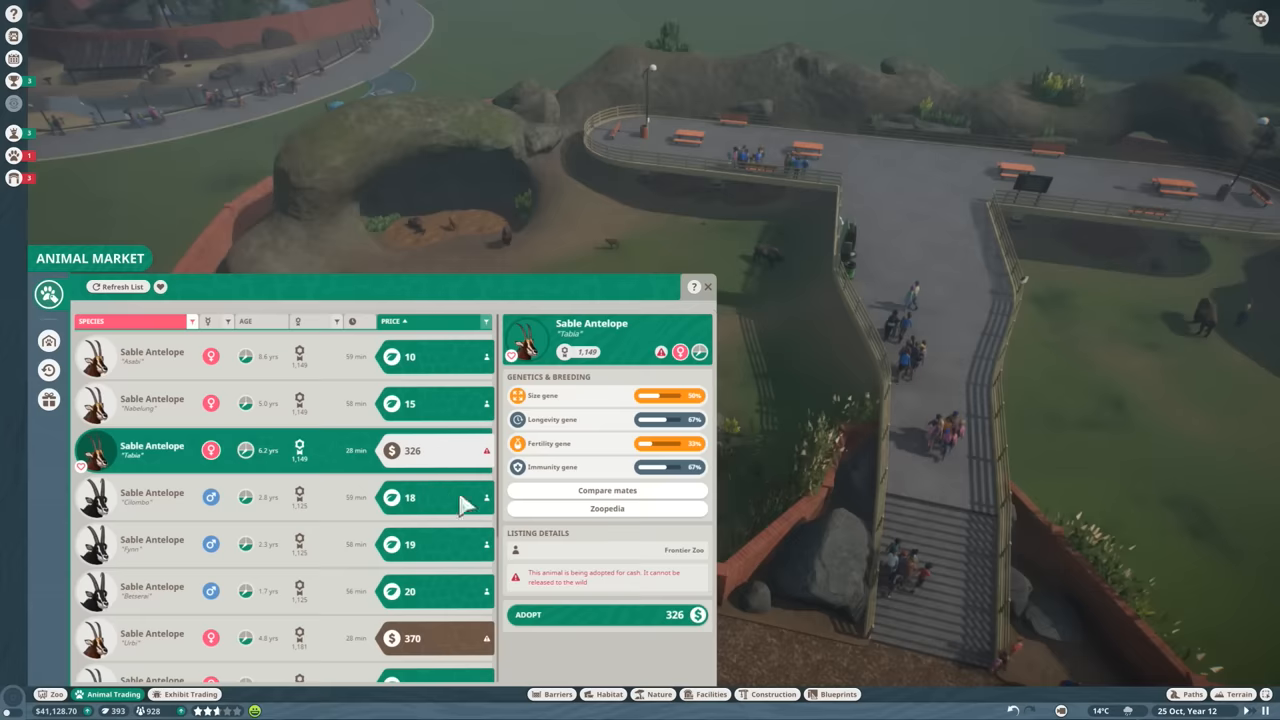
pyautogui.click(608, 614)
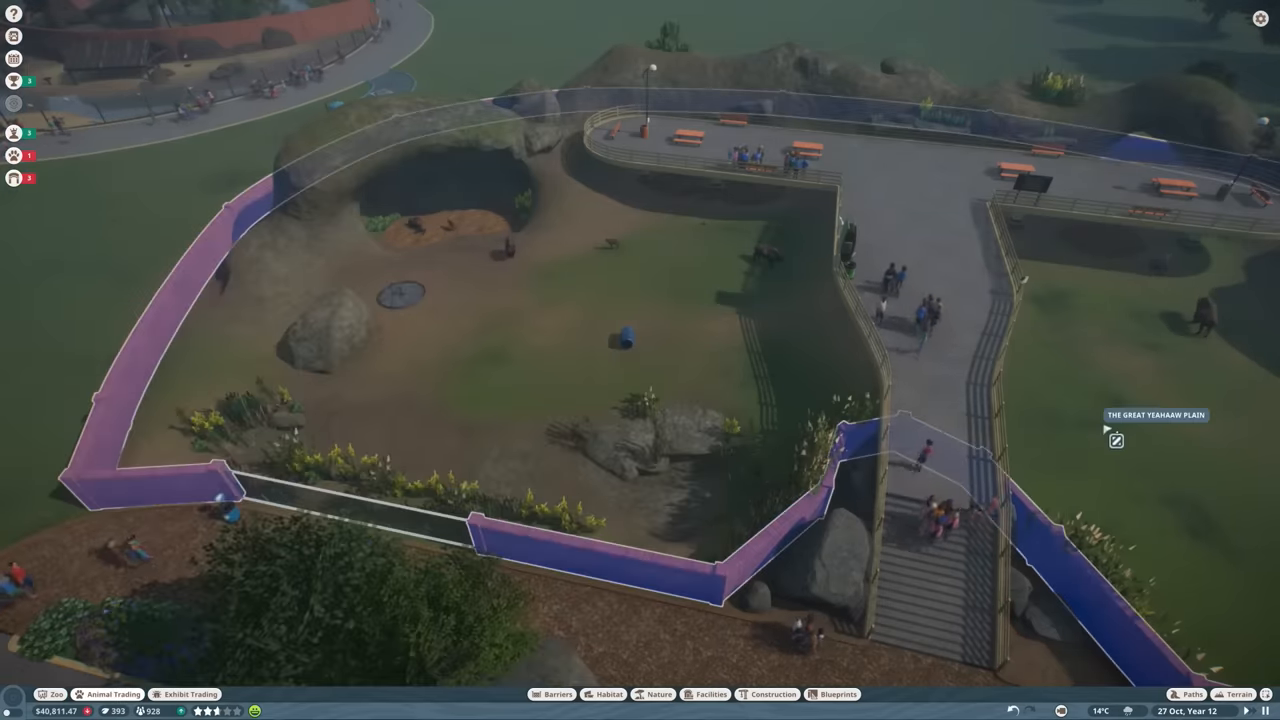
pyautogui.click(108, 694)
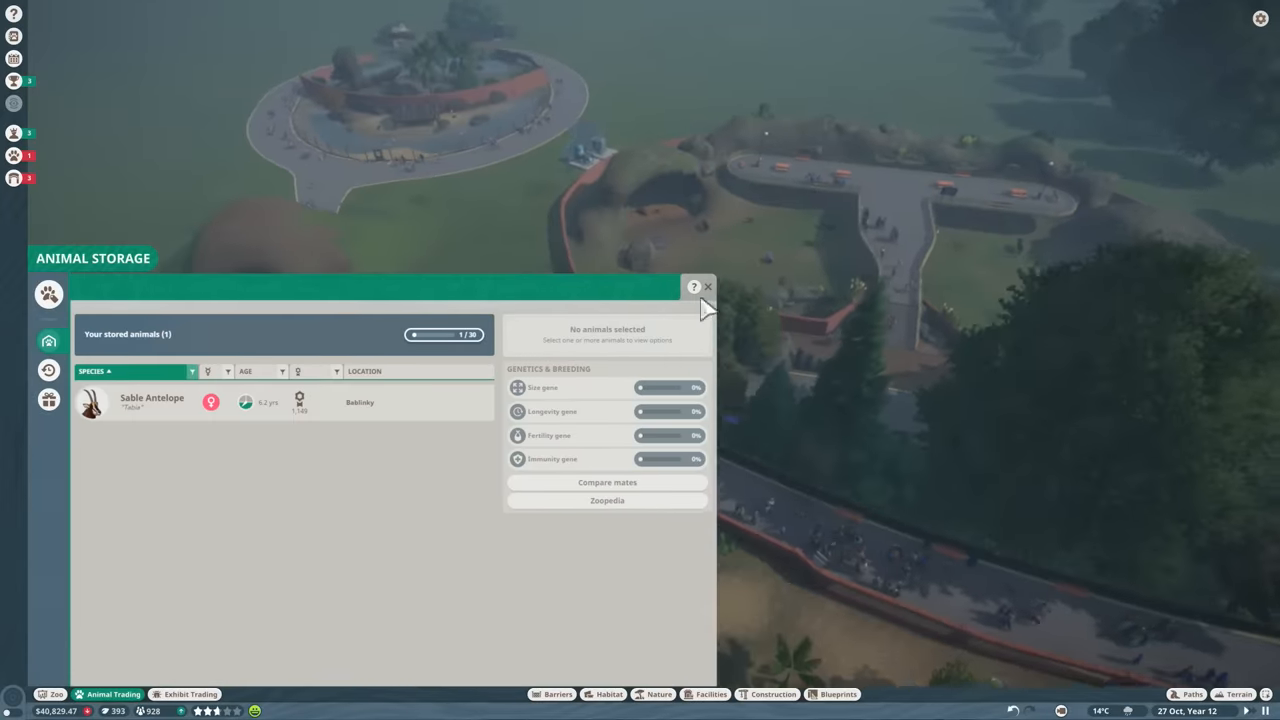
pyautogui.click(708, 288)
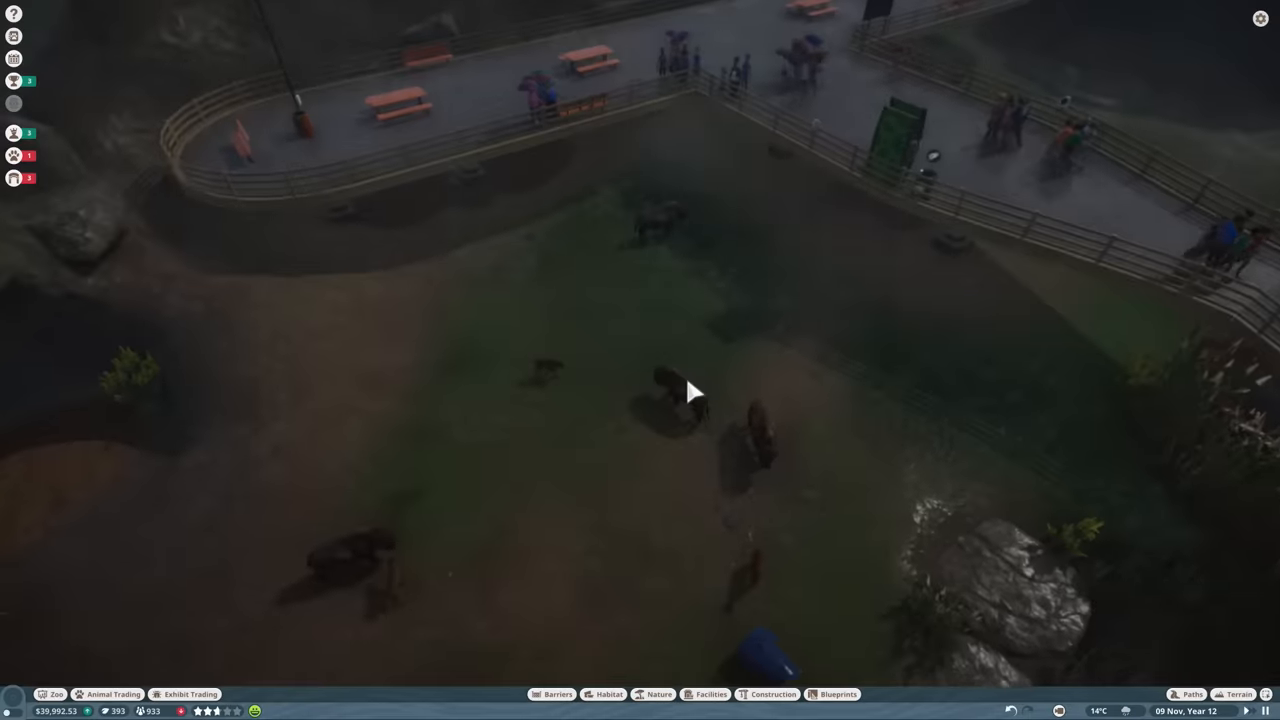
# Review a bison's low nutrition, inspect the hay feeder, and browse the Sable Antelope's info panels.
pyautogui.click(664, 390)
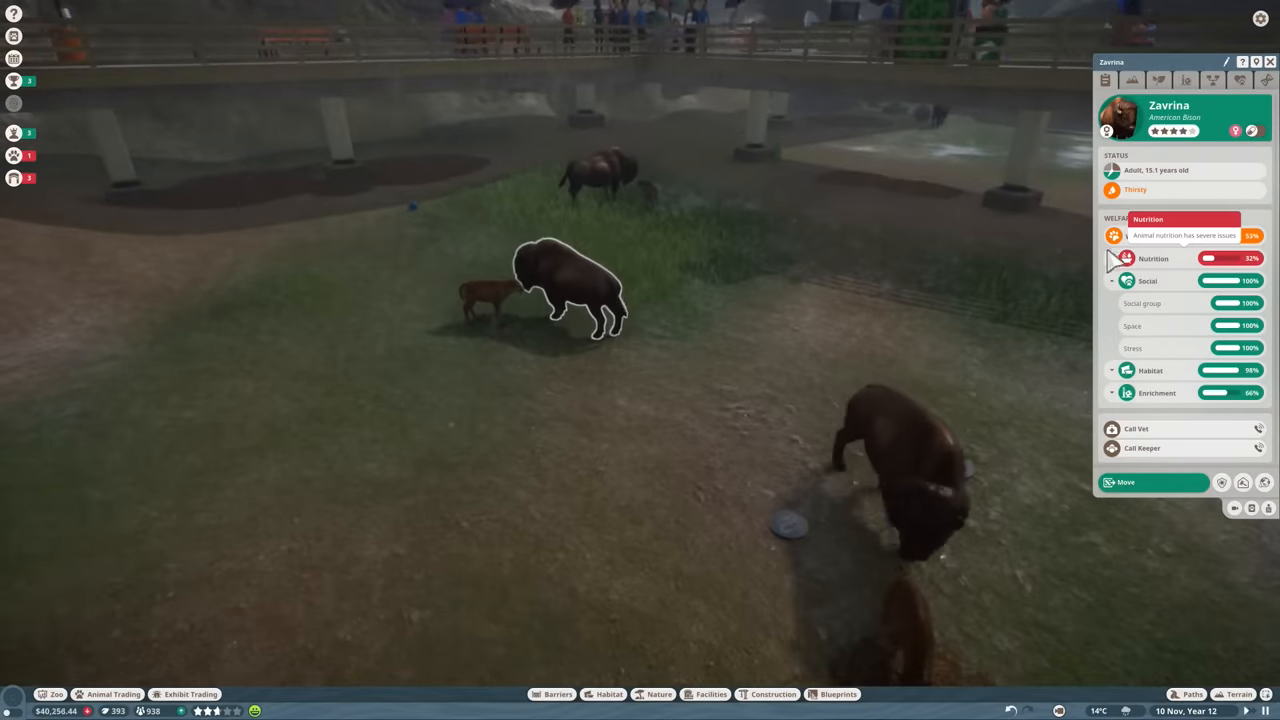
pyautogui.click(1152, 258)
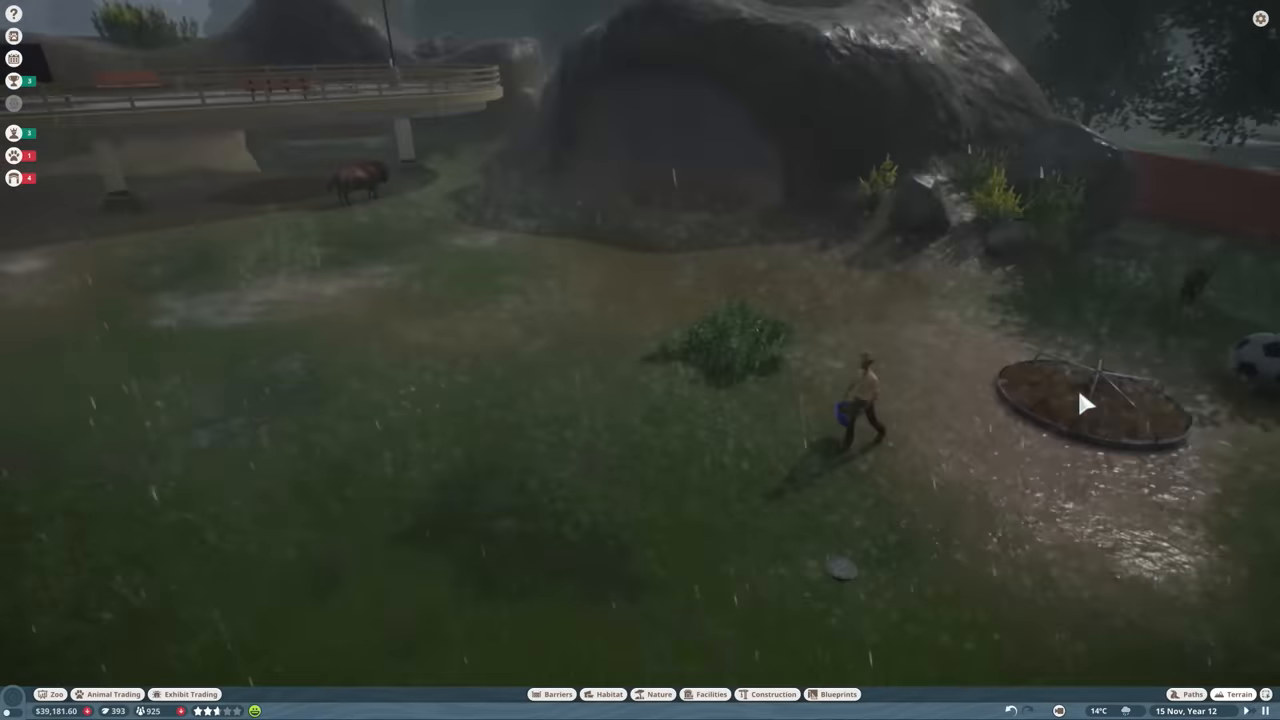
pyautogui.click(1000, 470)
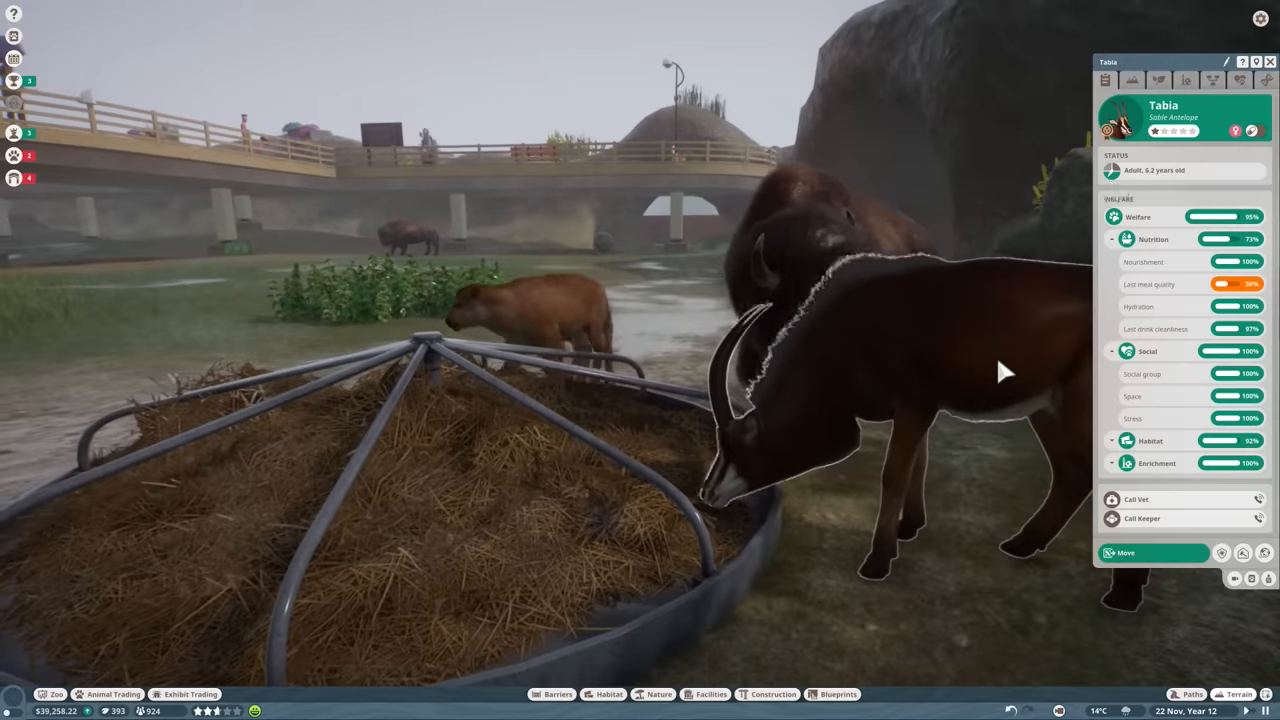
pyautogui.click(1238, 80)
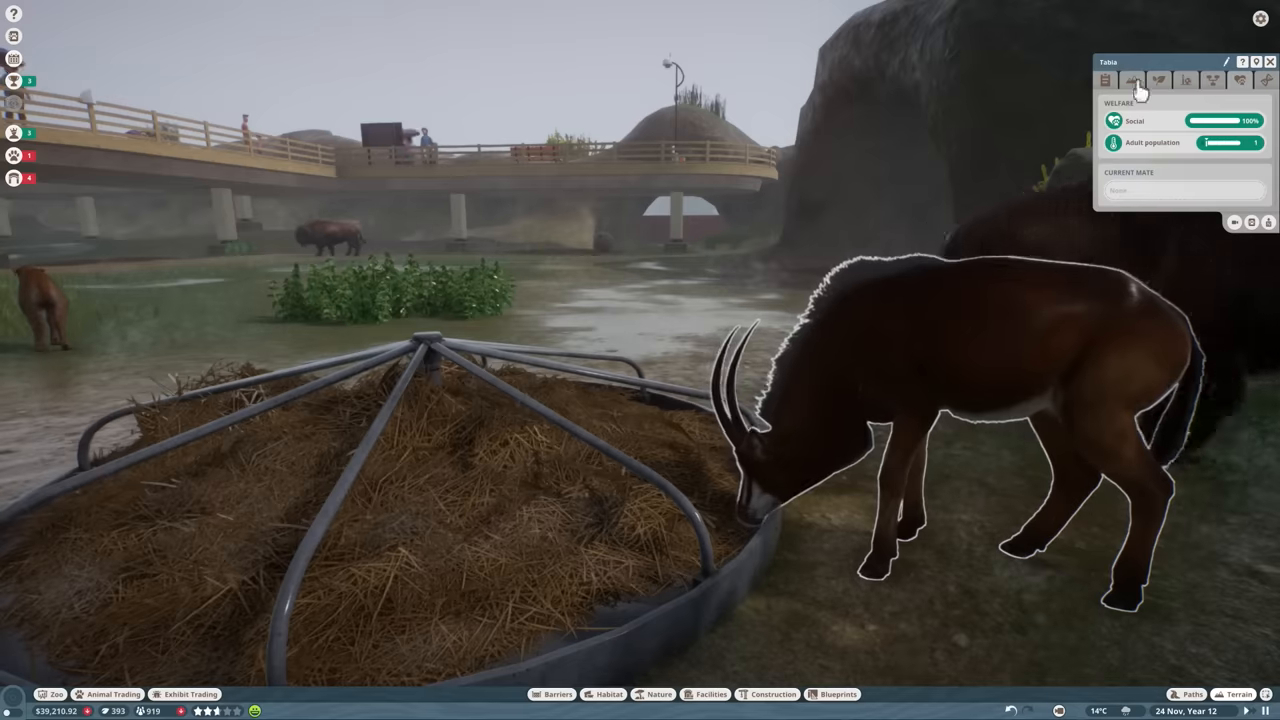
pyautogui.click(1104, 80)
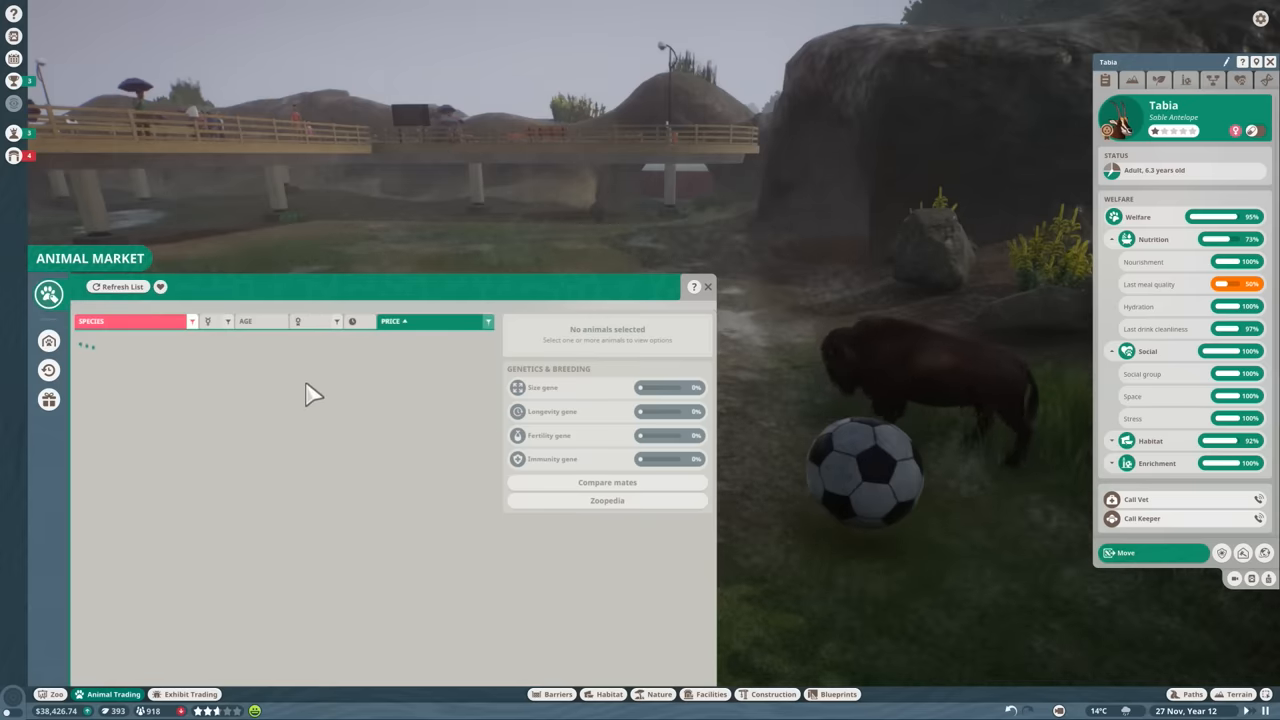
# Bring up the Animal Market from the bottom bar.
pyautogui.click(116, 288)
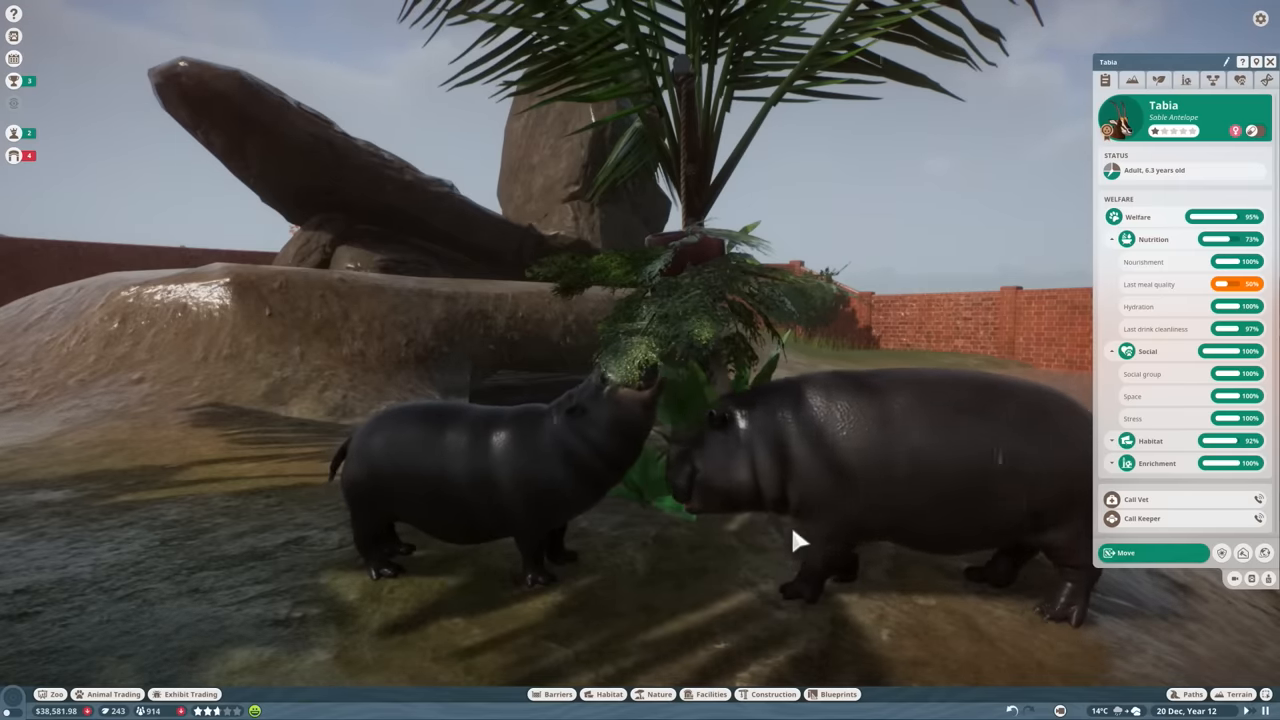
# Select a pygmy hippo and review its history, genetics and expanded lifetime statistics.
pyautogui.click(880, 470)
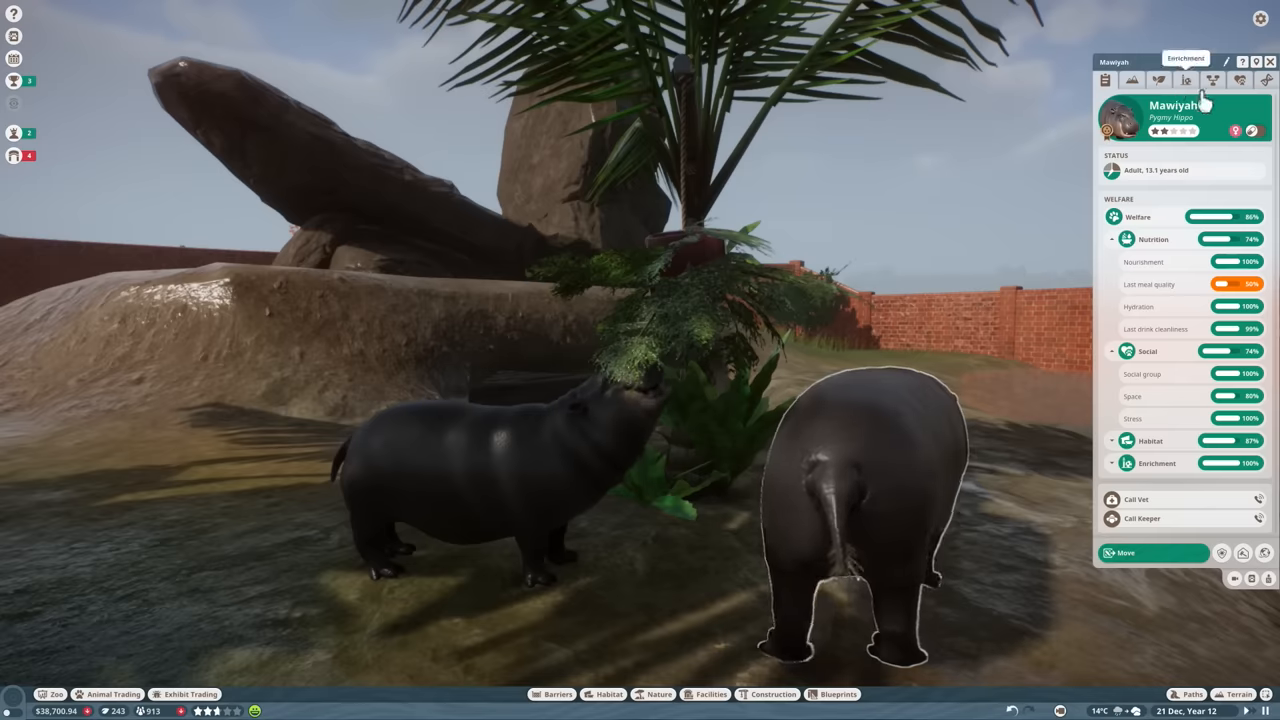
pyautogui.click(1212, 80)
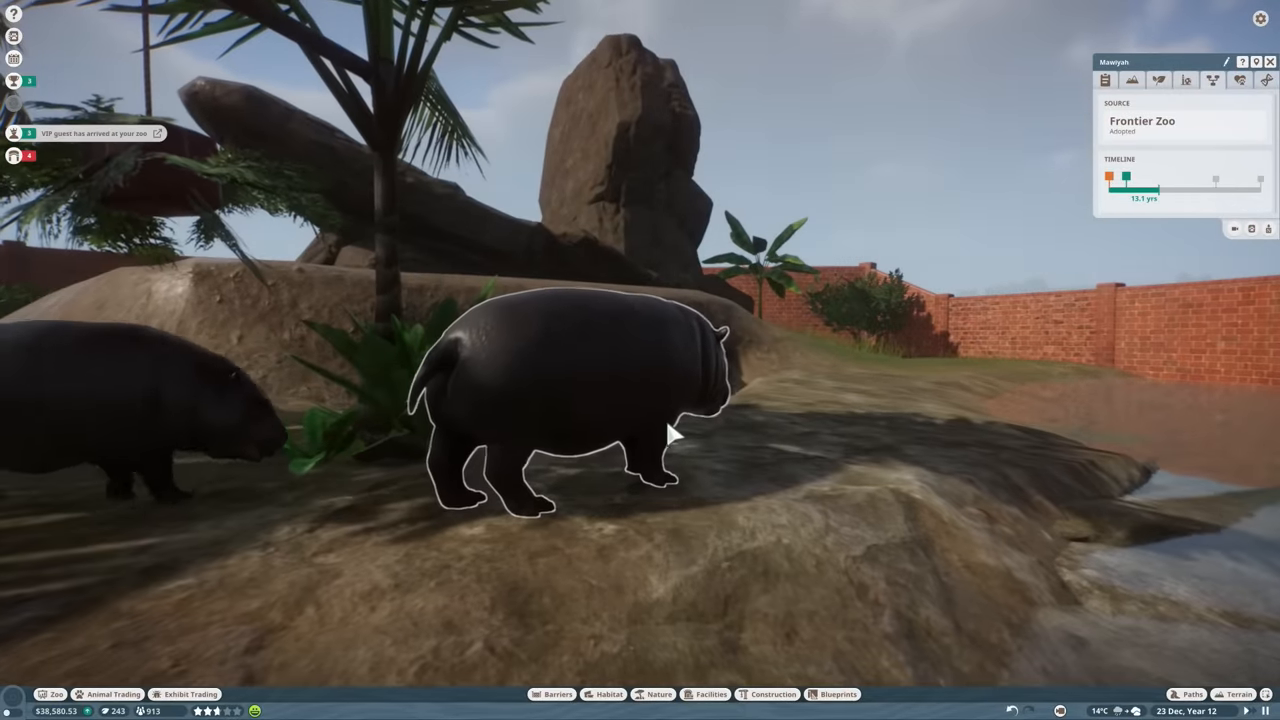
pyautogui.moveTo(1188, 80)
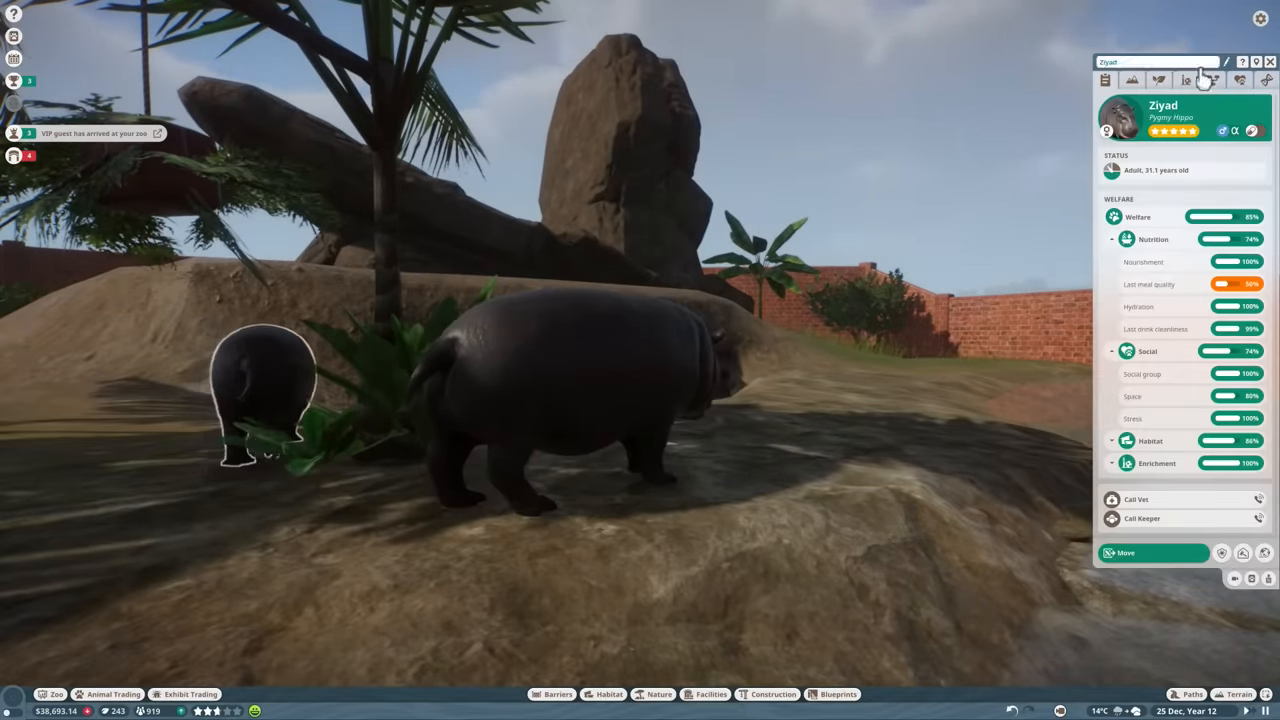
pyautogui.click(1212, 80)
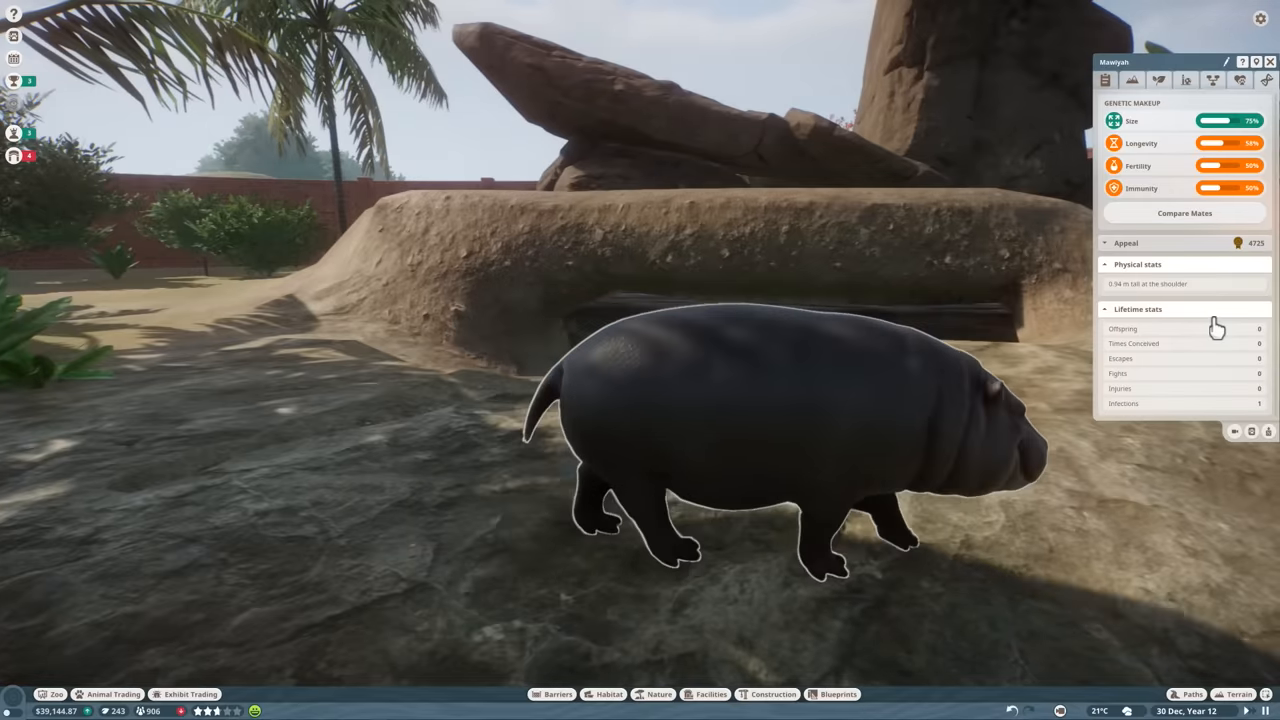
pyautogui.click(1184, 80)
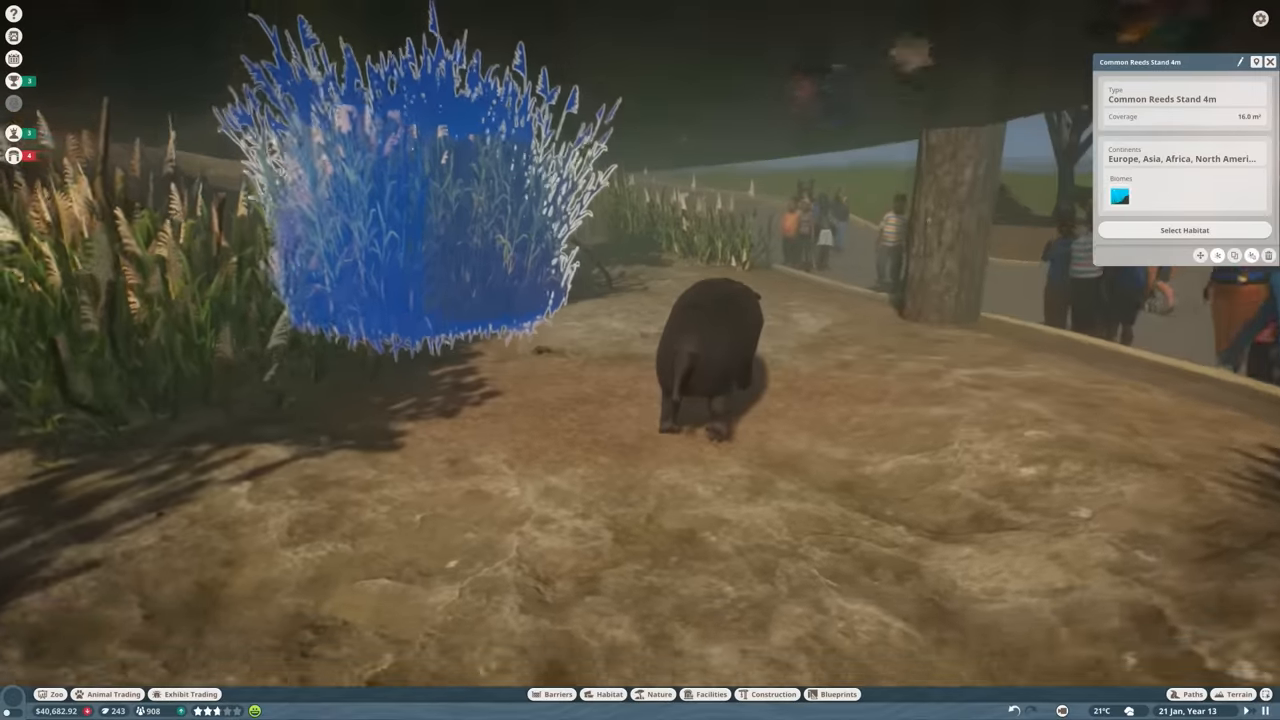
# Reselect hippo Mawiyah, show the zoo alerts list and dismiss the Research Completed notice.
pyautogui.click(710, 360)
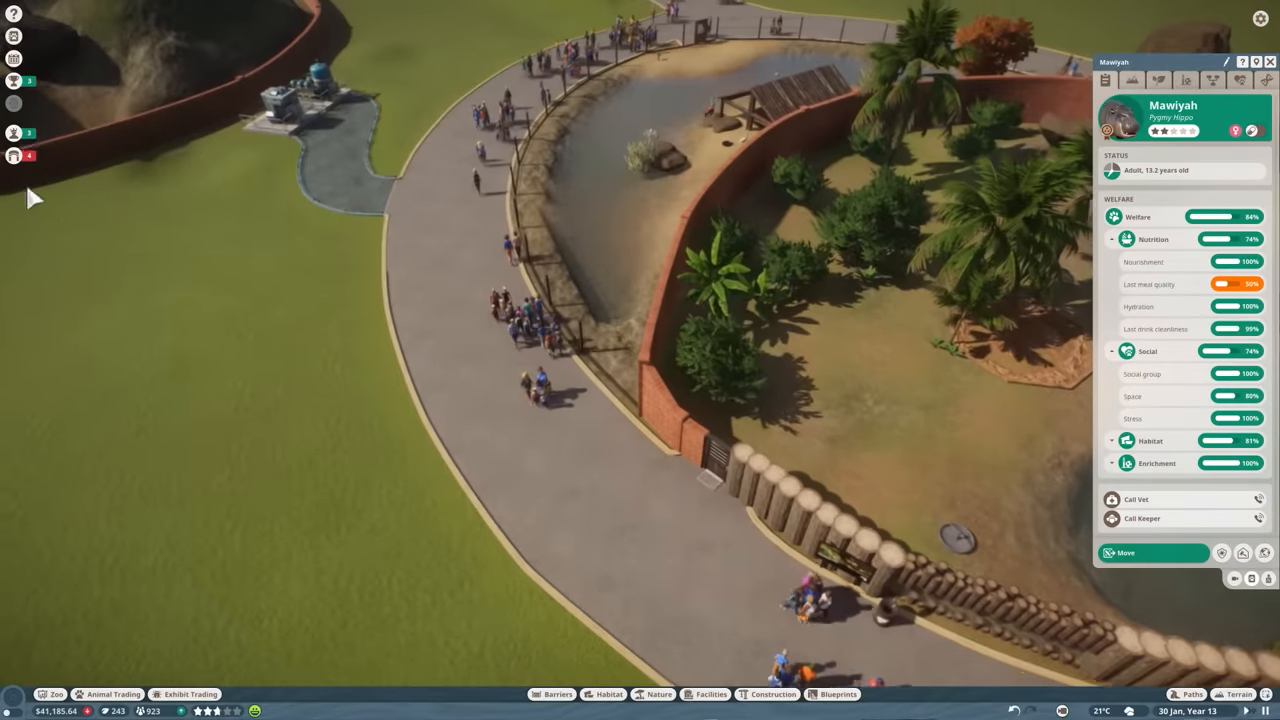
pyautogui.click(14, 156)
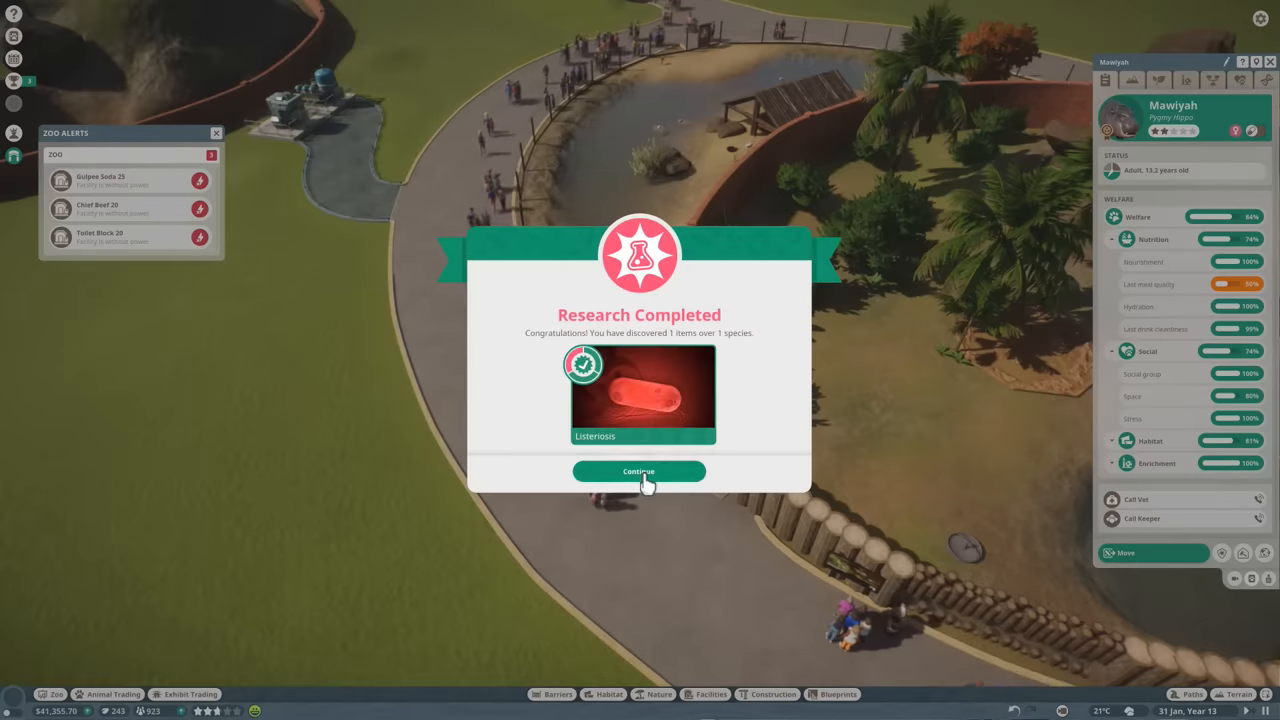
pyautogui.click(640, 472)
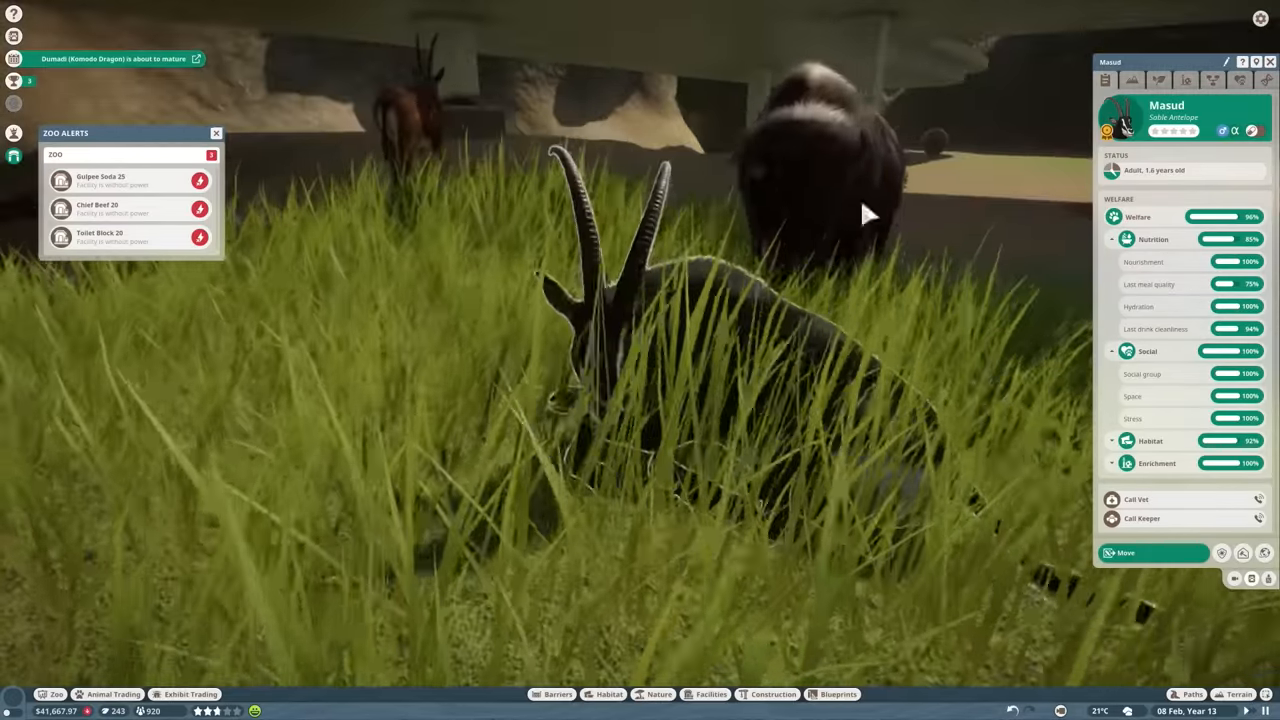
# Check the antelope's habitat terrain and plant needs, then bring up the vet research overview.
pyautogui.click(1132, 80)
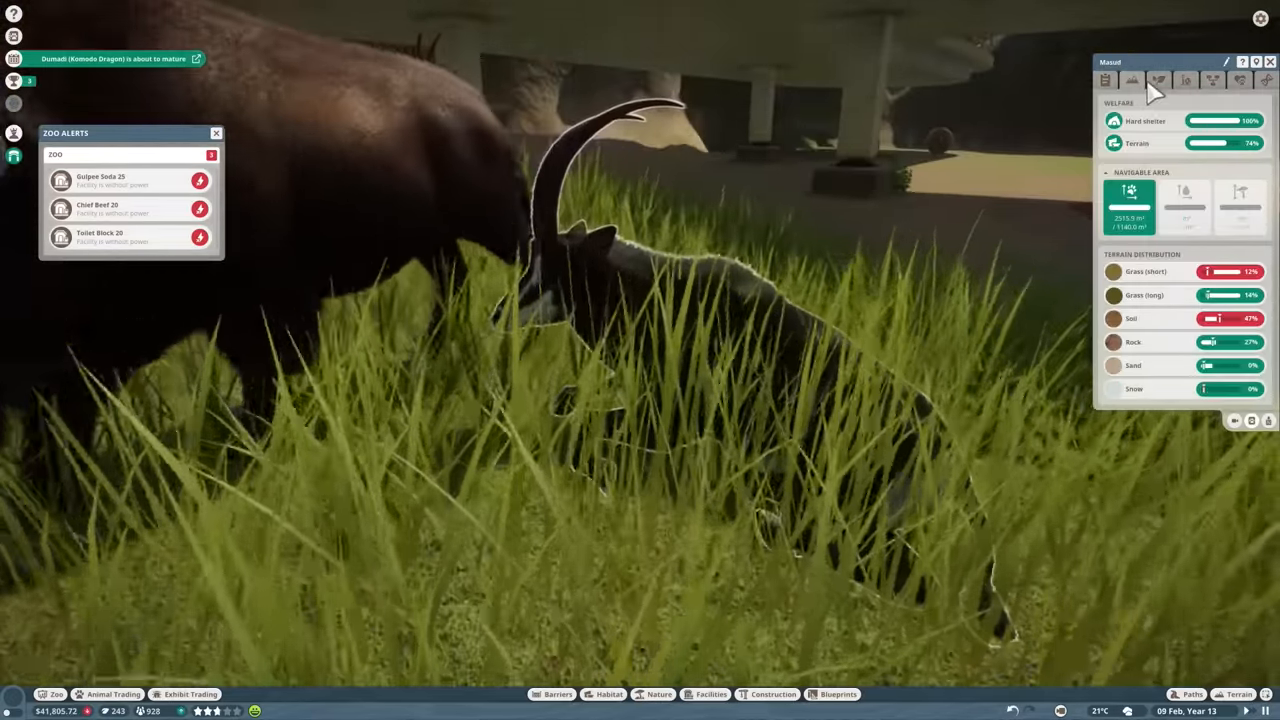
pyautogui.click(1158, 80)
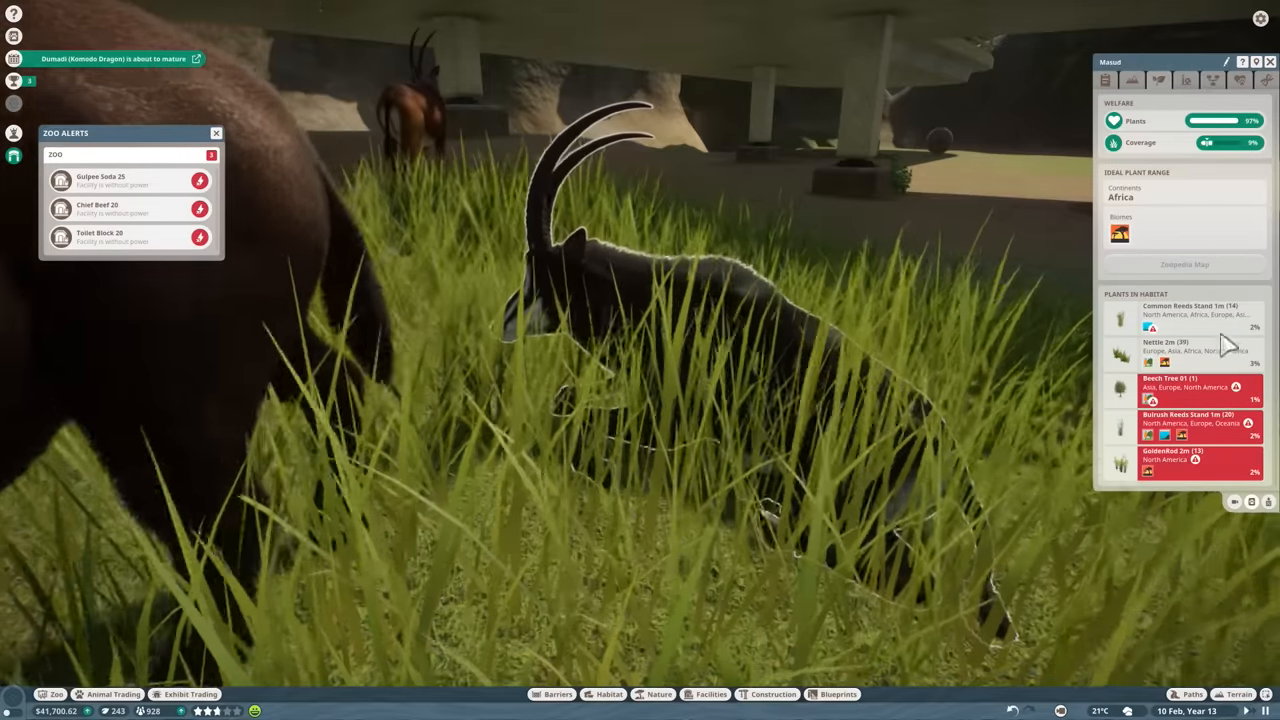
pyautogui.click(1106, 80)
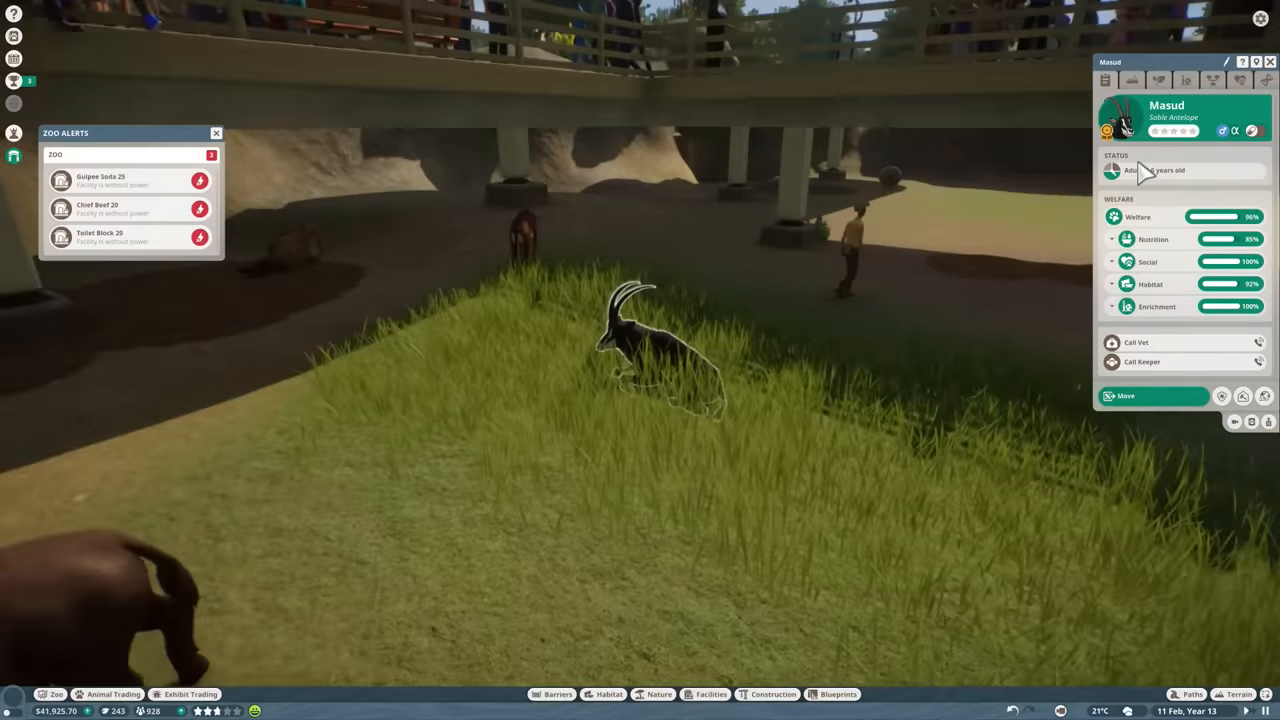
pyautogui.click(1266, 80)
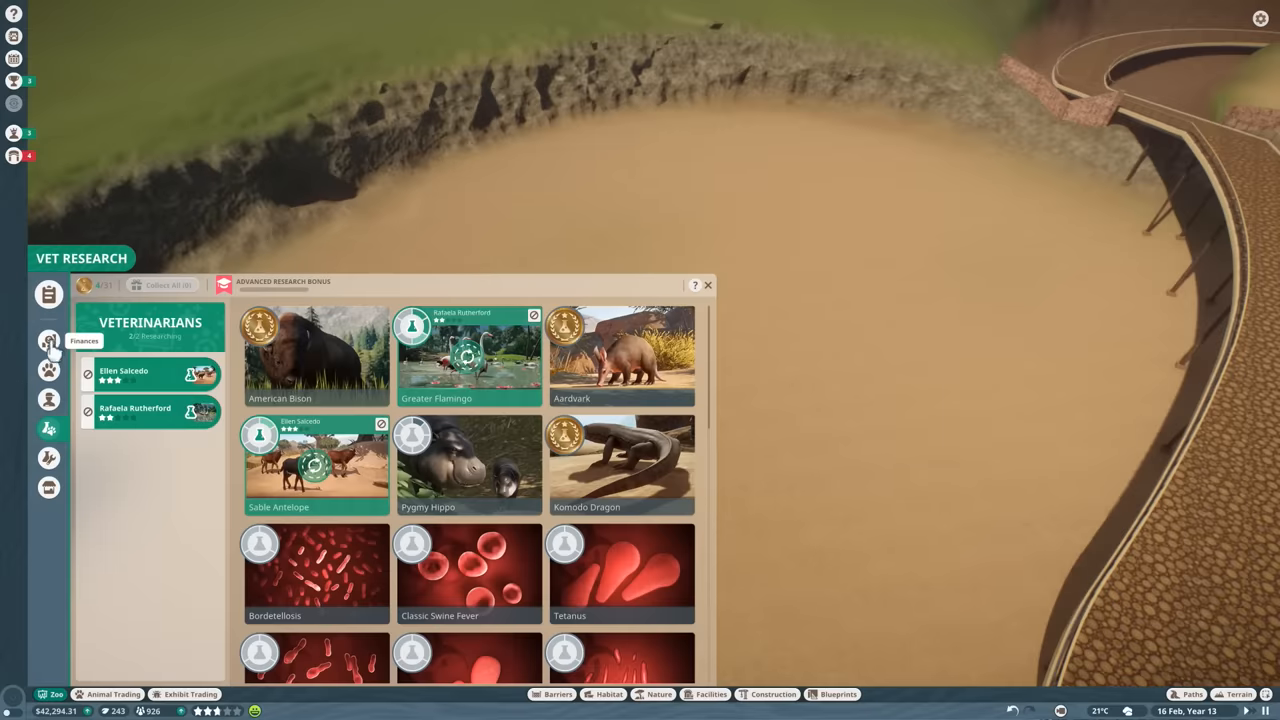
# Filter the animal market to Reticulated Giraffe, then Plains Zebra, and review the listings.
pyautogui.click(48, 292)
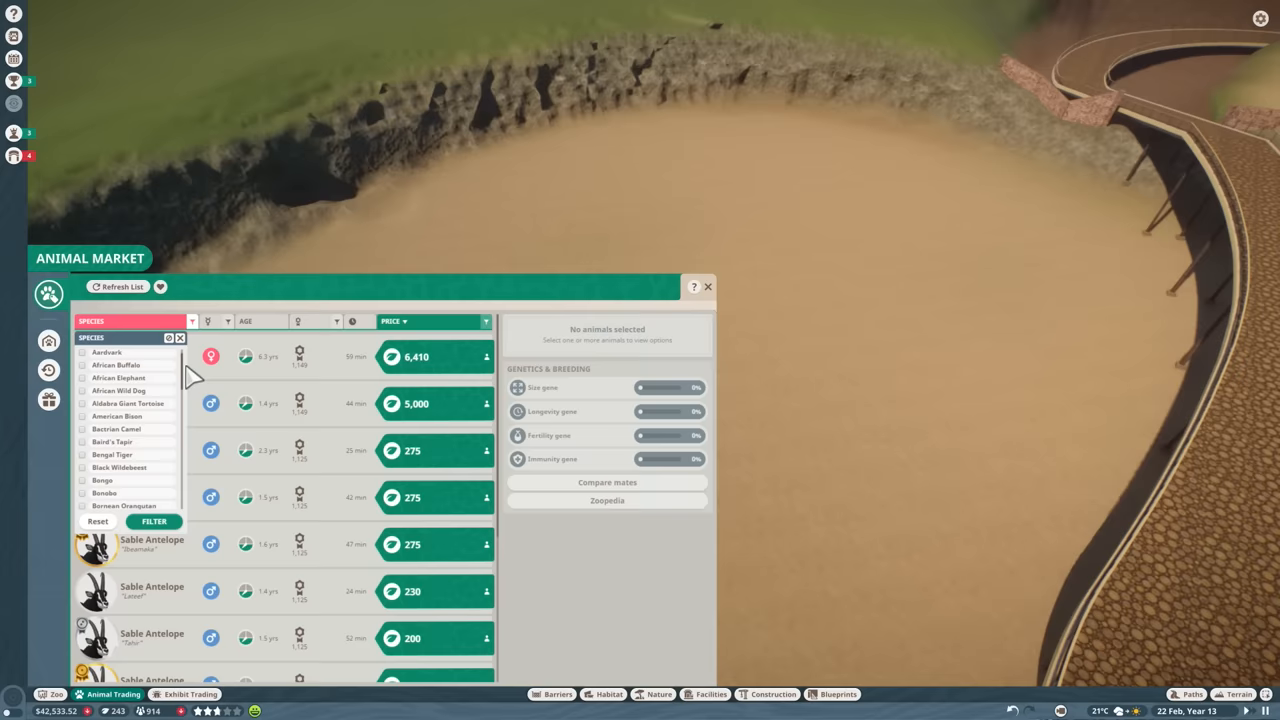
pyautogui.scroll(-3)
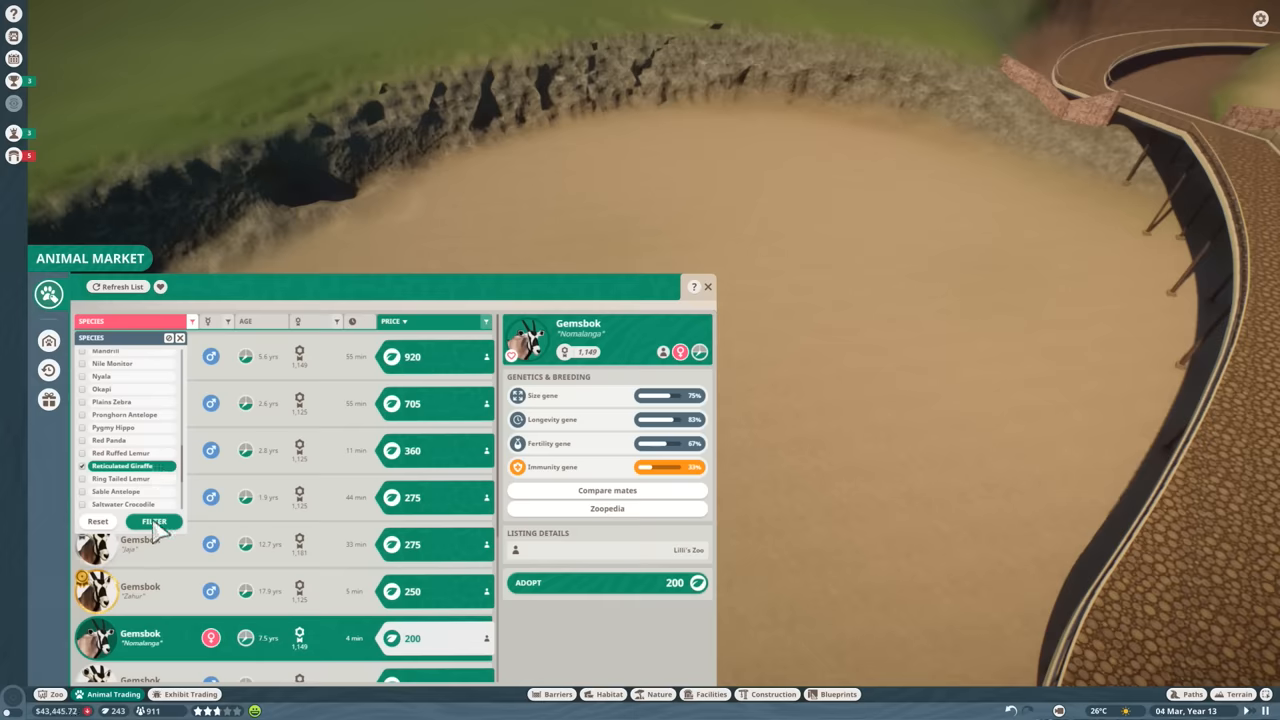
pyautogui.click(152, 520)
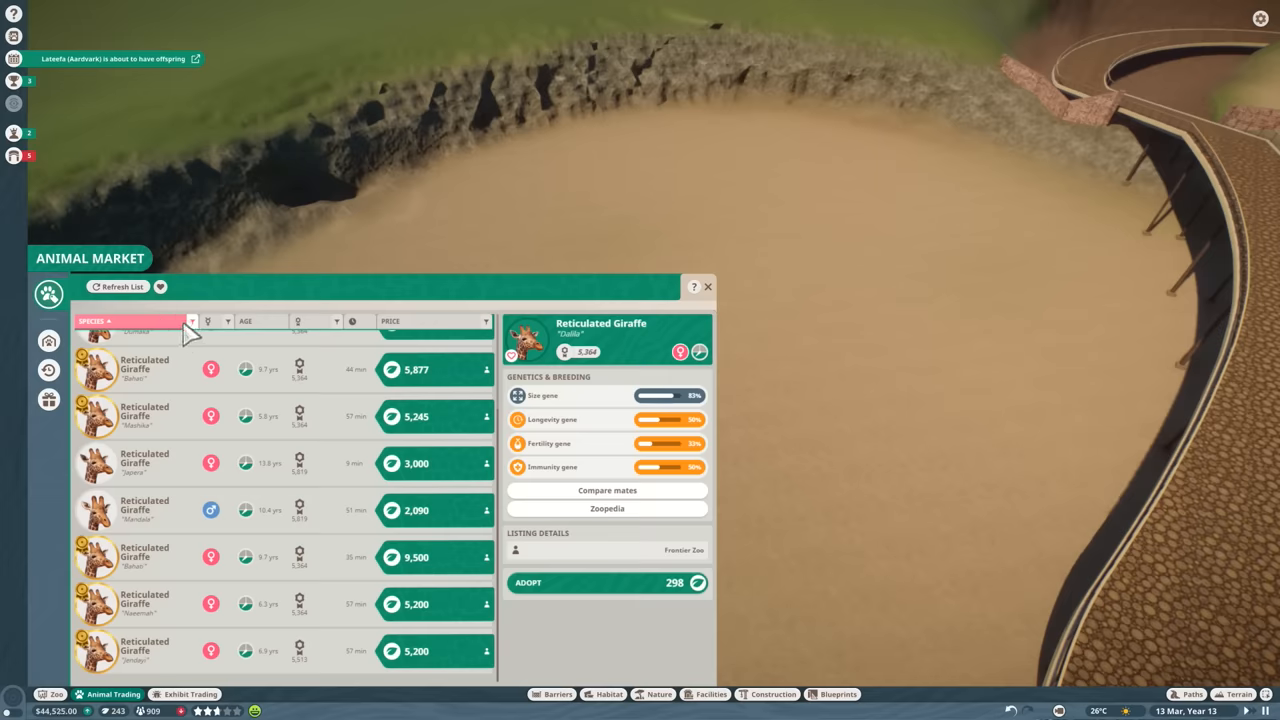
pyautogui.click(192, 320)
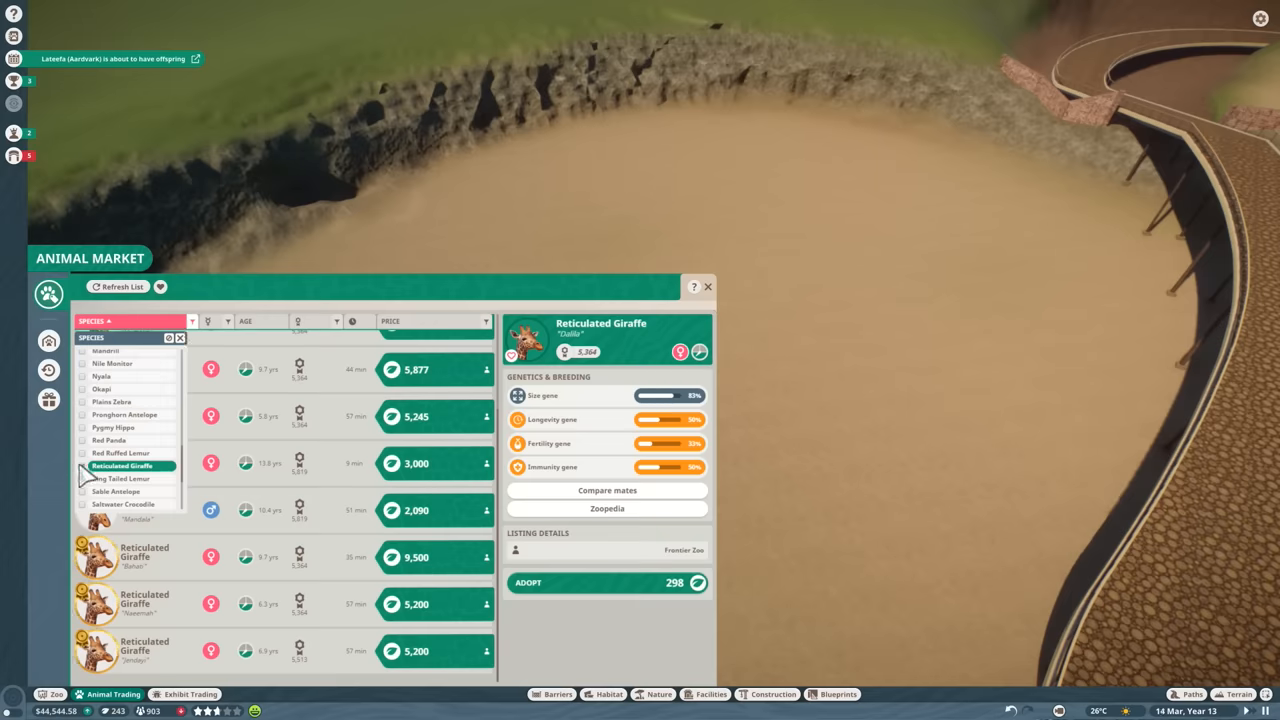
pyautogui.click(112, 400)
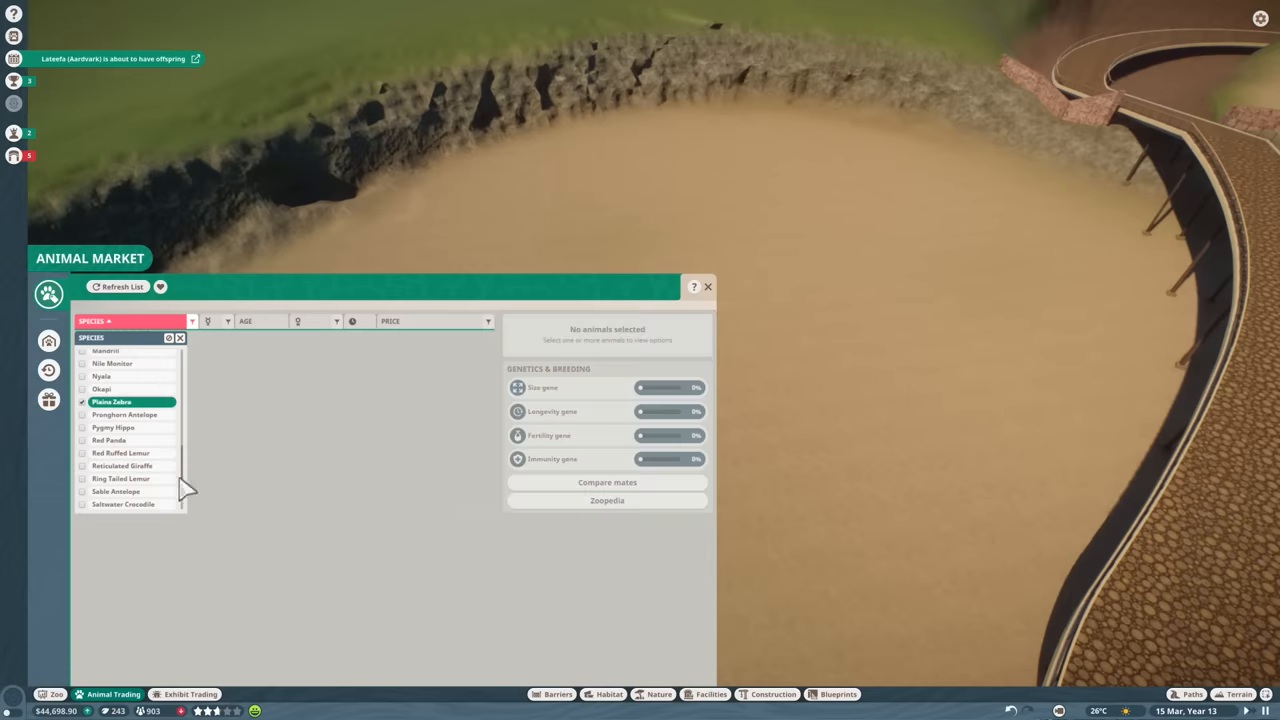
pyautogui.click(112, 400)
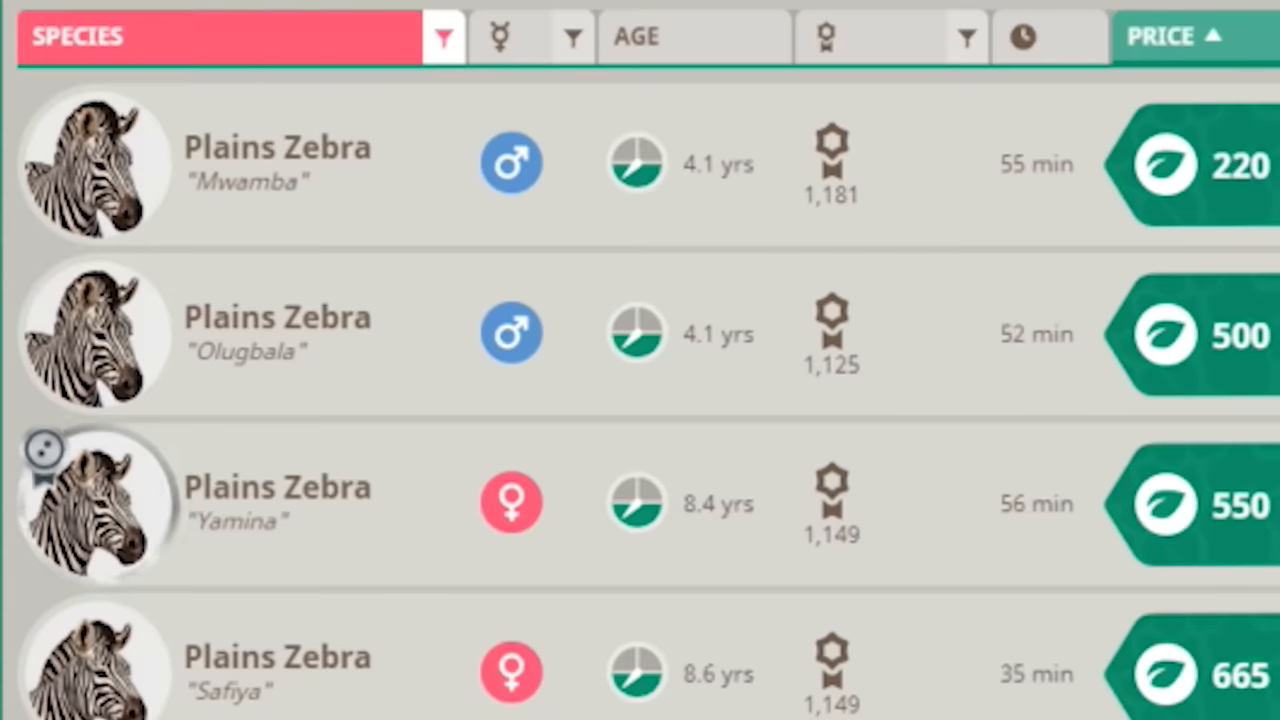
pyautogui.scroll(-3)
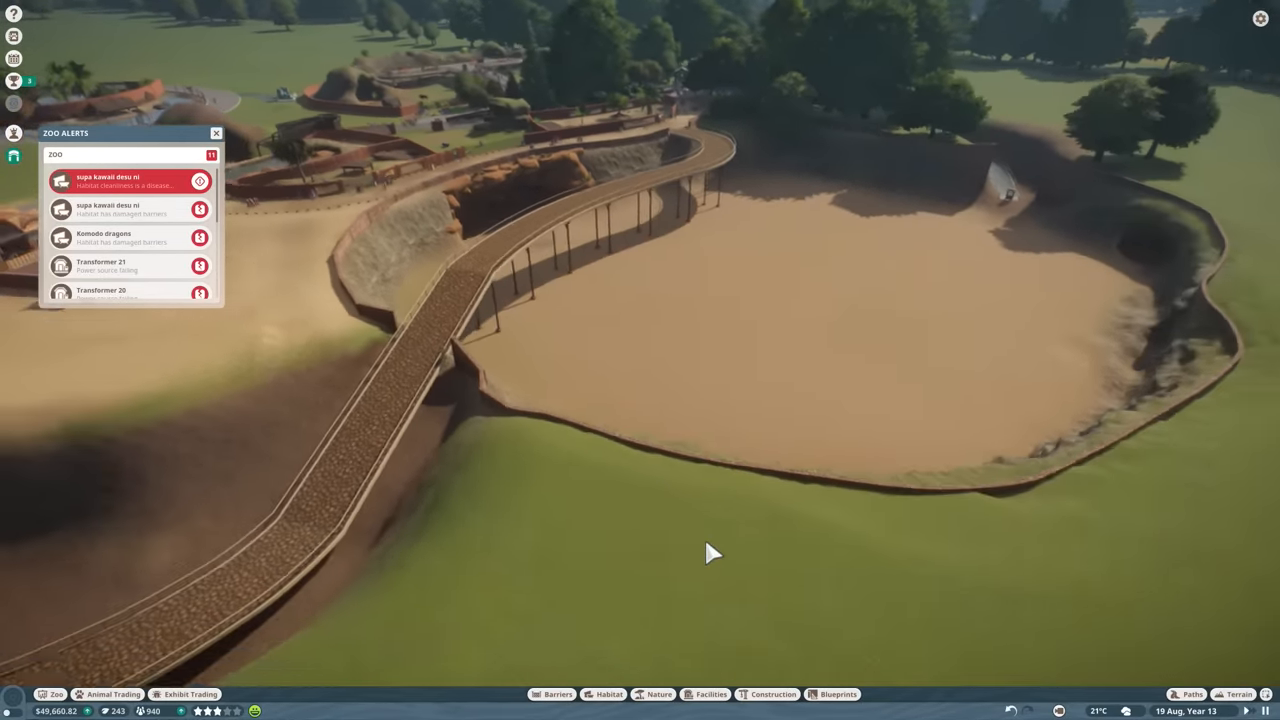
# Rebuild the broken stone barrier by placing a matching wall piece into the gap.
pyautogui.click(552, 694)
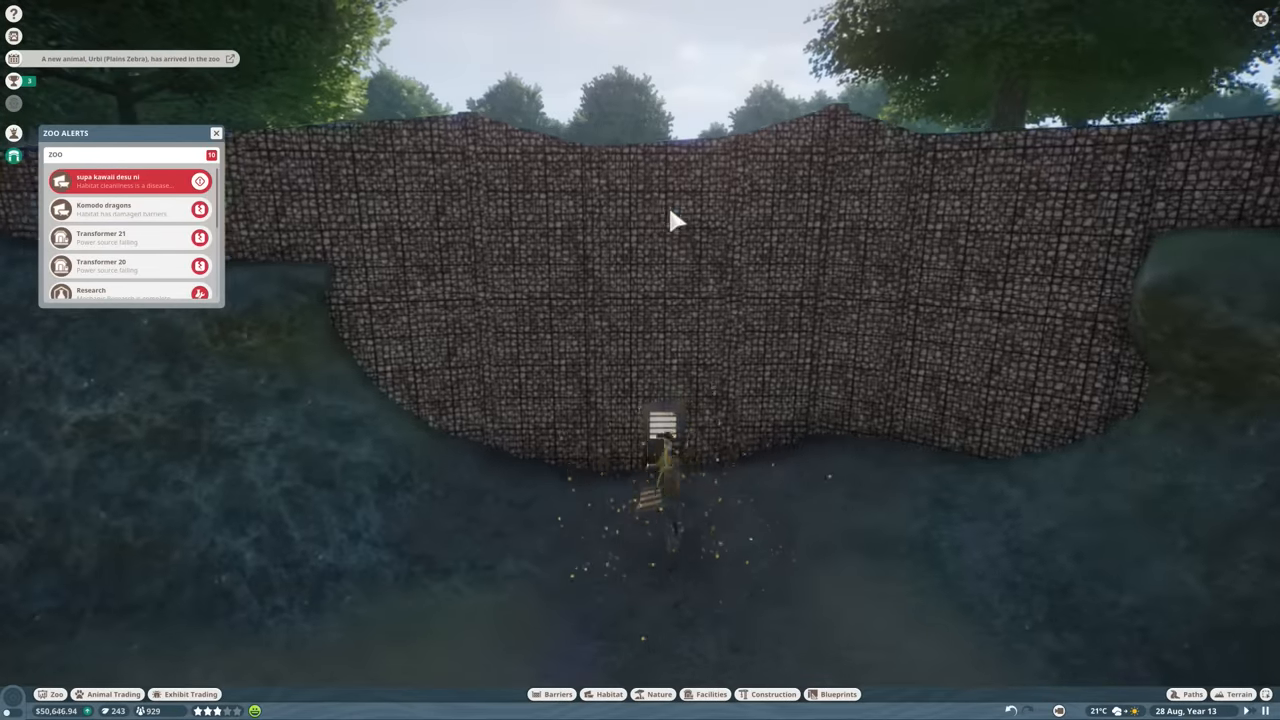
pyautogui.click(556, 694)
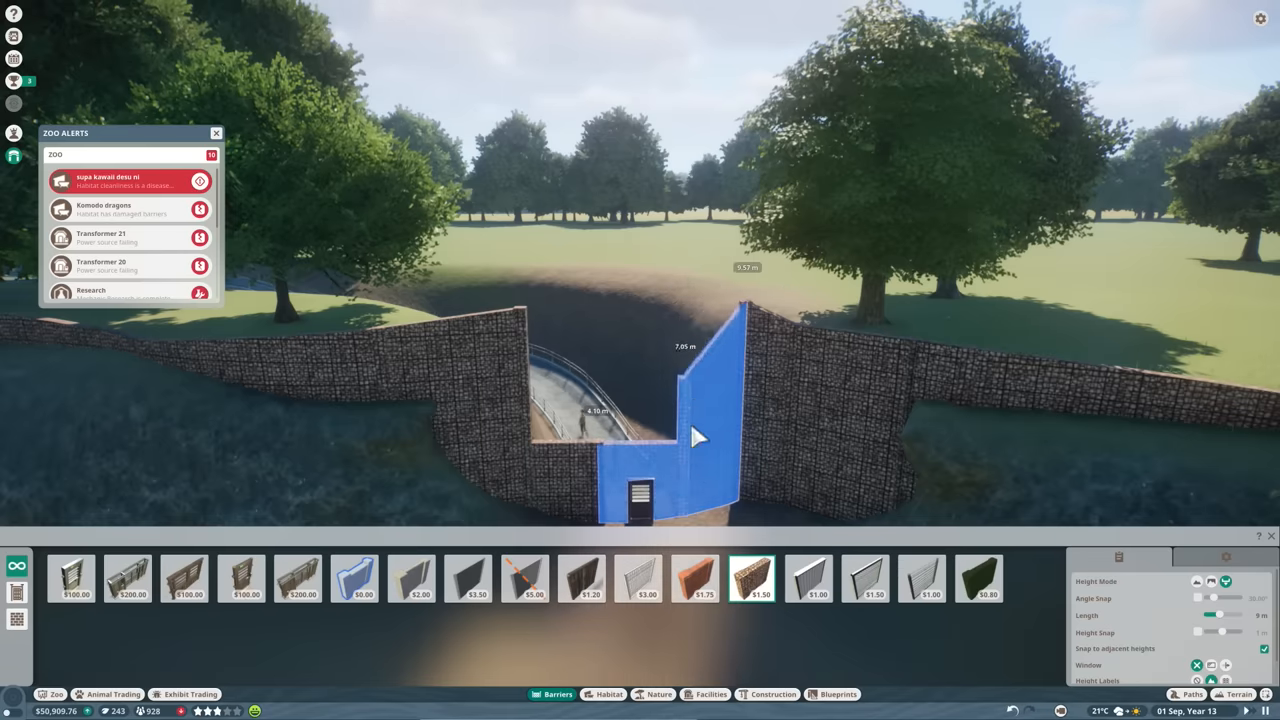
pyautogui.click(700, 436)
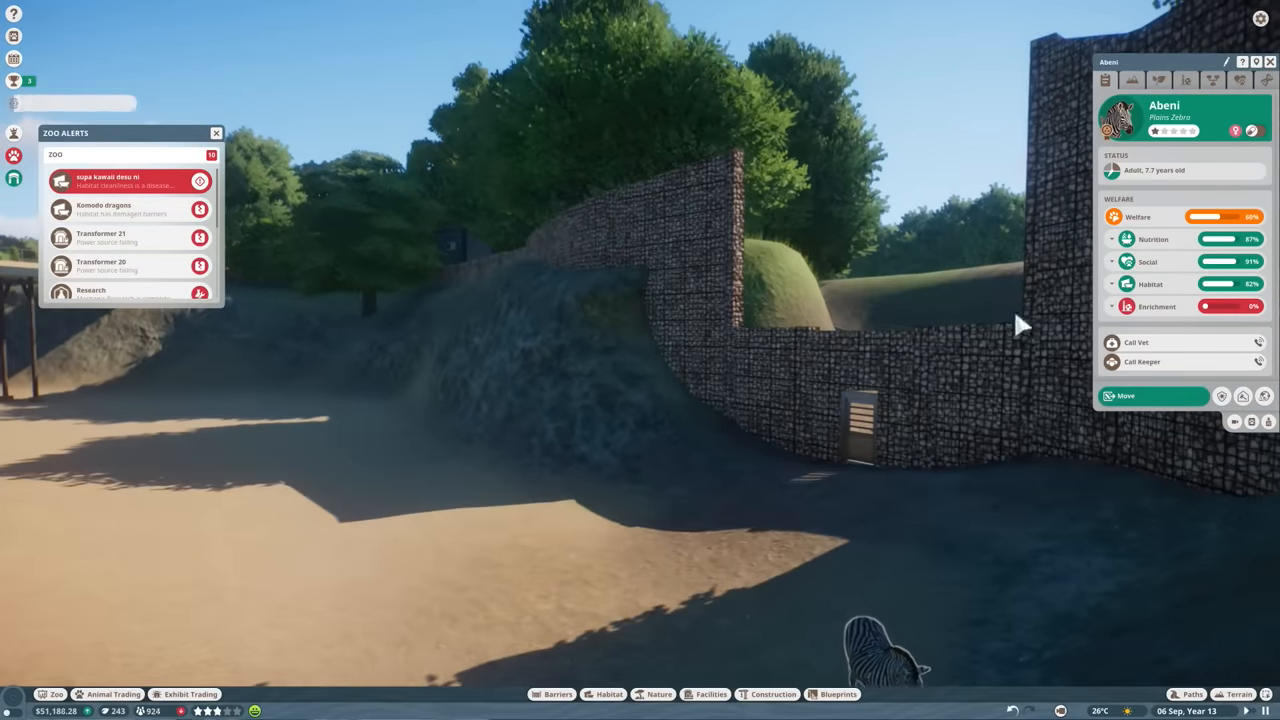
# Review the zebra's terrain, plant coverage, shelter and visibility needs, then return to its welfare overview.
pyautogui.click(1132, 80)
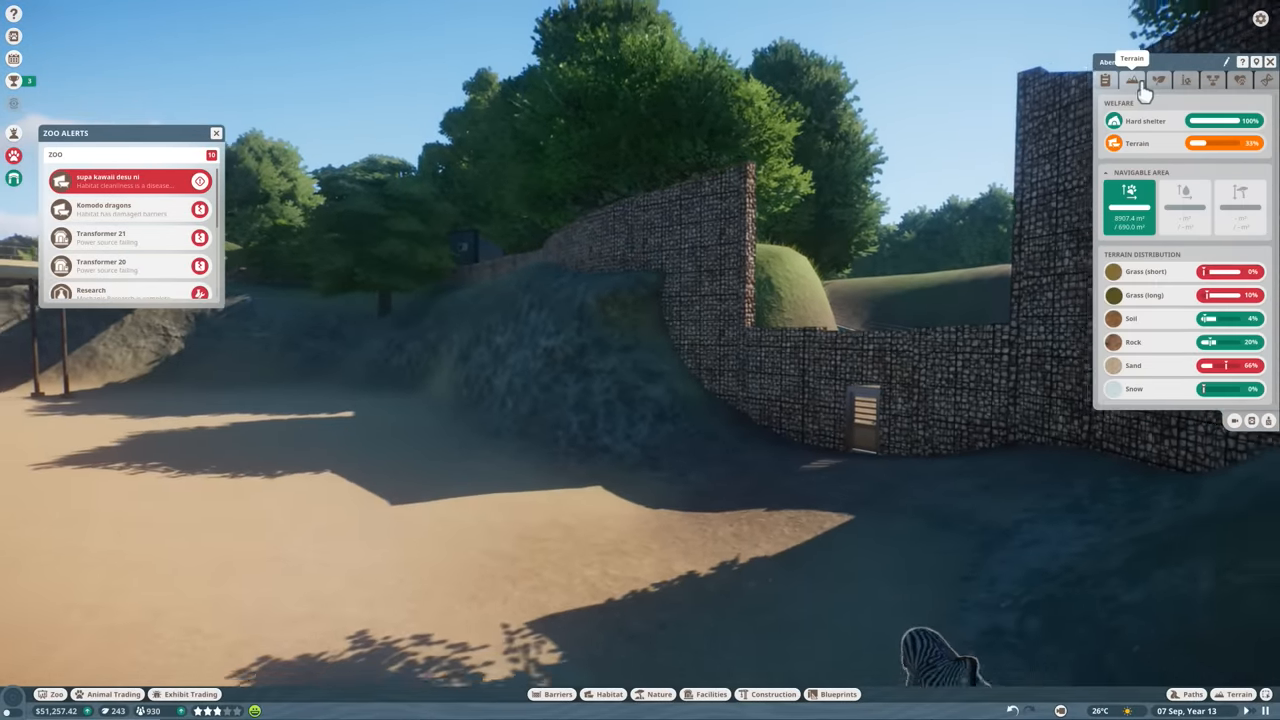
pyautogui.click(1160, 80)
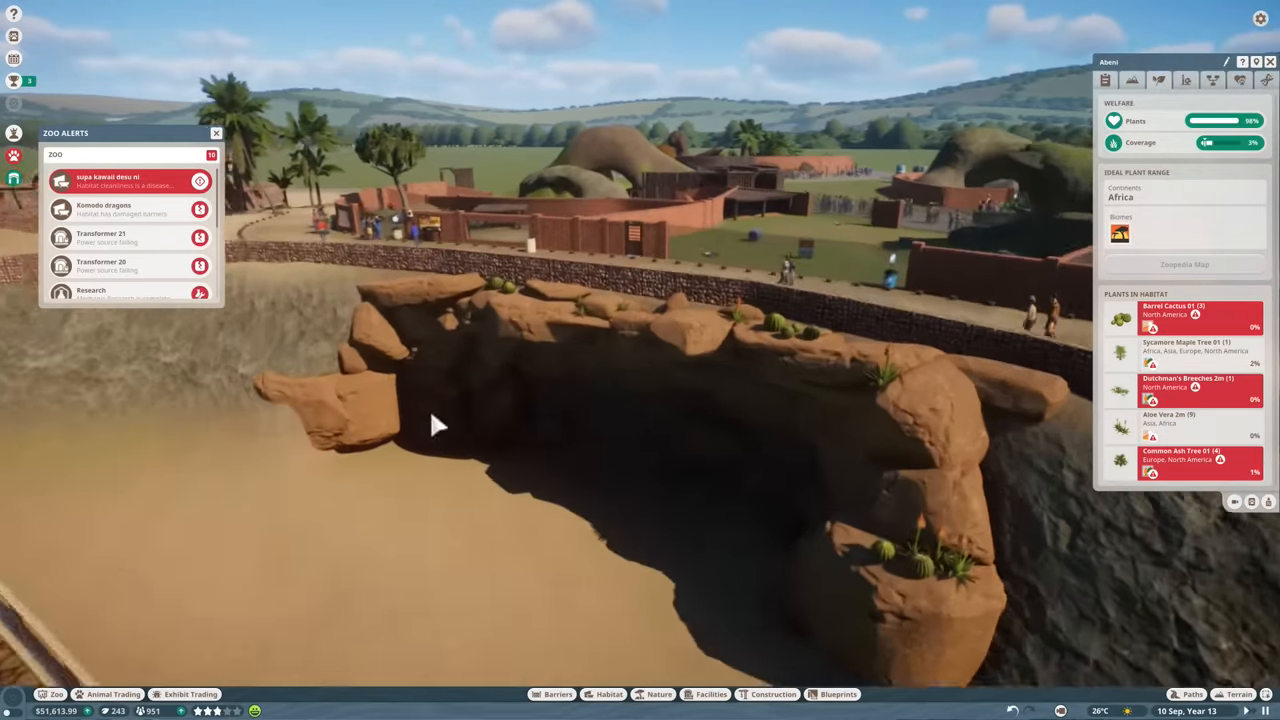
pyautogui.click(1238, 80)
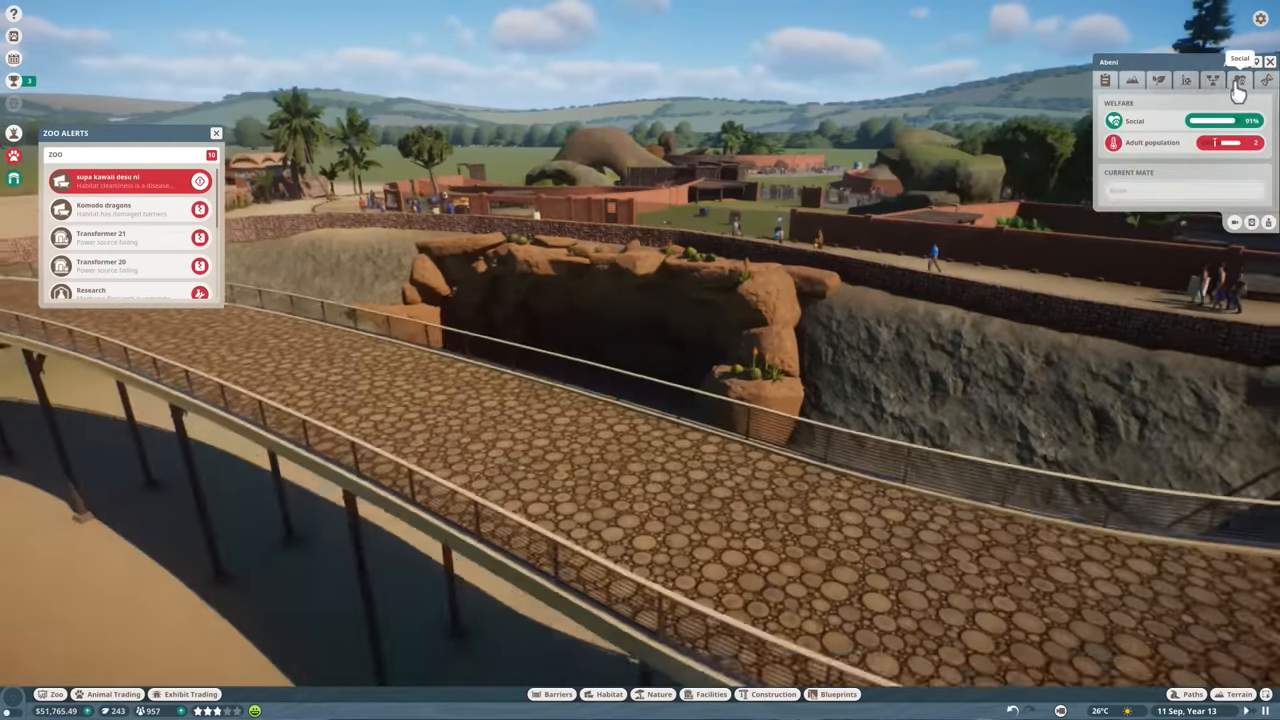
pyautogui.click(1238, 80)
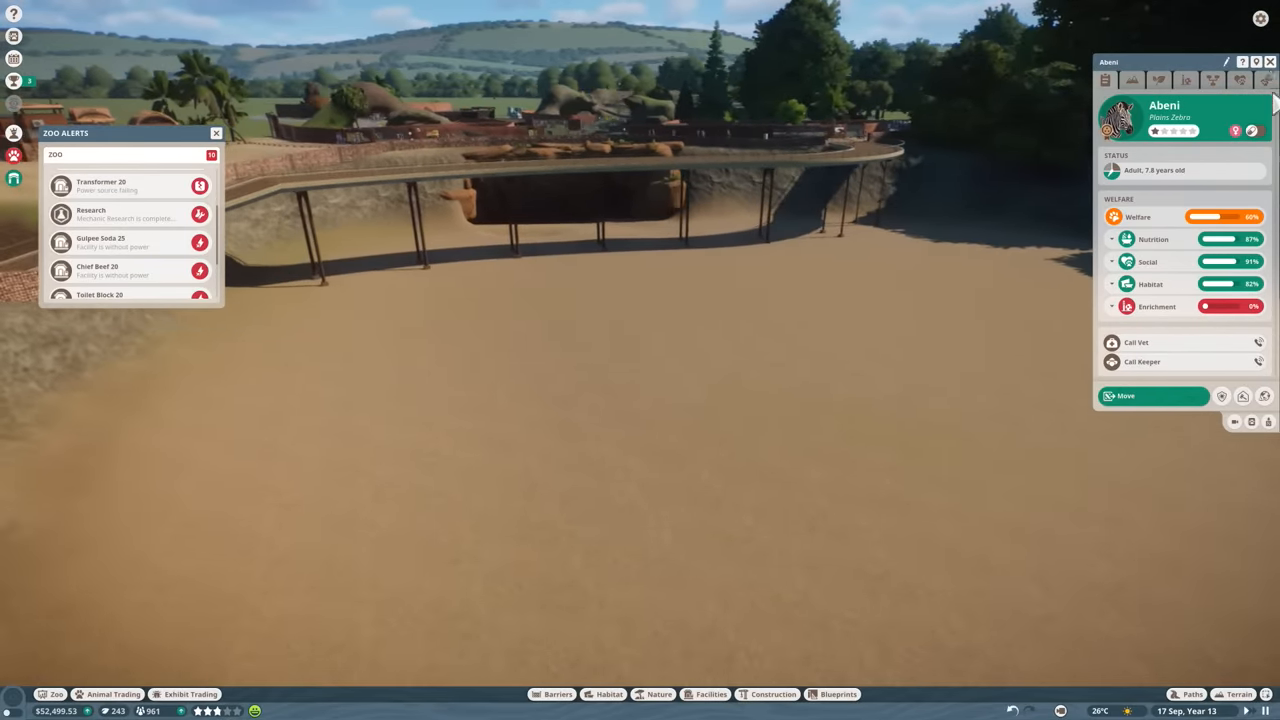
# Adopt the African Buffalo into storage beside the Plains Zebra, then return to the market for ostriches.
pyautogui.click(108, 694)
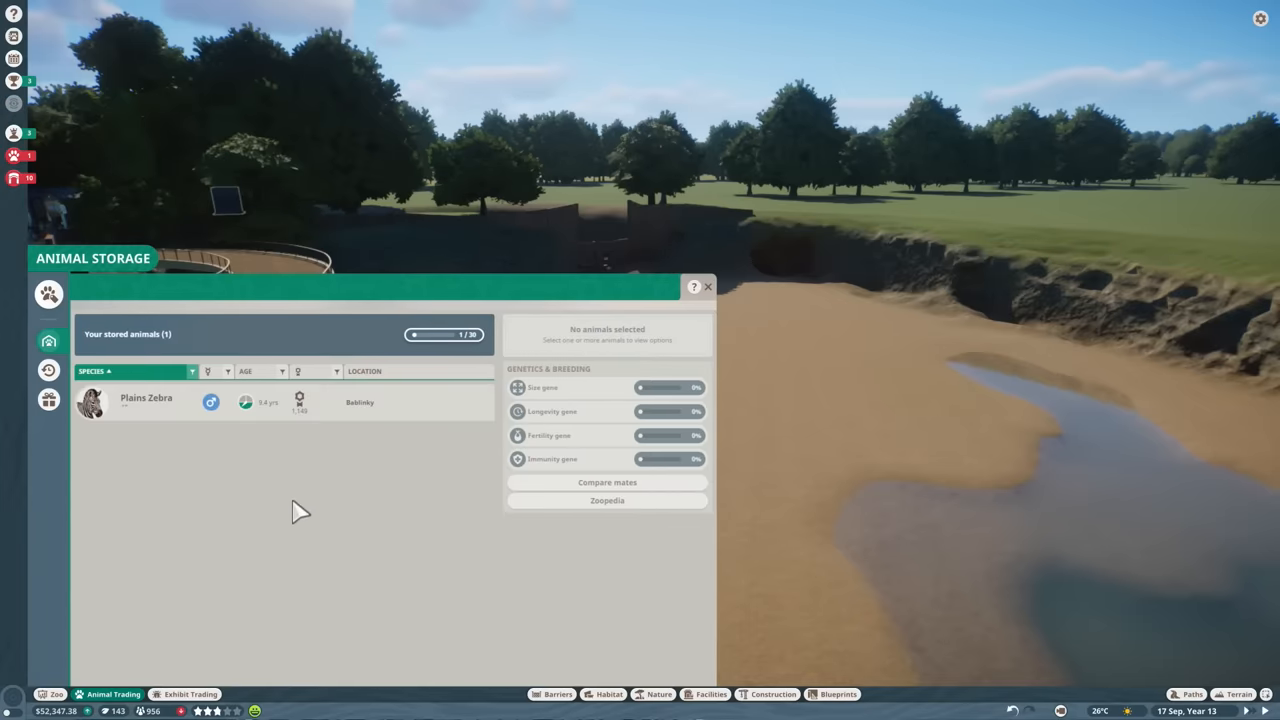
pyautogui.moveTo(48, 340)
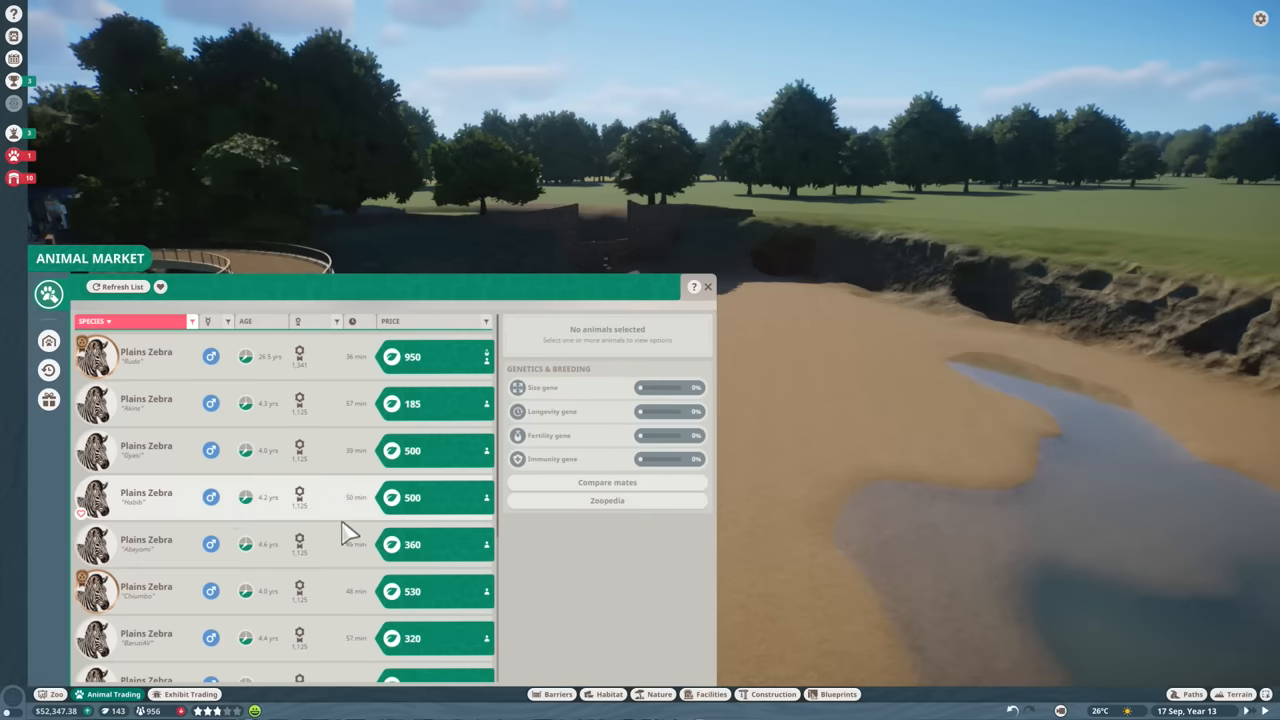
pyautogui.moveTo(352, 410)
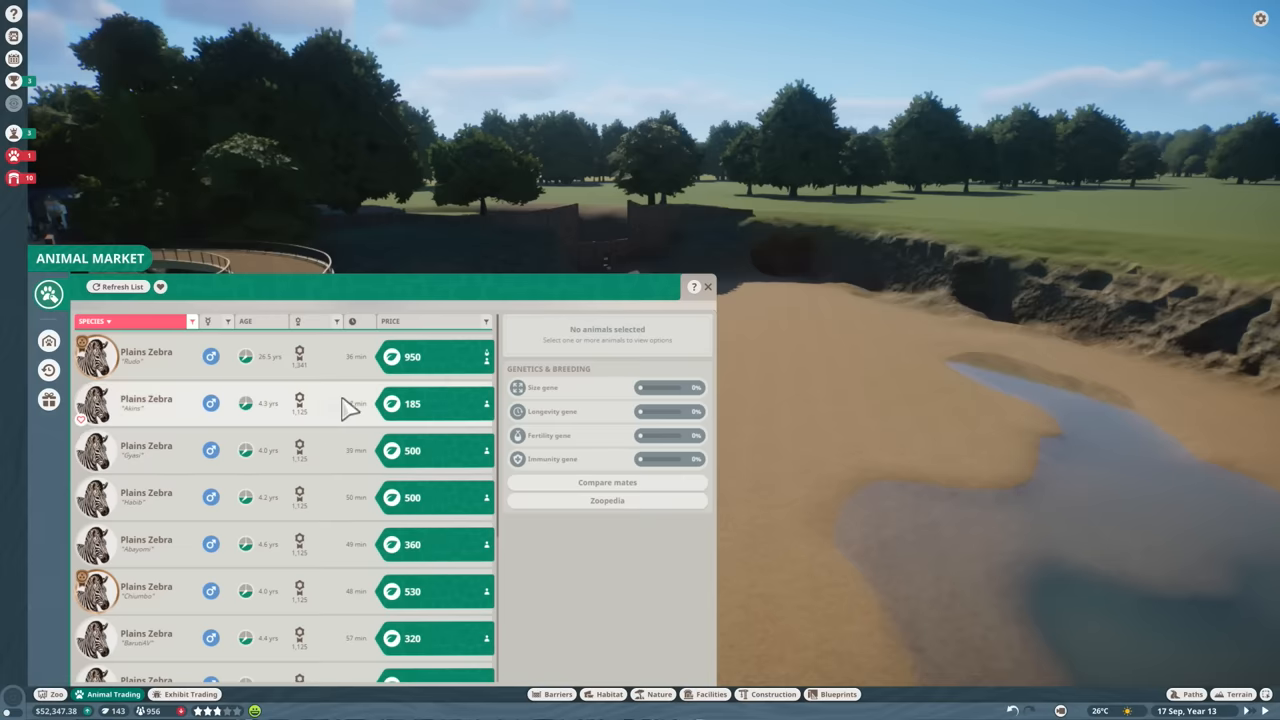
pyautogui.scroll(-3)
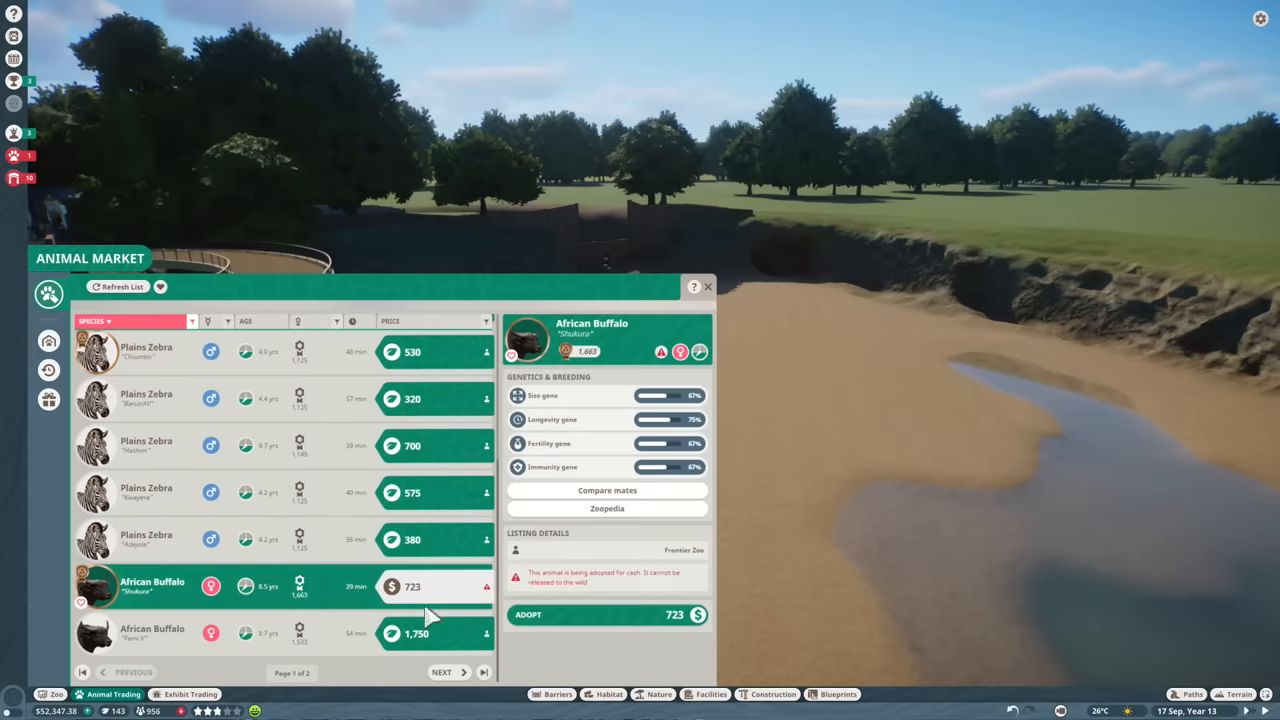
pyautogui.click(608, 614)
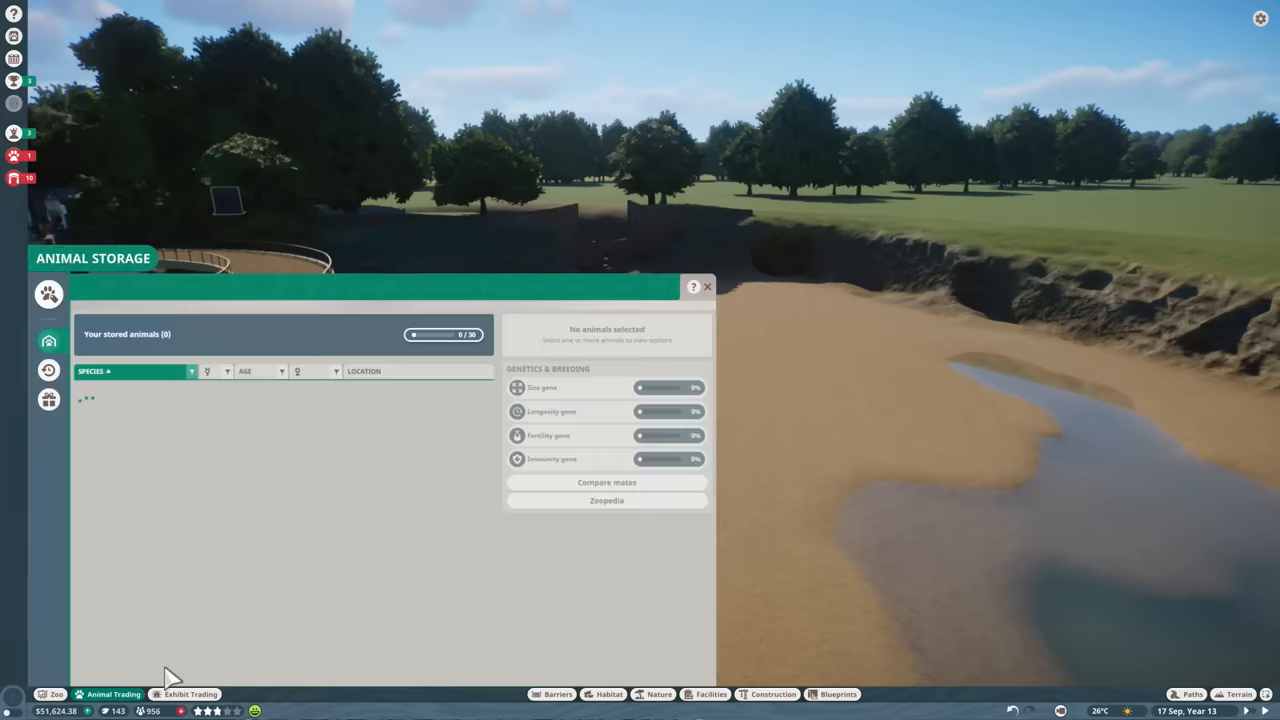
pyautogui.click(48, 370)
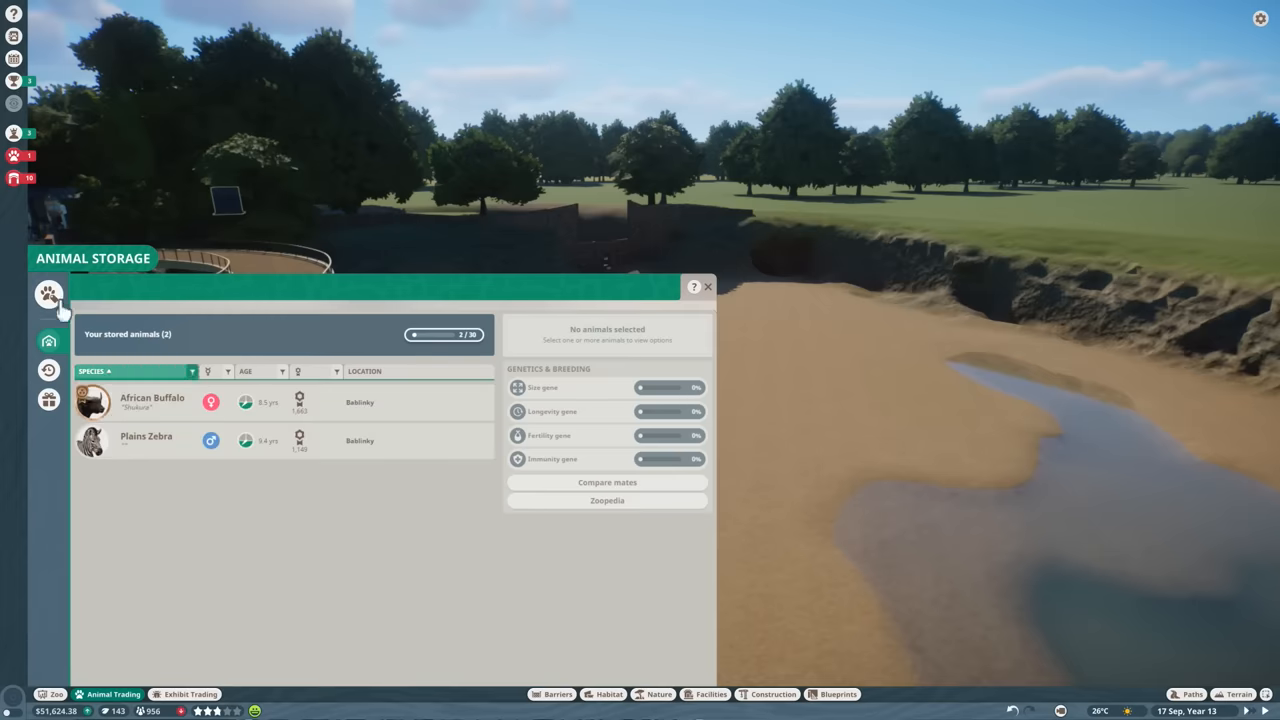
pyautogui.click(48, 292)
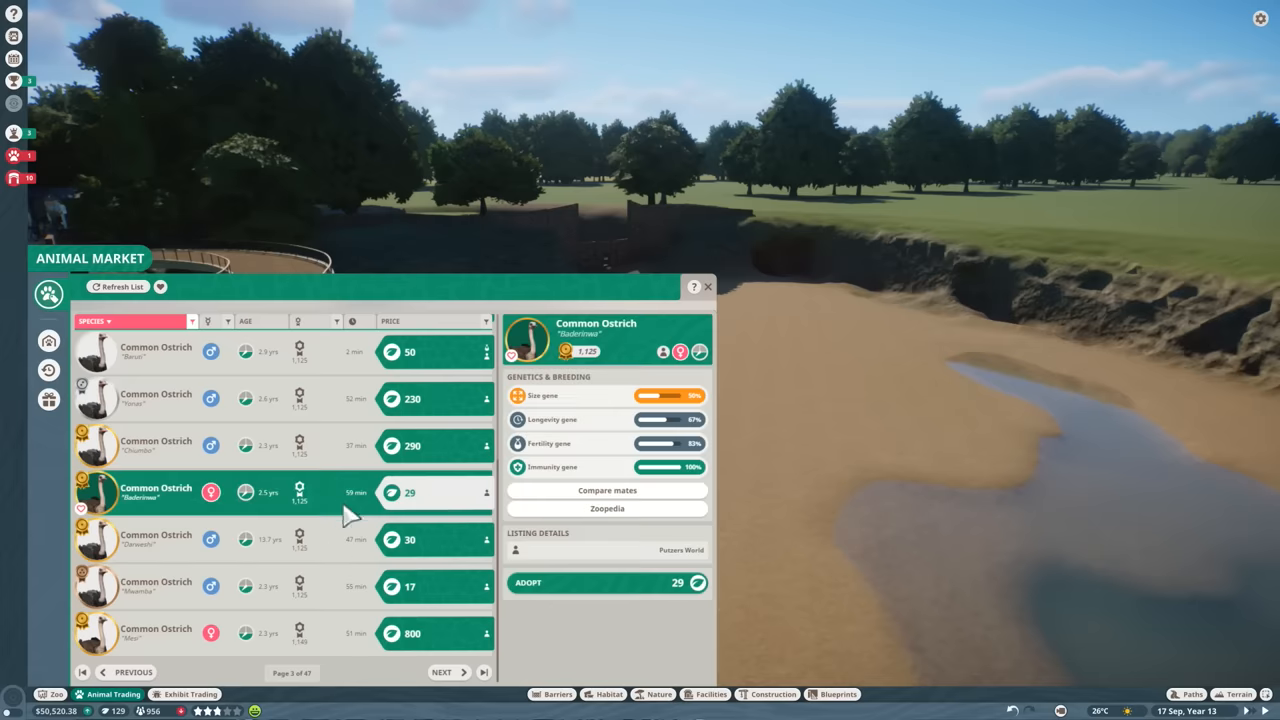
# Adopt the cheap Common Ostrich and release each stored buffalo, zebra and ostrich into Habitat 11.
pyautogui.click(608, 584)
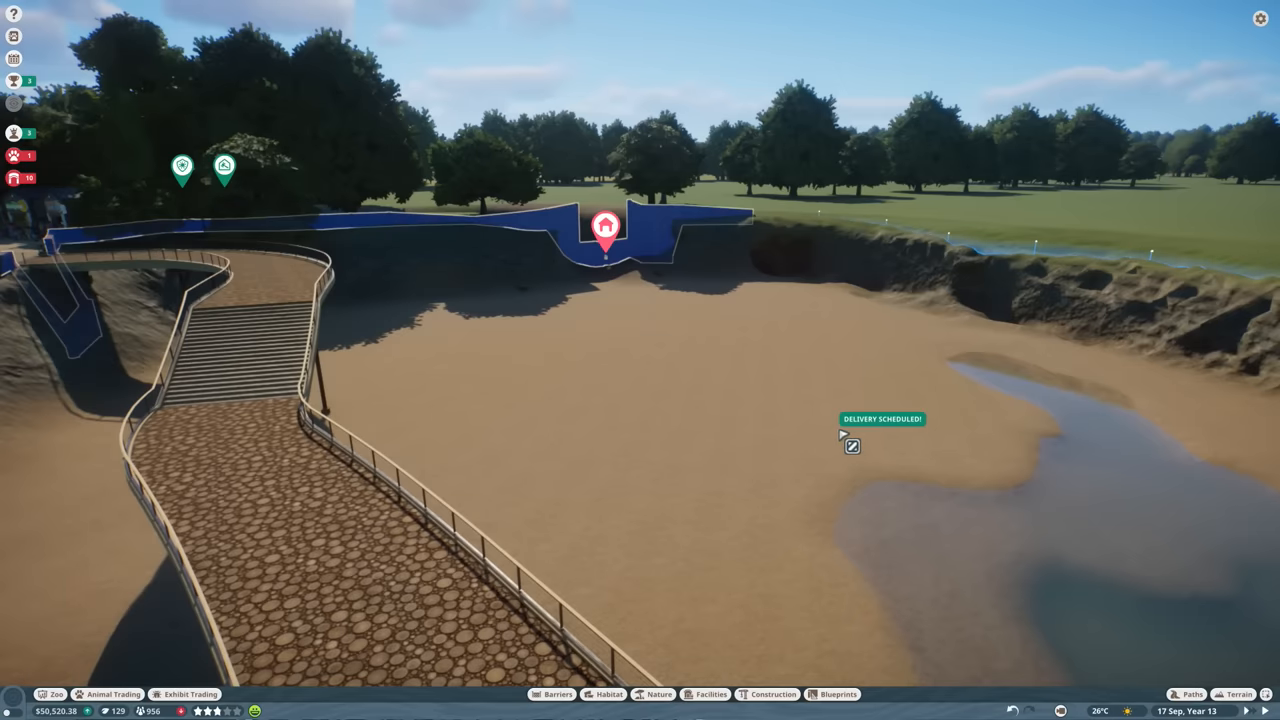
pyautogui.click(108, 694)
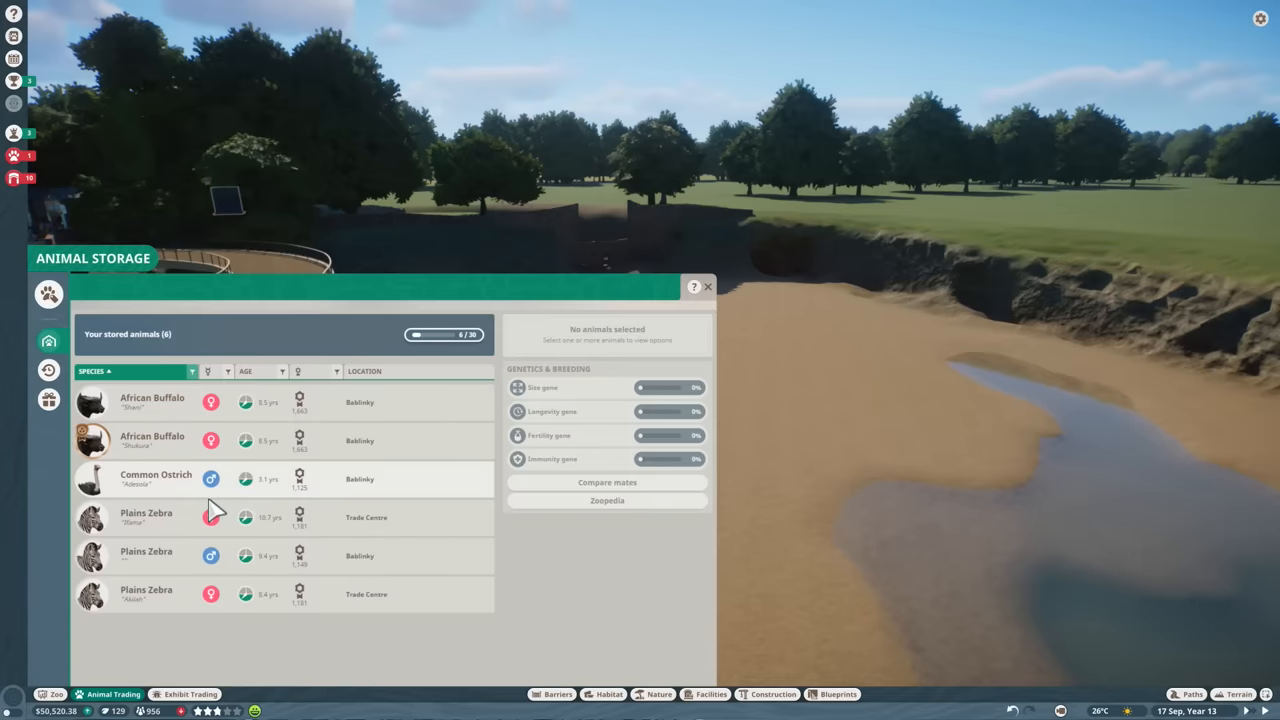
pyautogui.click(708, 288)
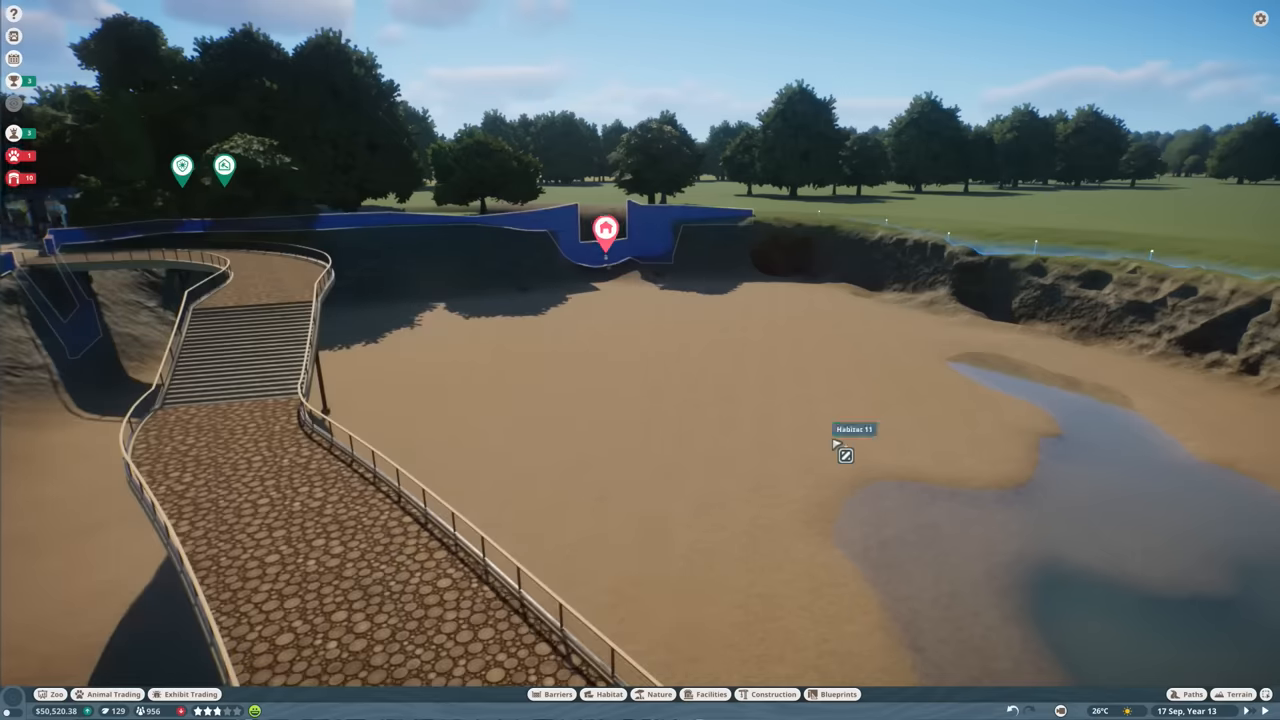
pyautogui.click(108, 694)
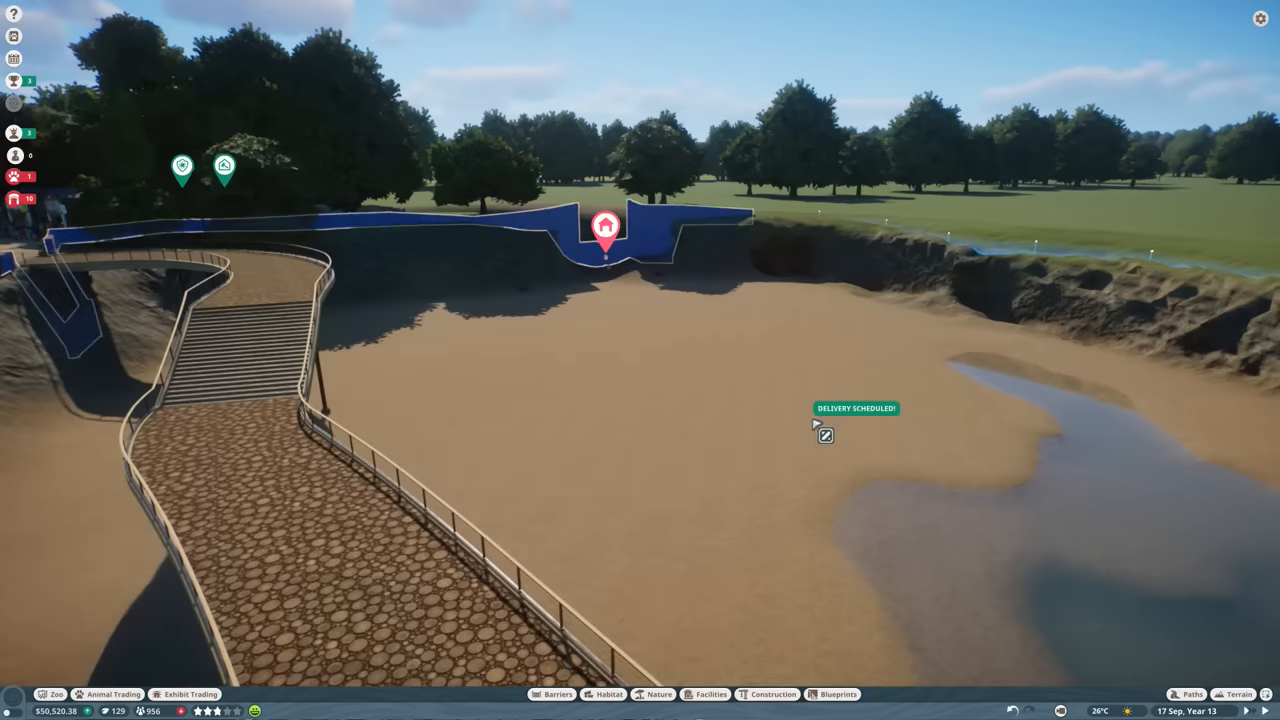
pyautogui.click(108, 694)
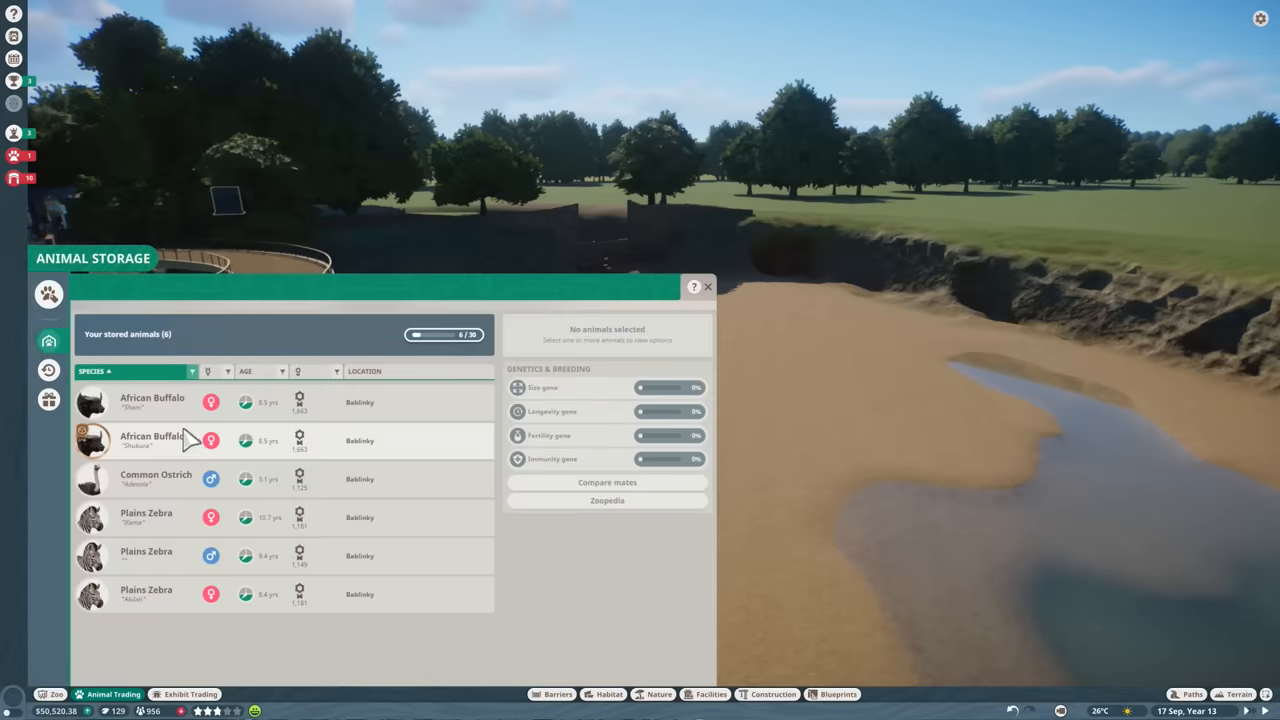
# Filter the market to ostriches and page through further Common Ostrich listings.
pyautogui.click(48, 292)
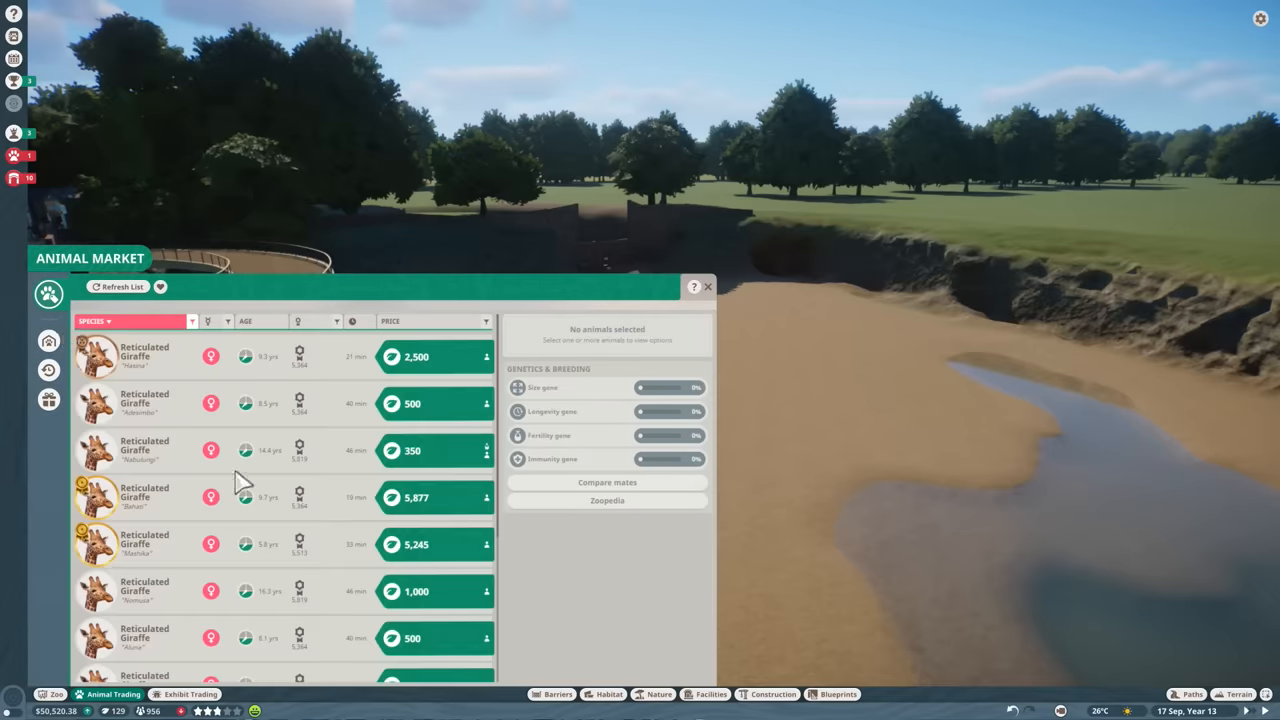
pyautogui.click(118, 288)
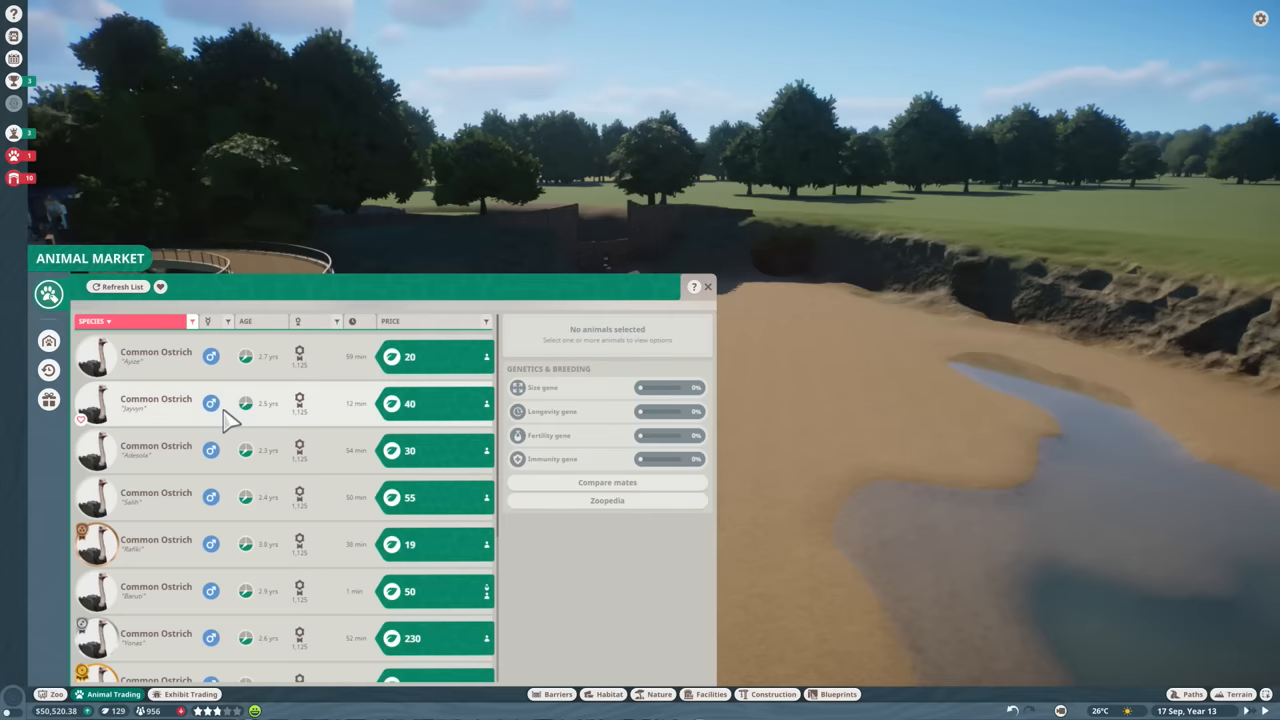
pyautogui.click(444, 672)
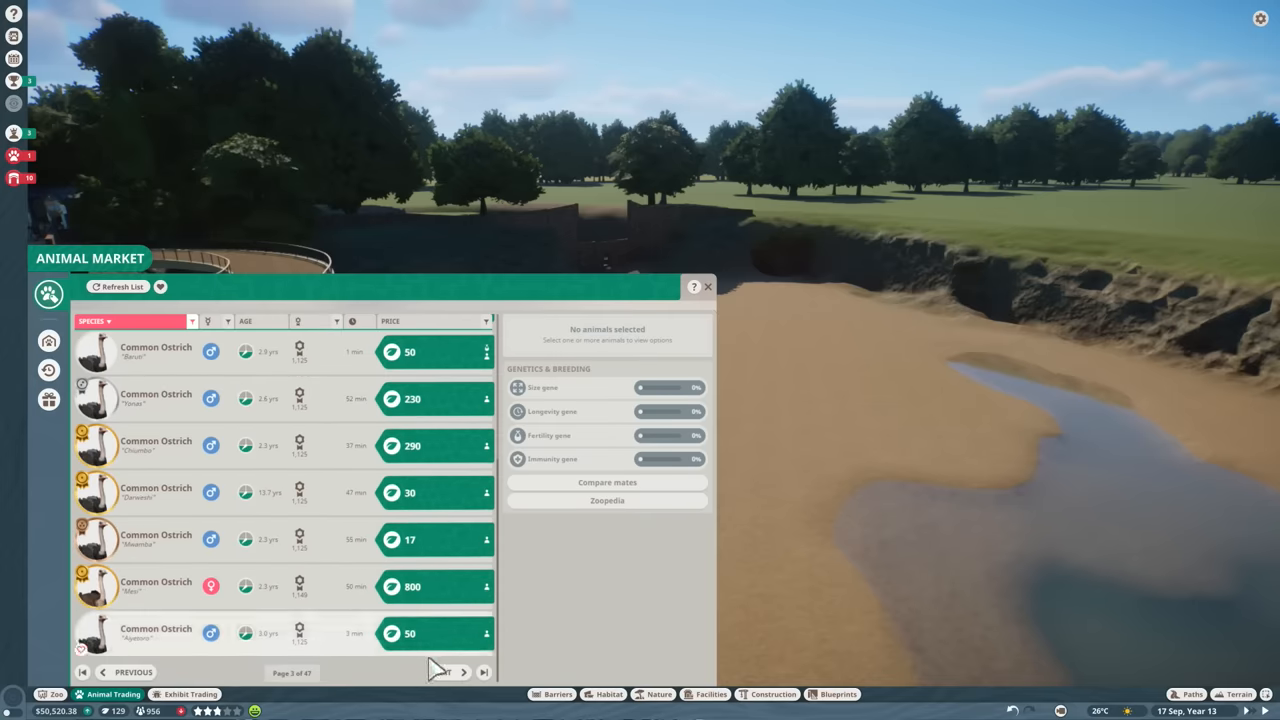
pyautogui.click(440, 672)
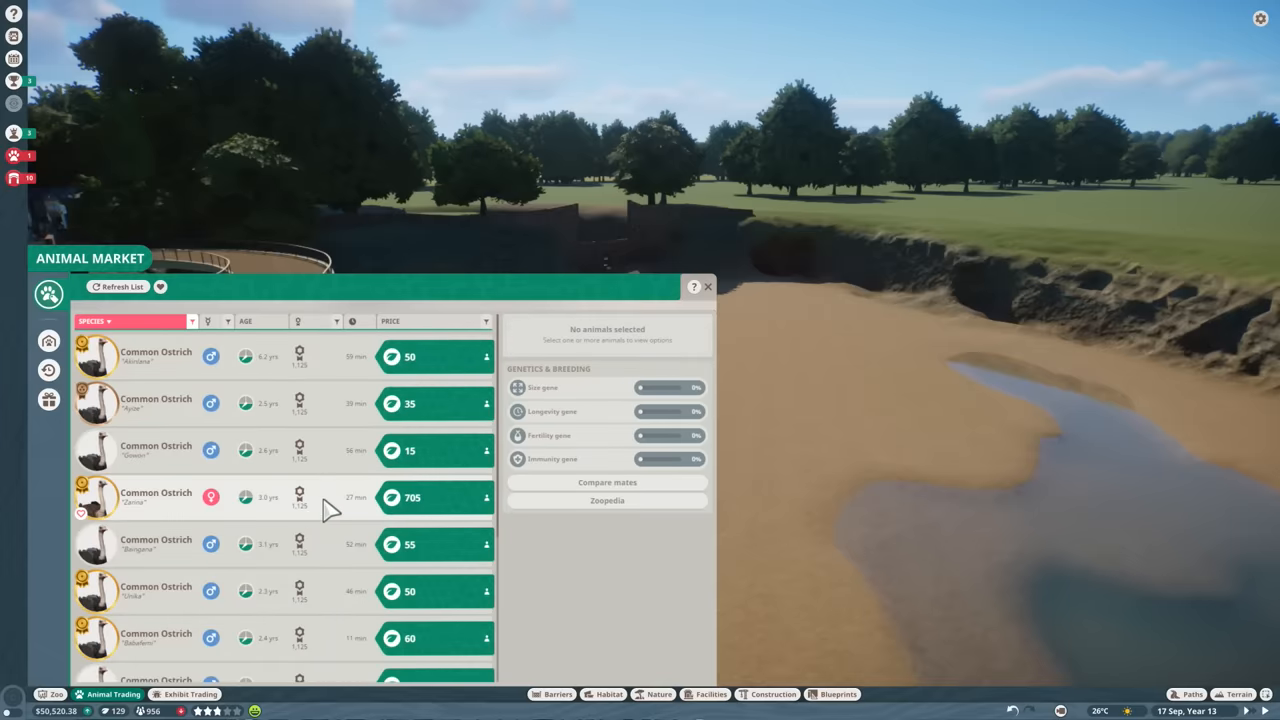
pyautogui.click(118, 288)
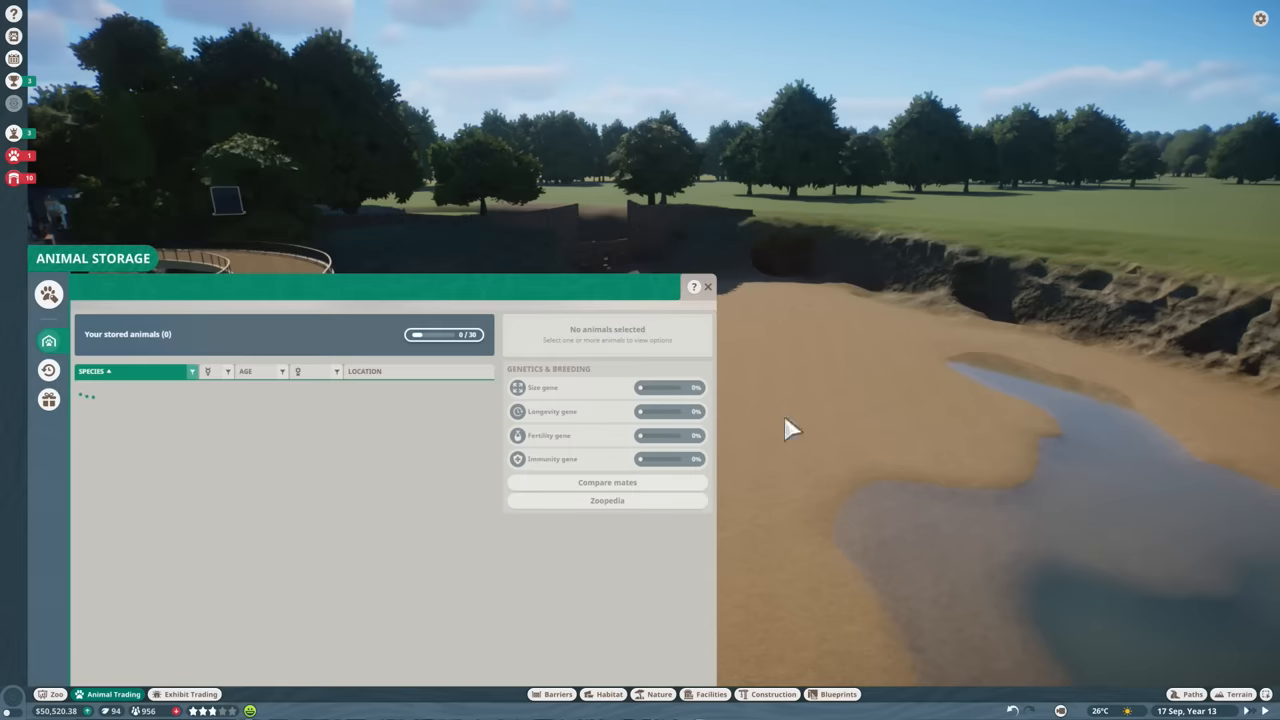
# Close storage, follow Habitat 11's broken-barrier alert to the gap and start barrier building.
pyautogui.click(708, 288)
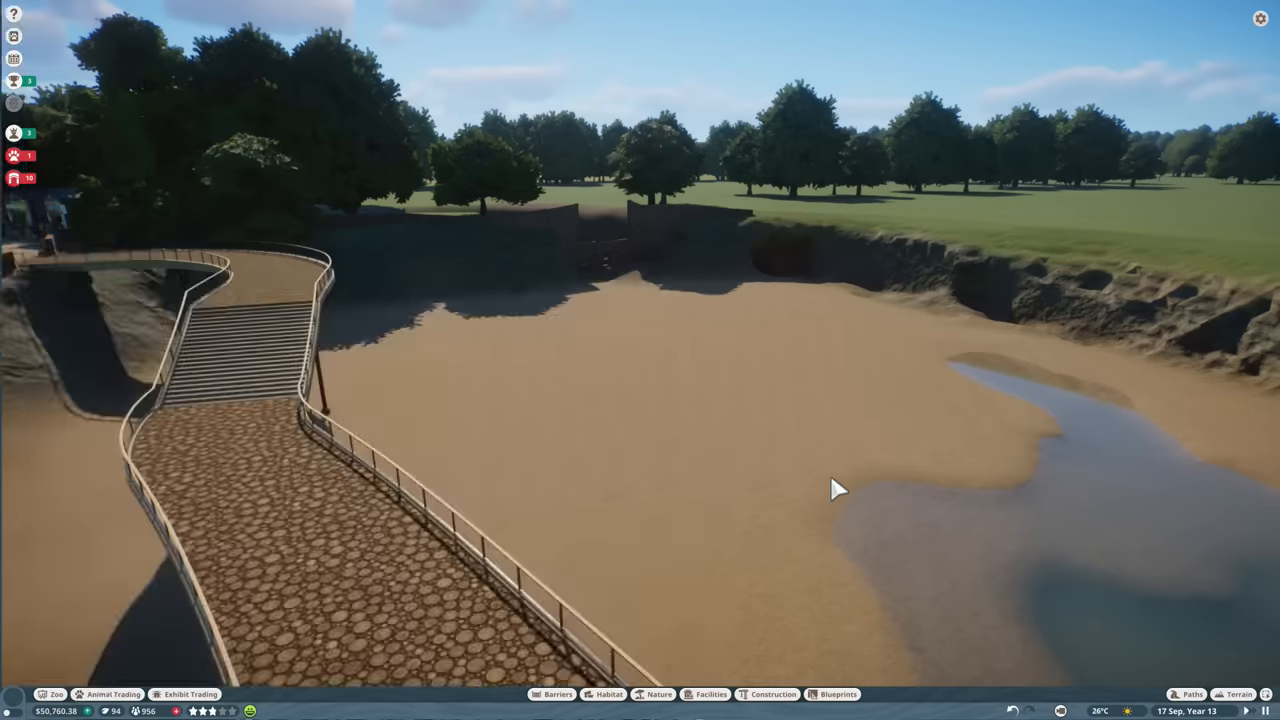
pyautogui.click(604, 694)
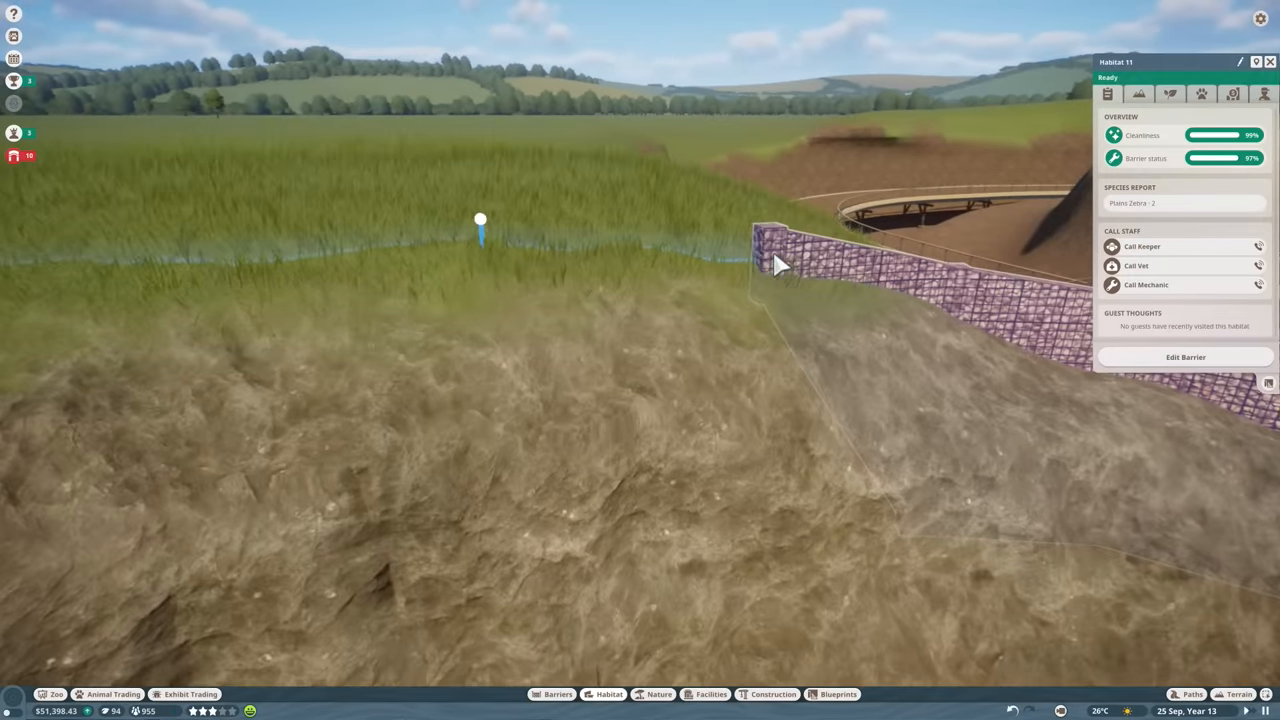
pyautogui.click(1184, 356)
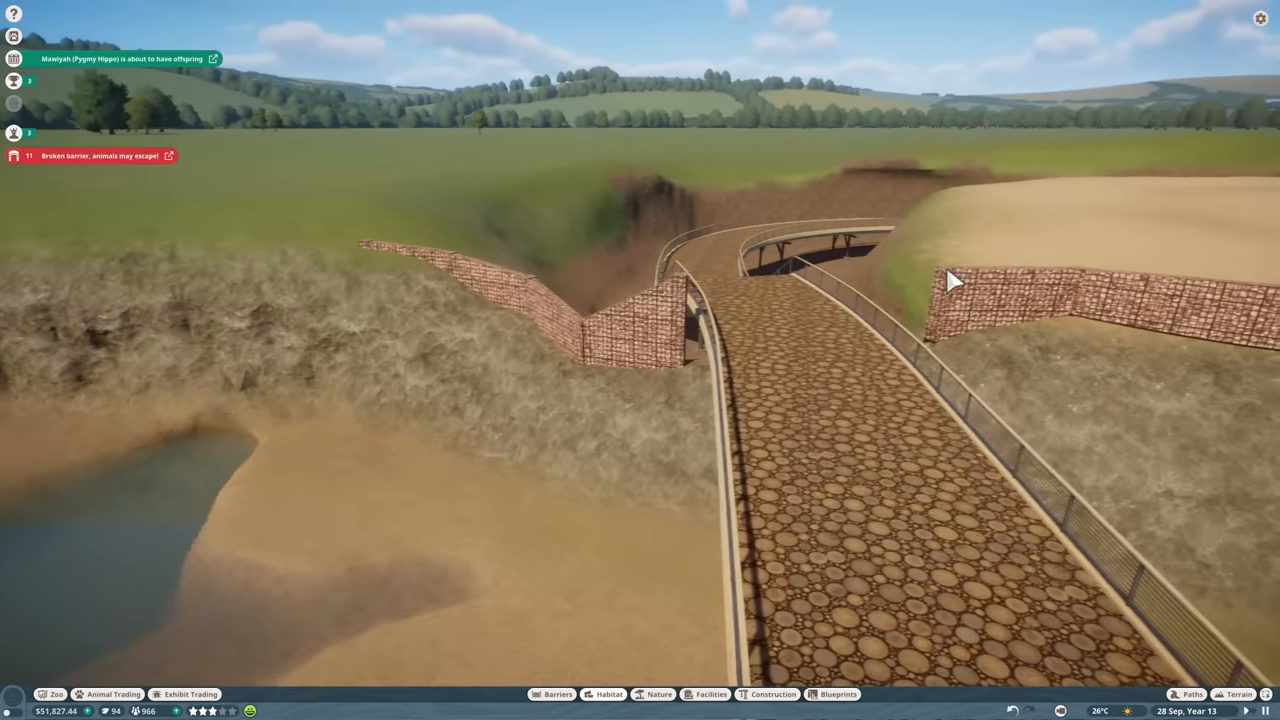
pyautogui.click(552, 694)
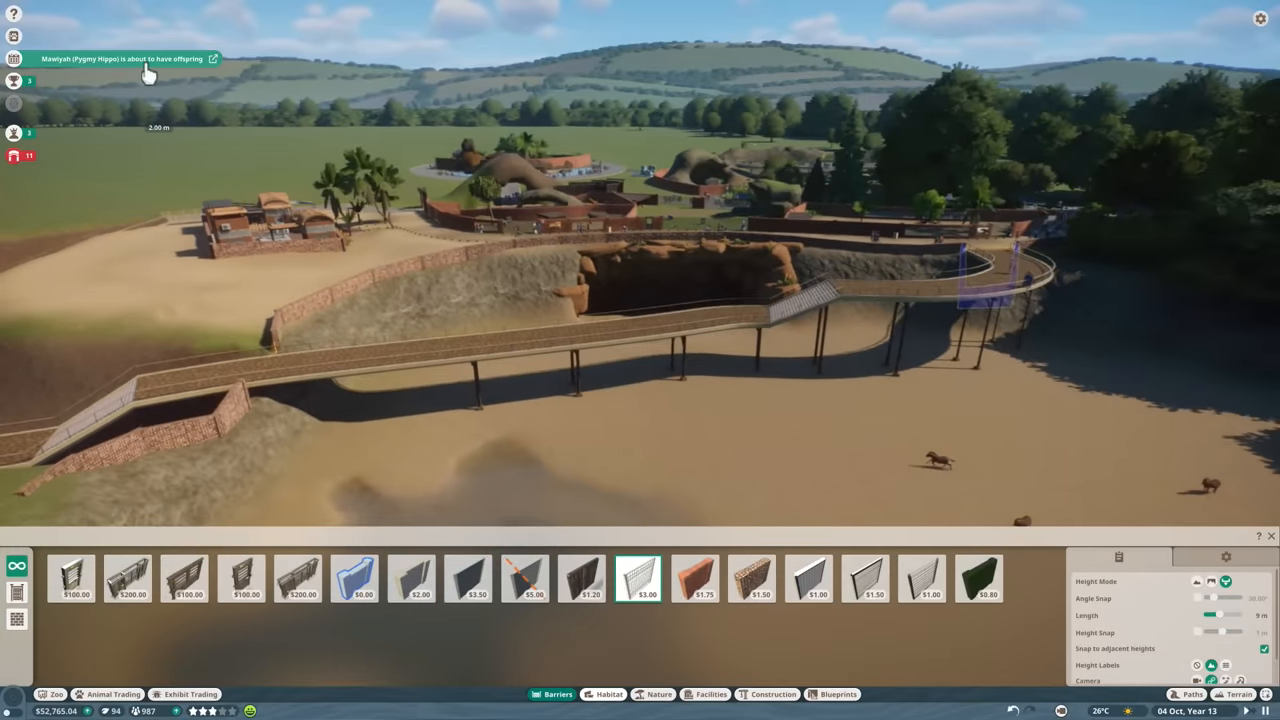
# Check pregnant pygmy hippo Mawiyah, then switch to the Zoo Alerts list.
pyautogui.click(212, 58)
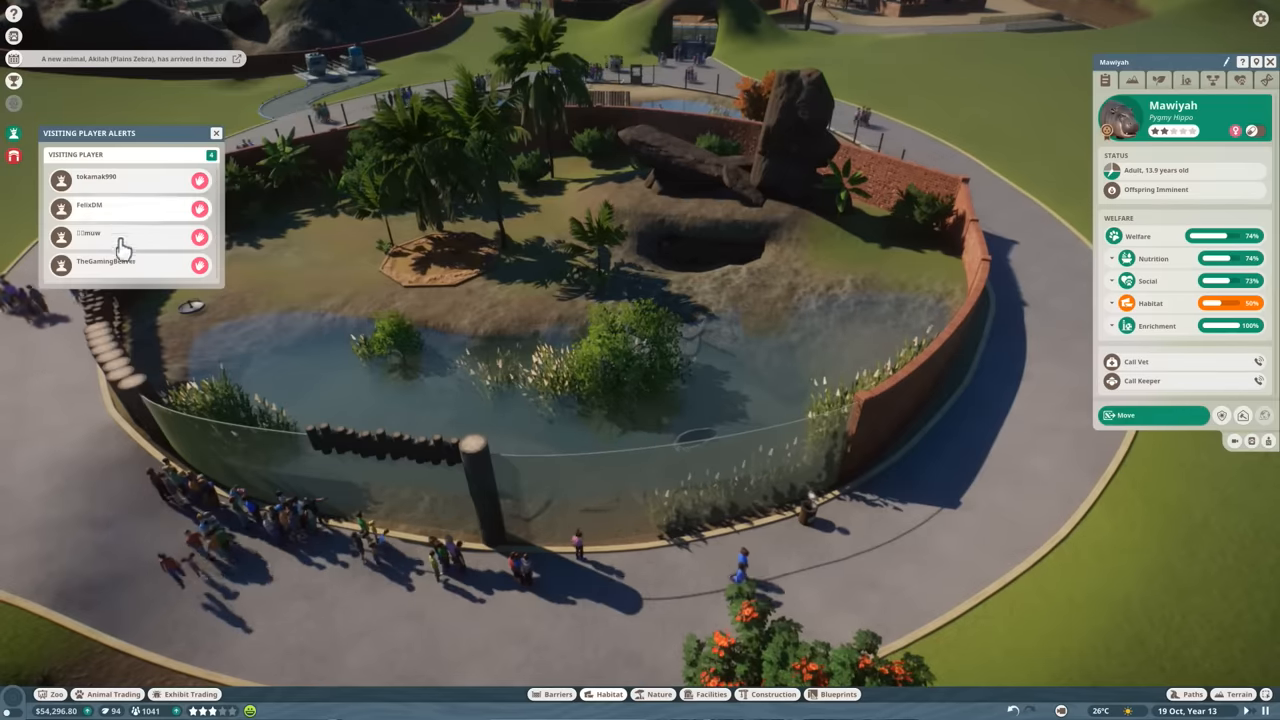
pyautogui.click(104, 260)
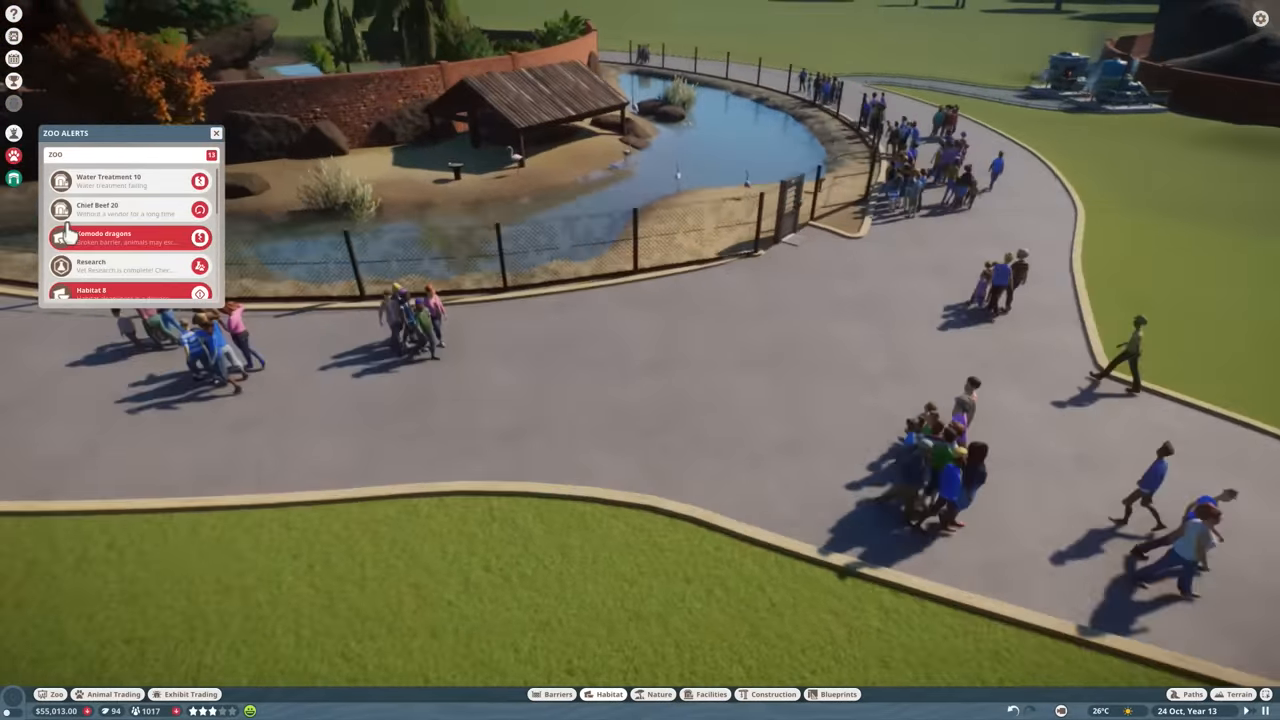
# Follow the Komodo dragons alert and call a mechanic to their damaged habitat.
pyautogui.click(128, 236)
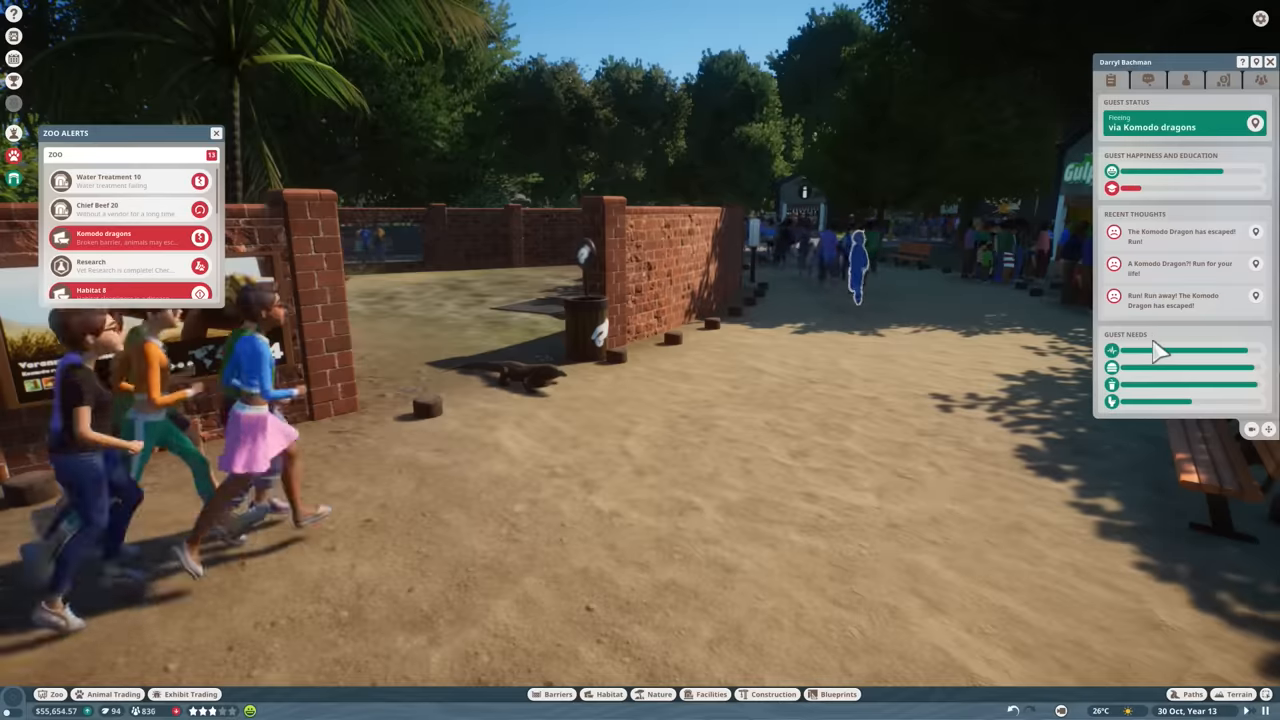
pyautogui.click(124, 236)
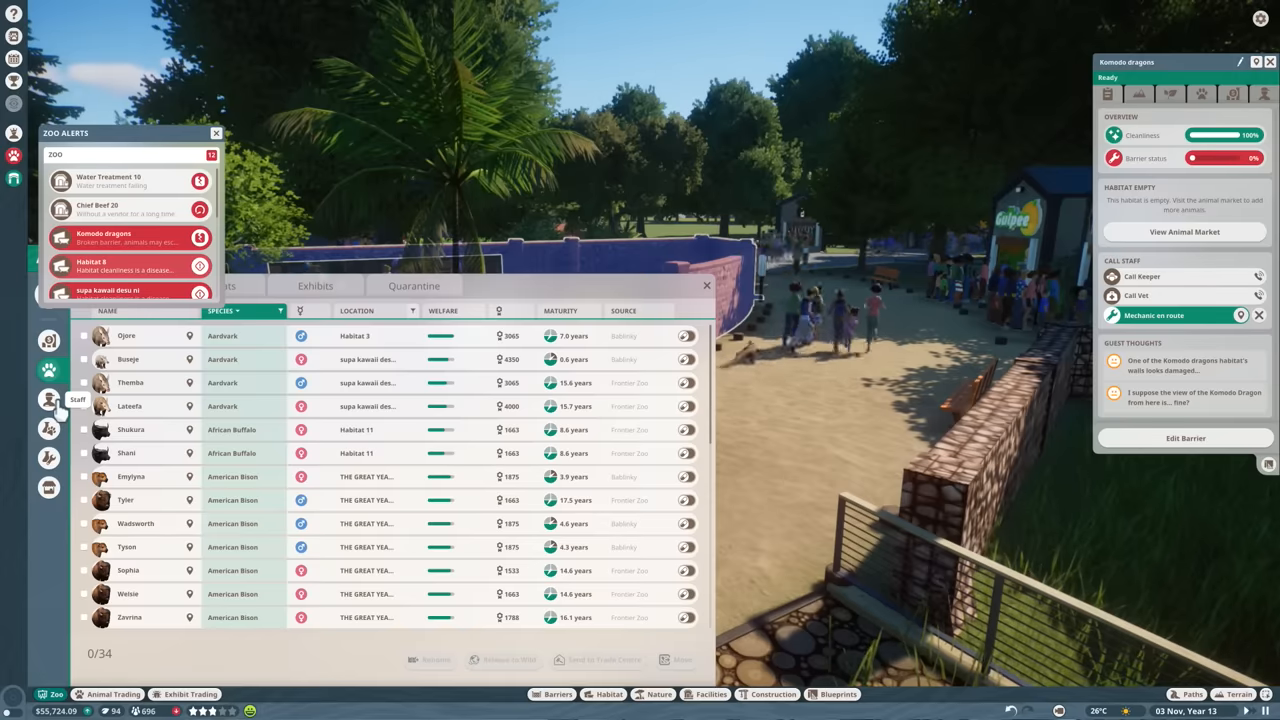
# Review the staff roster's mechanics and Hire Staff options, then close the panels.
pyautogui.click(48, 398)
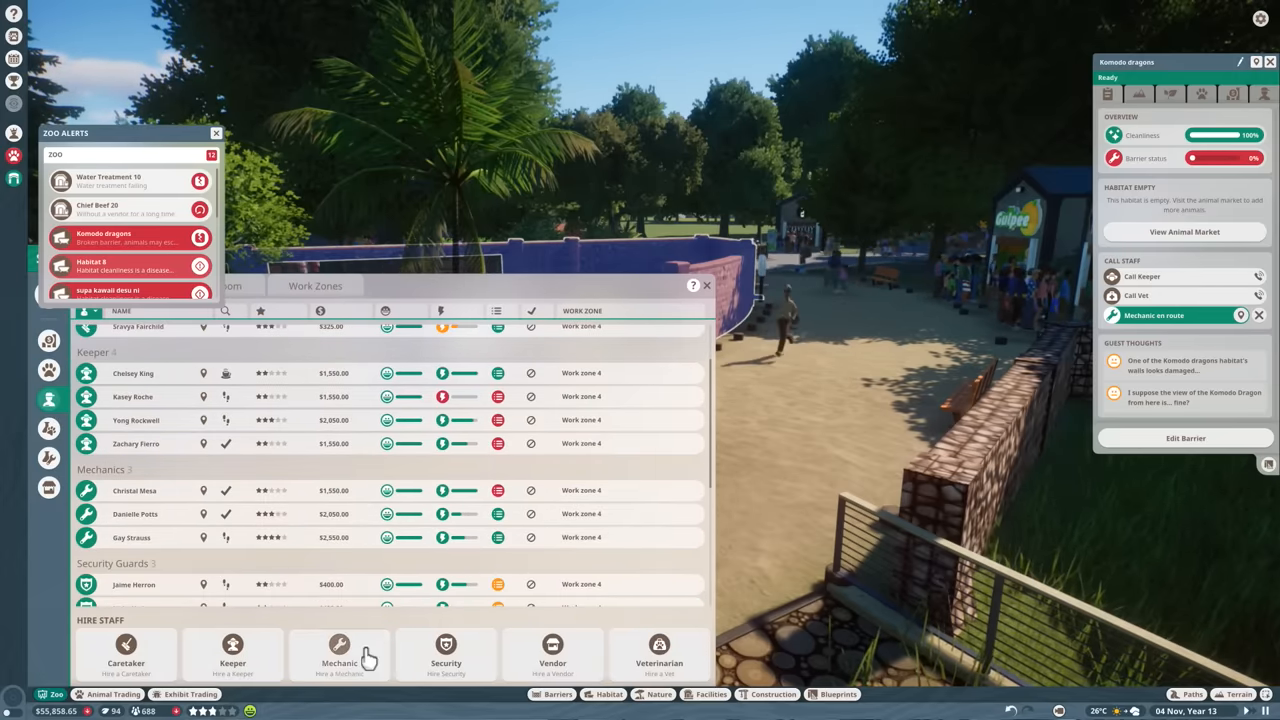
pyautogui.click(708, 286)
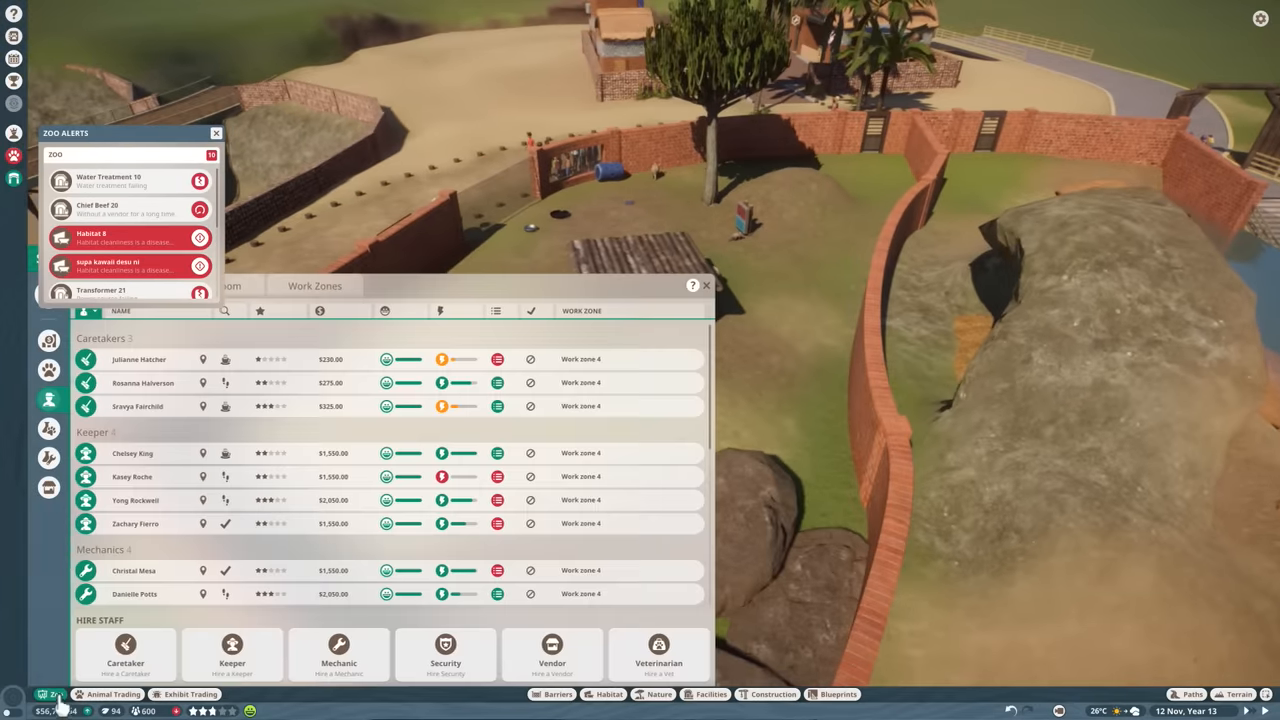
pyautogui.scroll(-3)
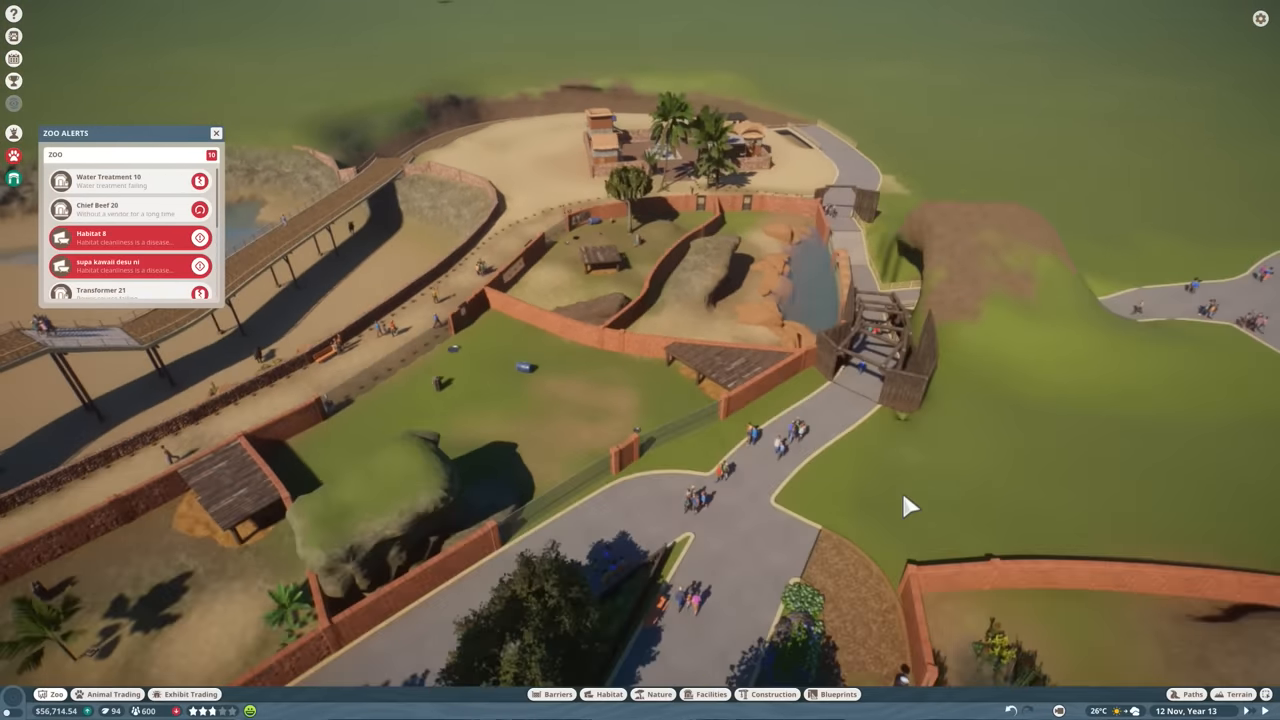
# Zoom the camera into the savanna habitat's waterhole with zebras and buffalo.
pyautogui.scroll(-3)
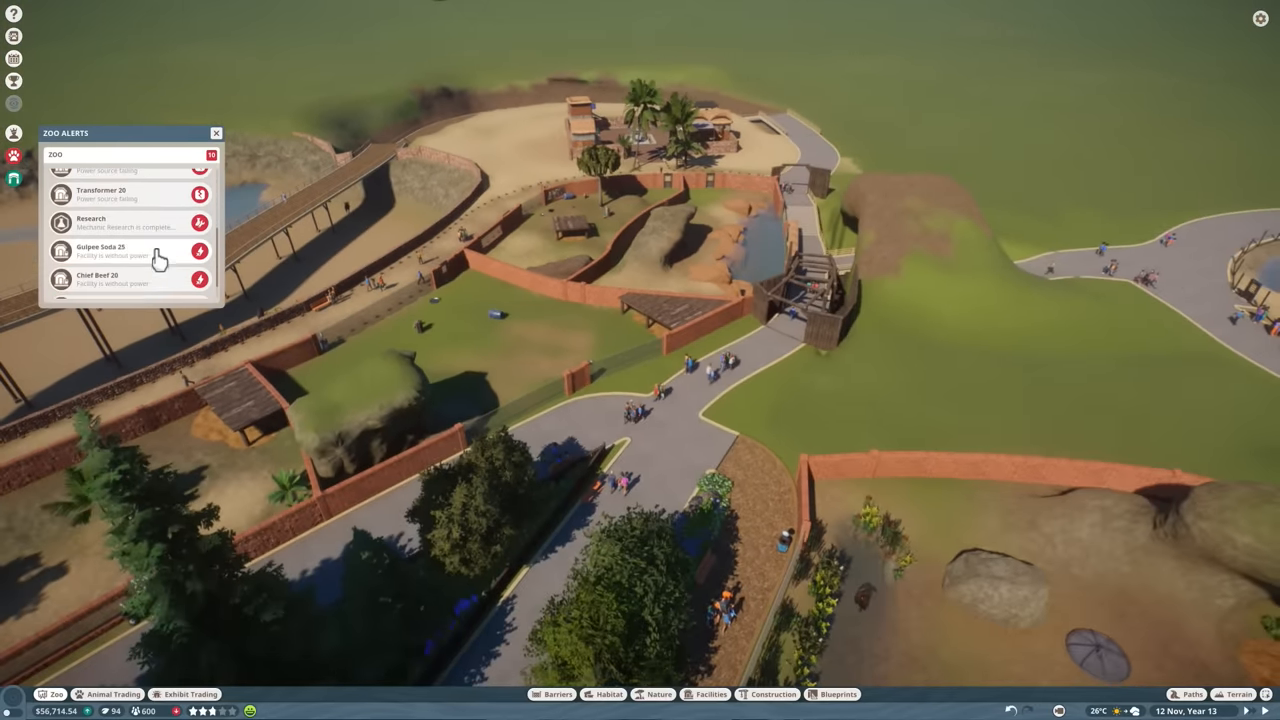
pyautogui.scroll(-3)
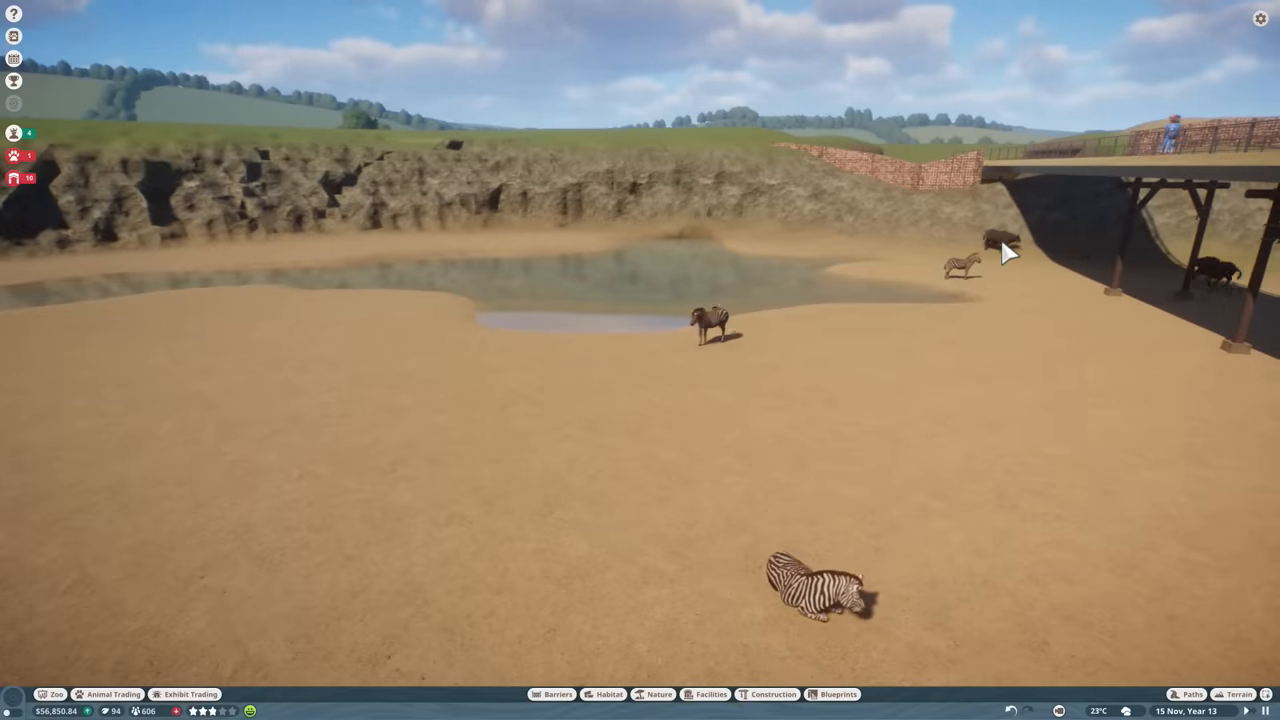
# Inspect buffalo Shukura and ostrich Taliba, then view the habitat's shelter and terrain figures.
pyautogui.click(996, 240)
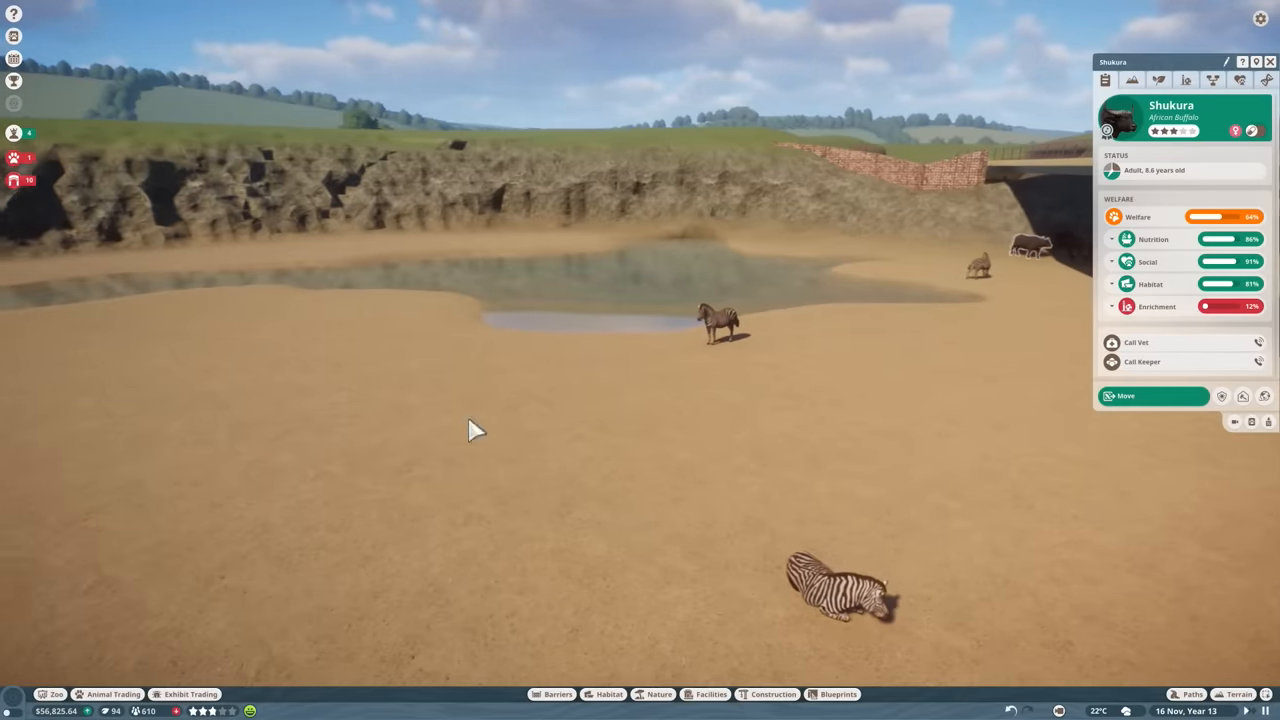
pyautogui.click(296, 360)
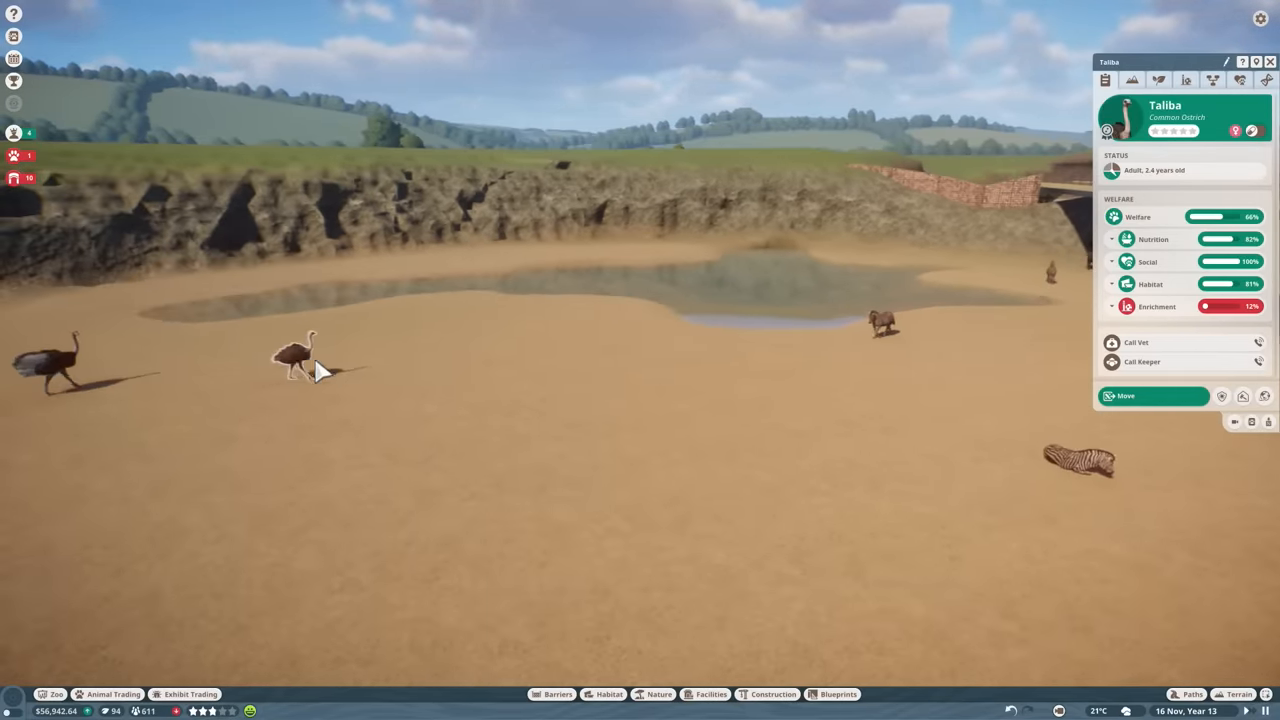
pyautogui.click(1240, 80)
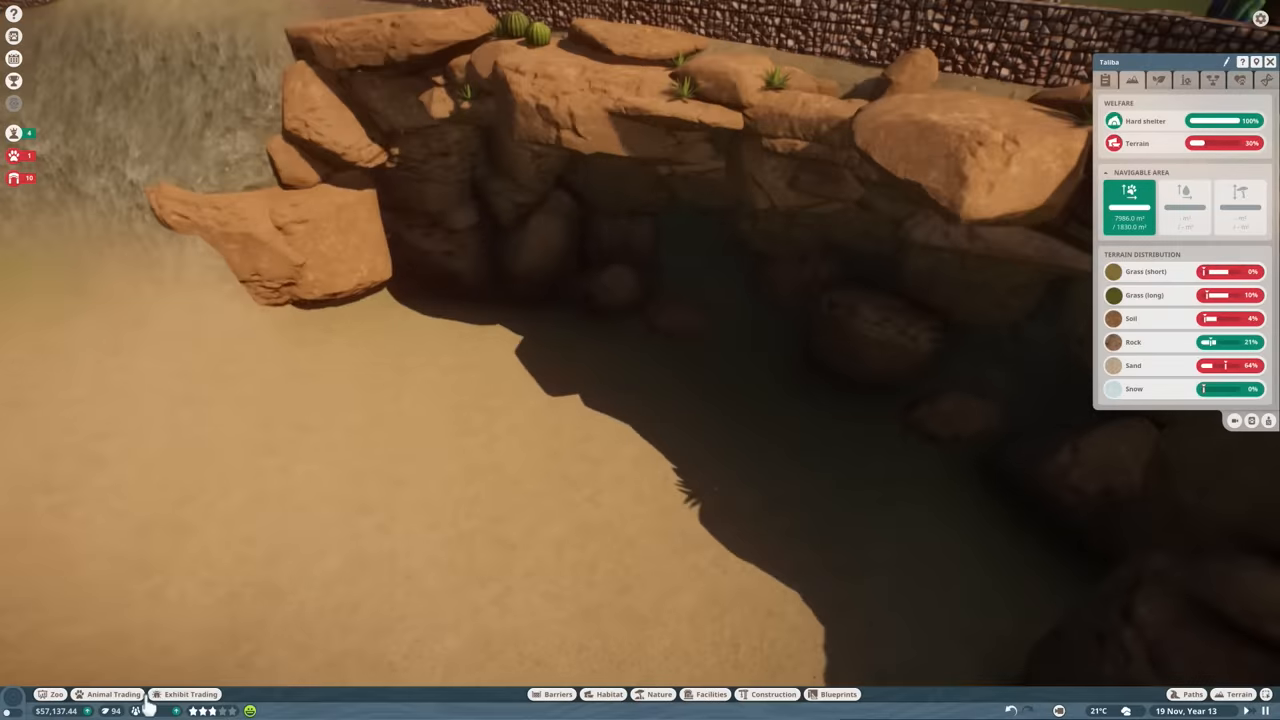
# Place a sand bedding patch under the rock overhang from the habitat catalogue.
pyautogui.click(608, 694)
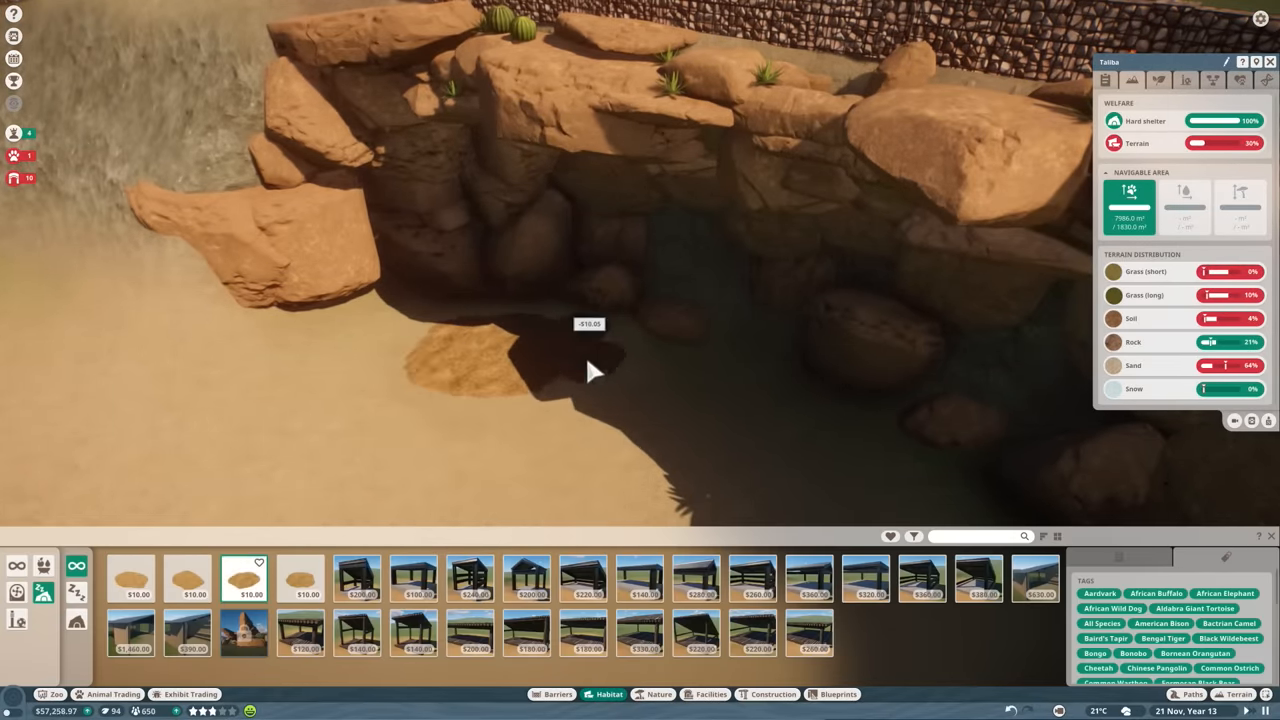
pyautogui.moveTo(188, 578)
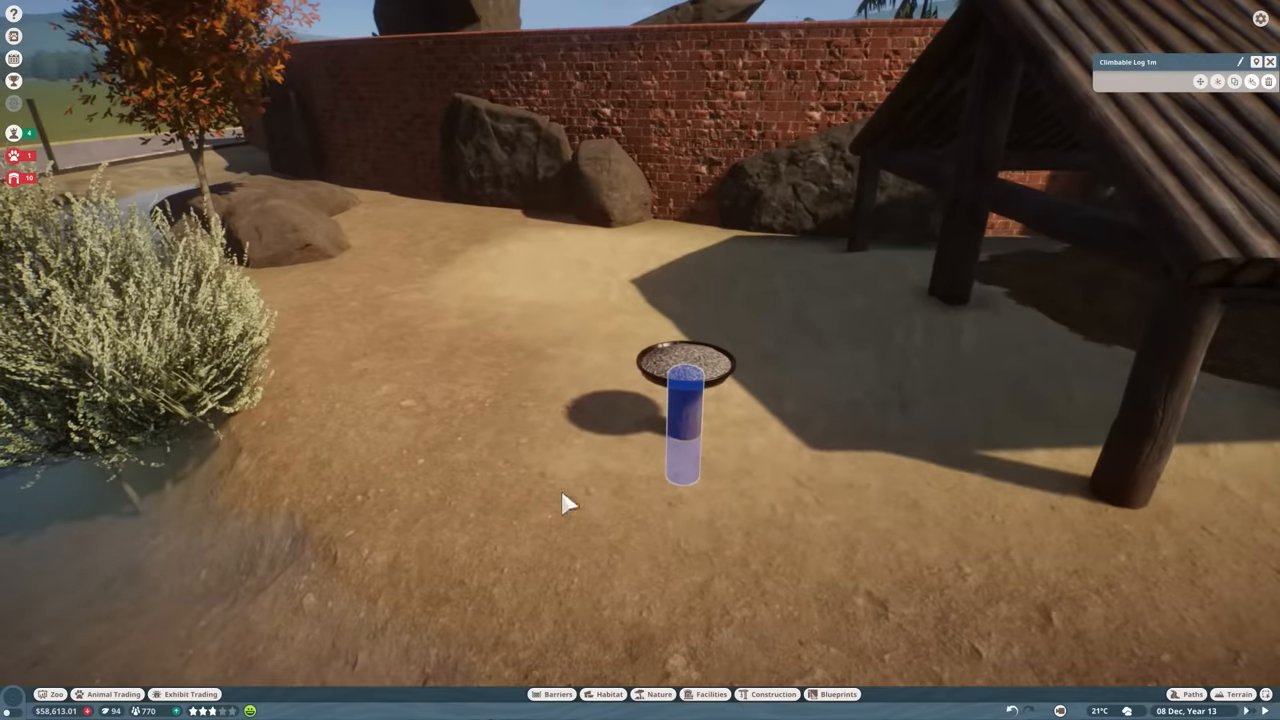
# Lower a 1m log piece into a stool and place it in front of the wooden shelter.
pyautogui.click(772, 694)
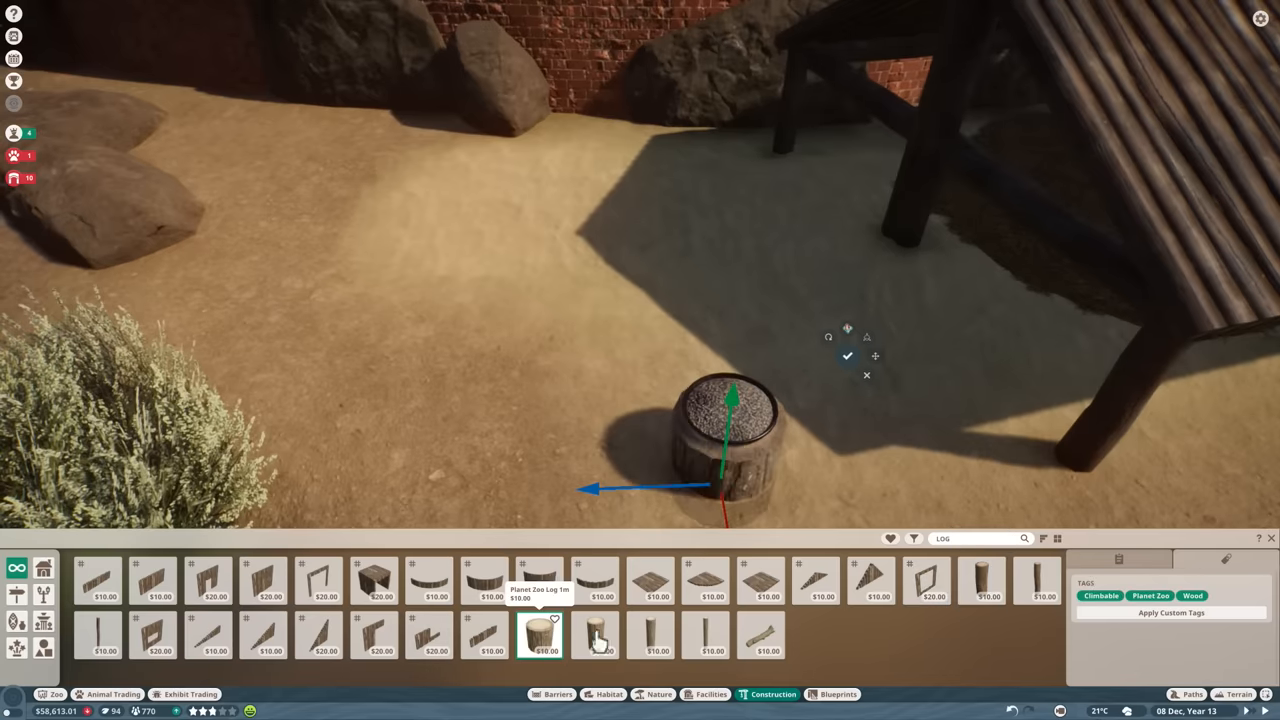
pyautogui.moveTo(984, 580)
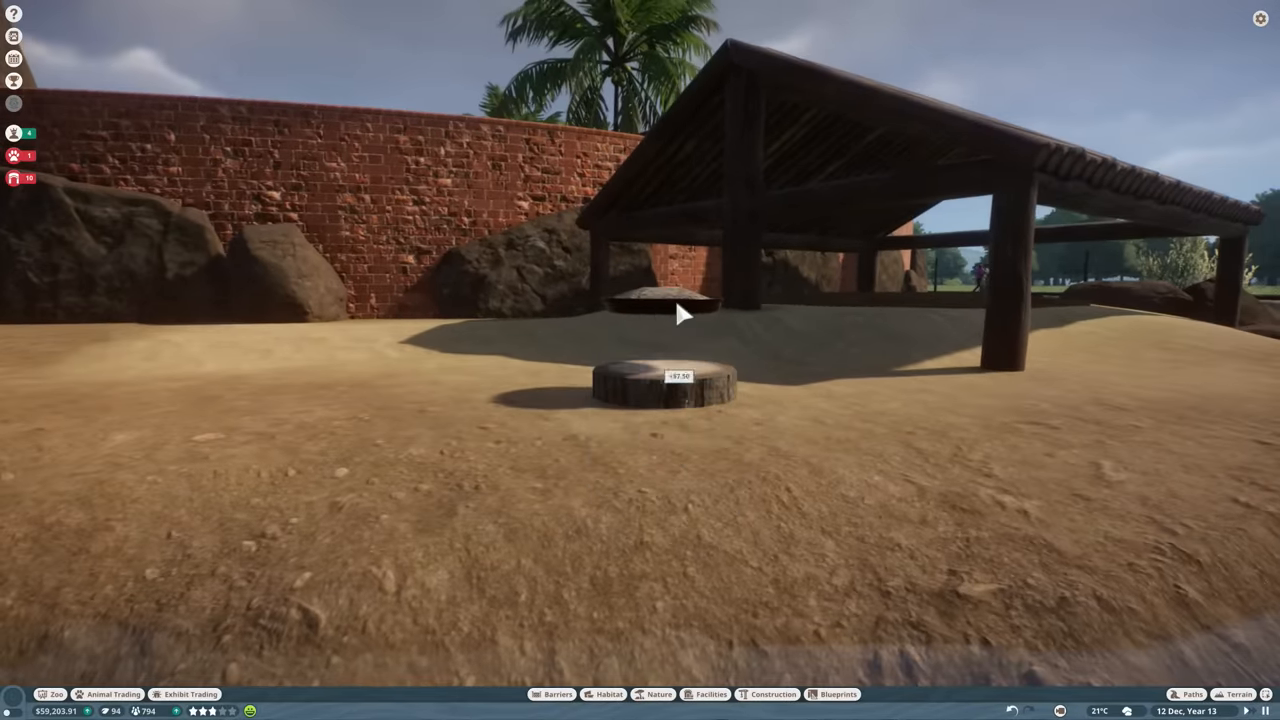
pyautogui.click(660, 384)
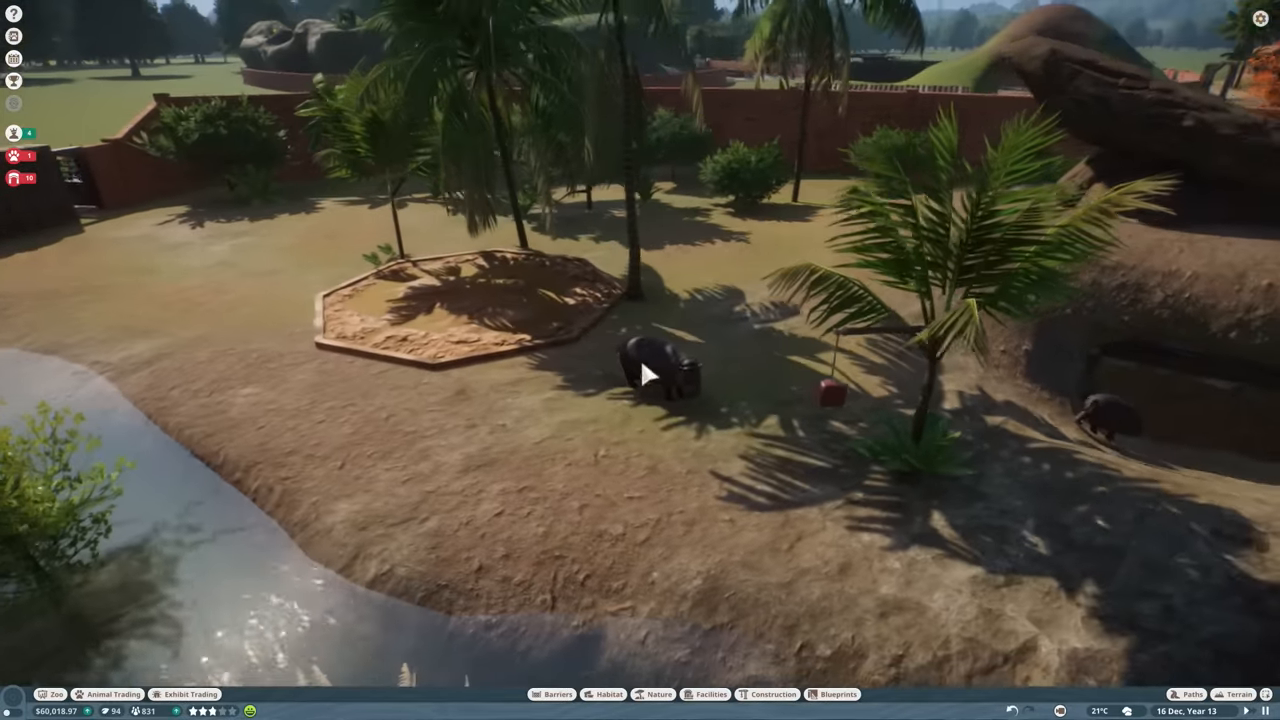
# Check welfare over the hippo habitat and assign a vet to research Tularemia.
pyautogui.click(660, 376)
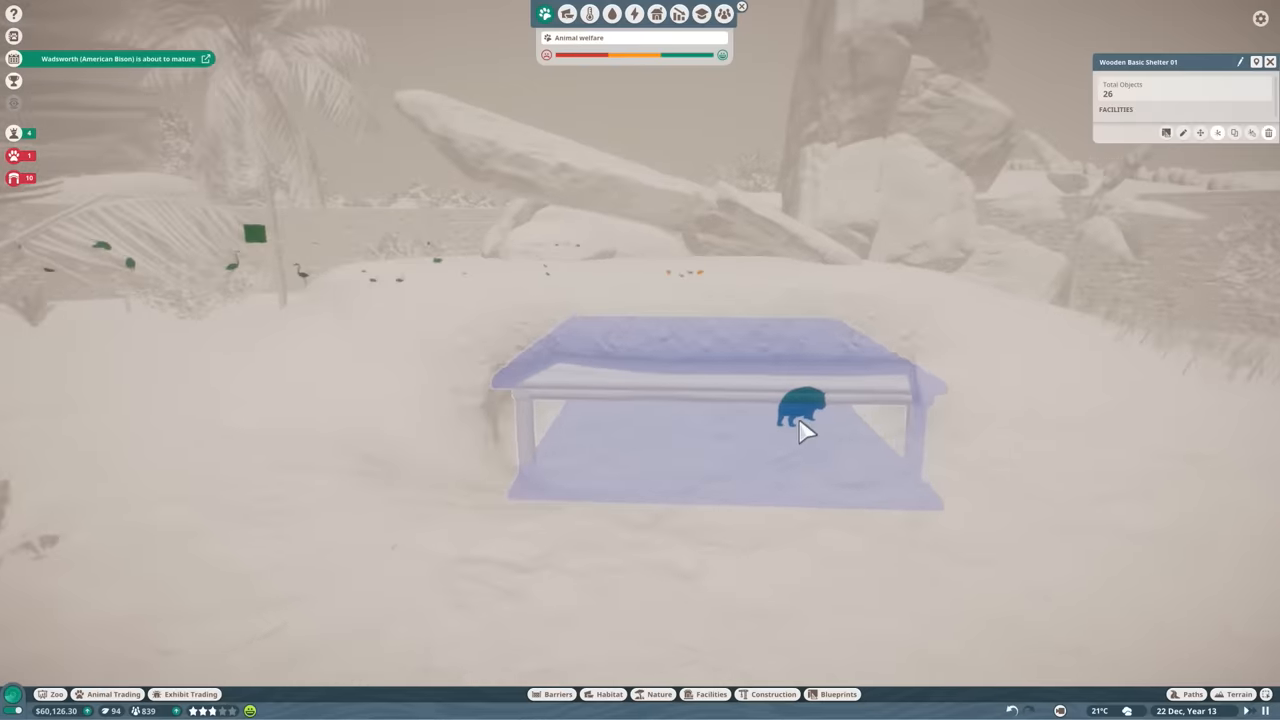
pyautogui.click(804, 404)
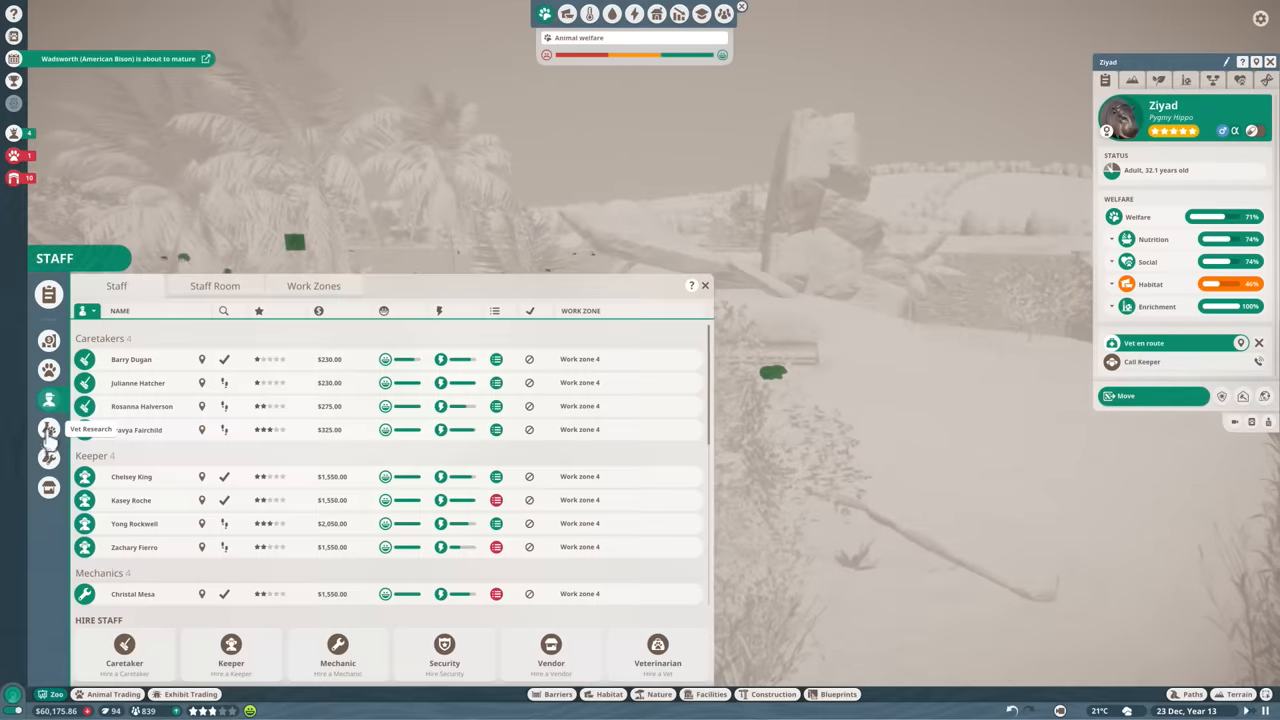
pyautogui.click(48, 428)
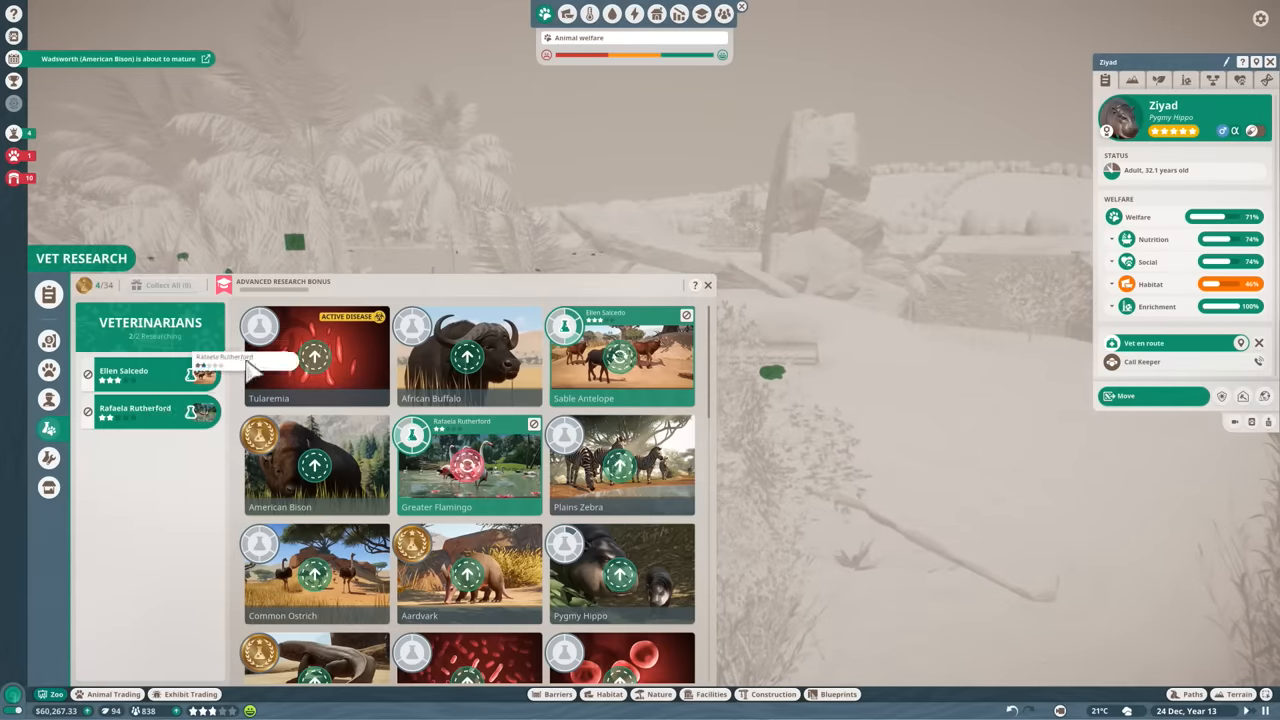
pyautogui.click(316, 356)
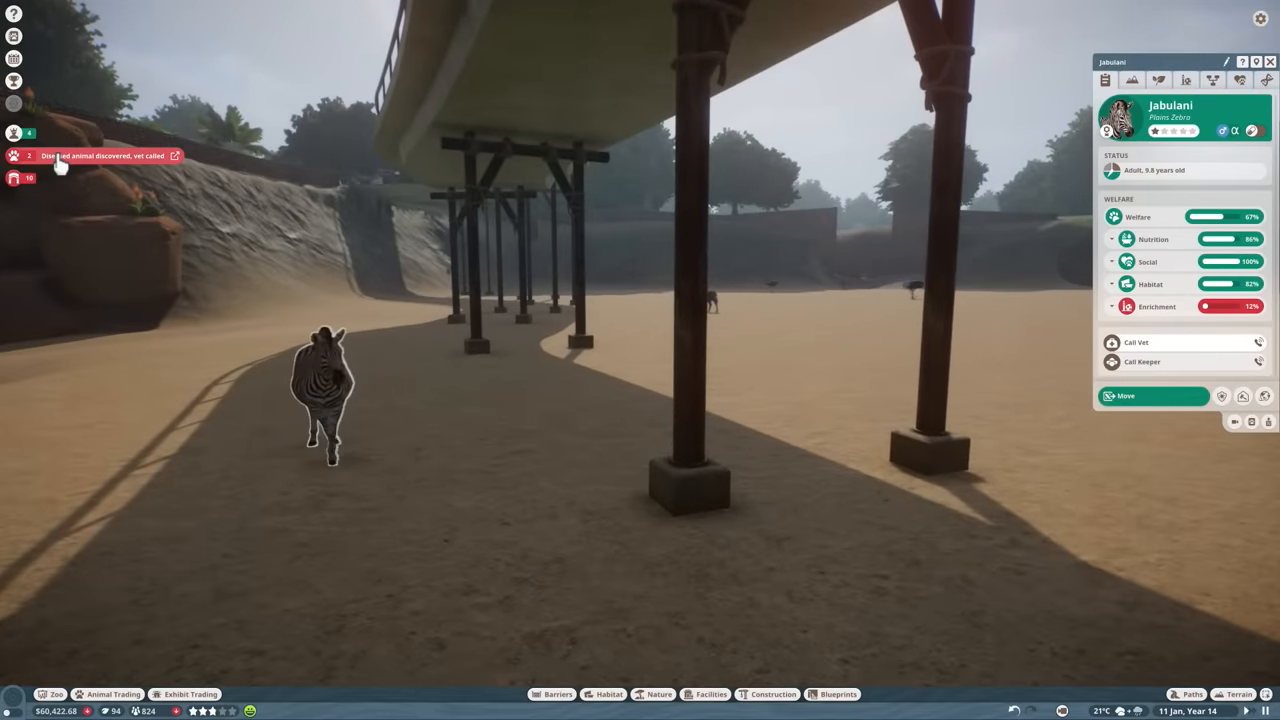
# Jump to the alerted aardvark from Animal Alerts and review its info panel.
pyautogui.click(14, 156)
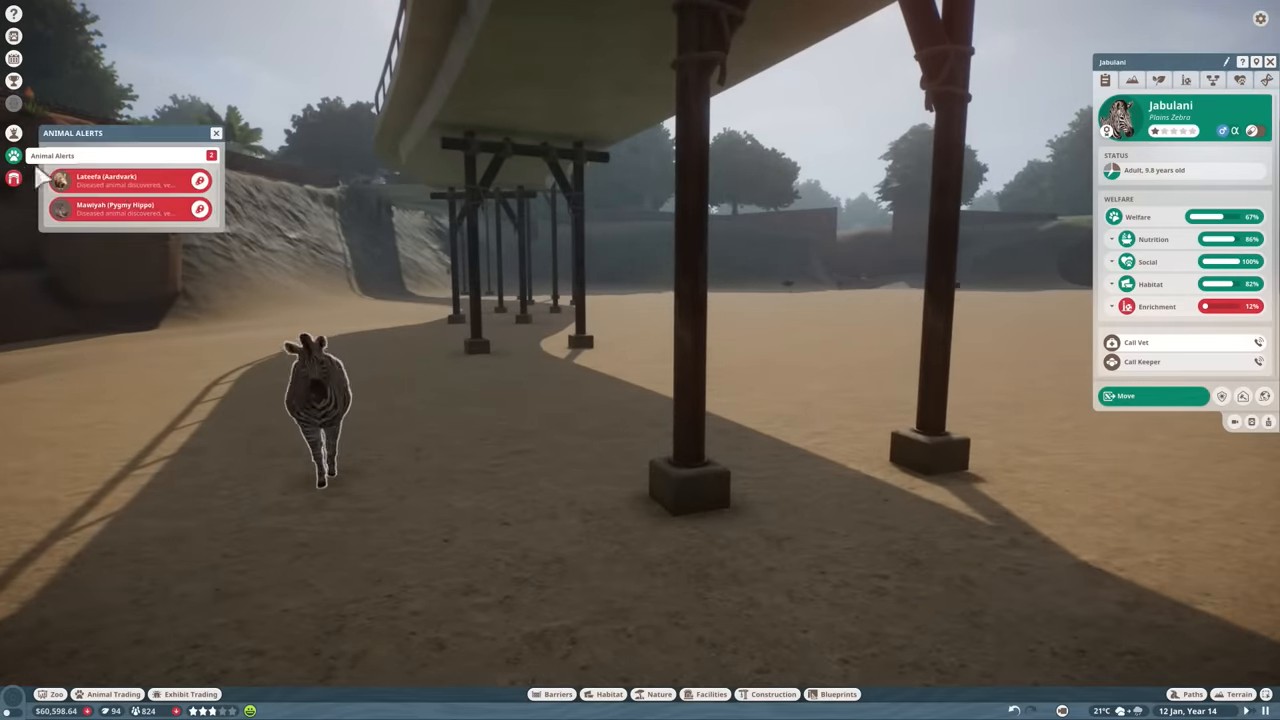
pyautogui.click(130, 180)
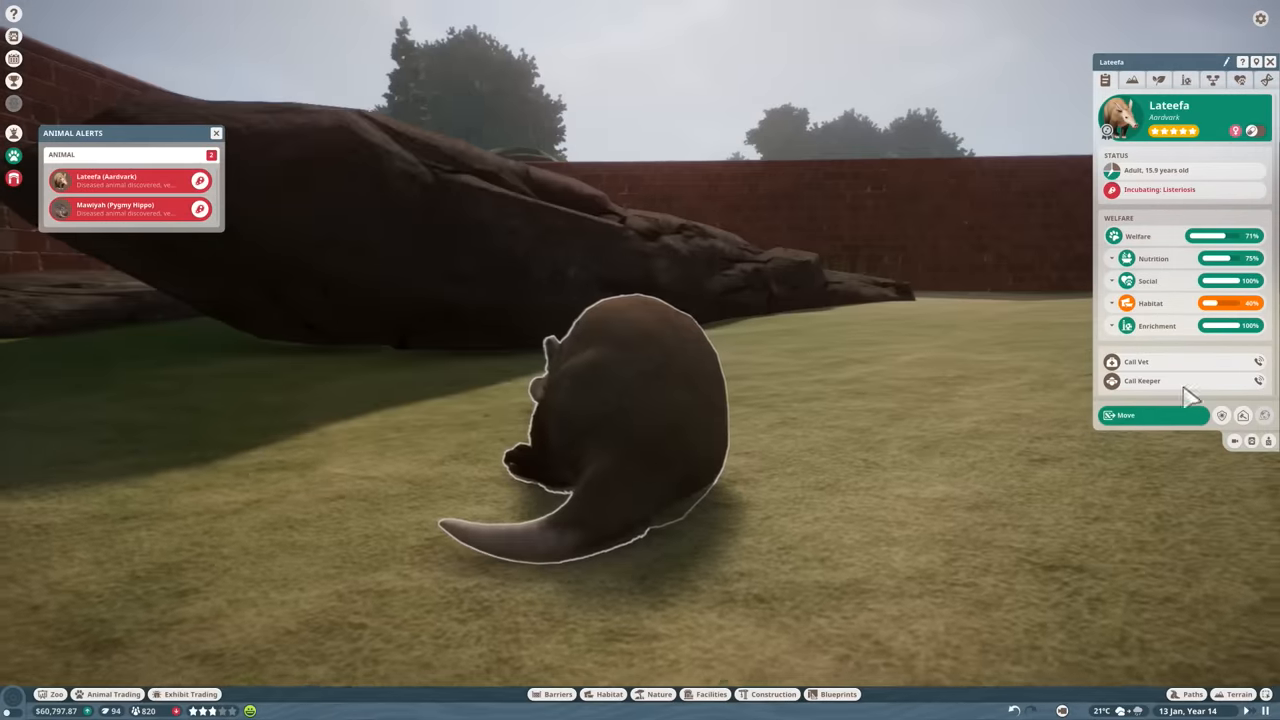
pyautogui.click(1132, 80)
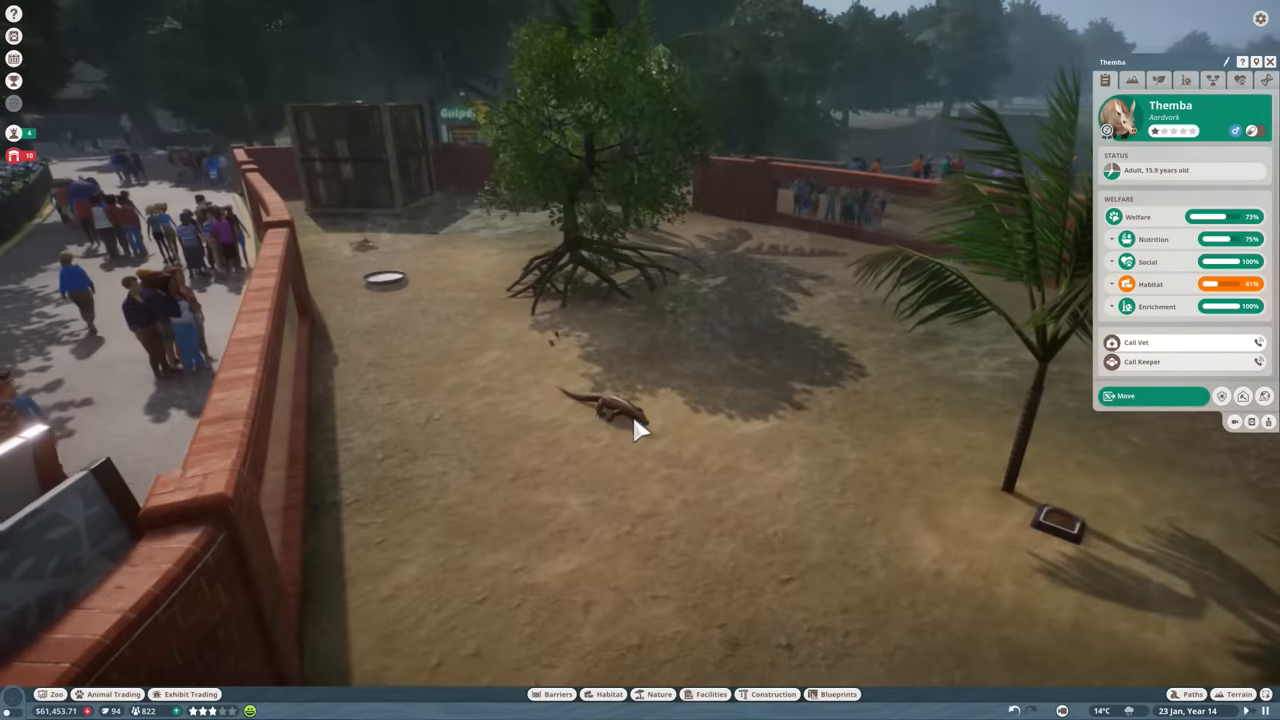
# Move the Komodo dragon's transport crate to return it to its habitat.
pyautogui.click(360, 160)
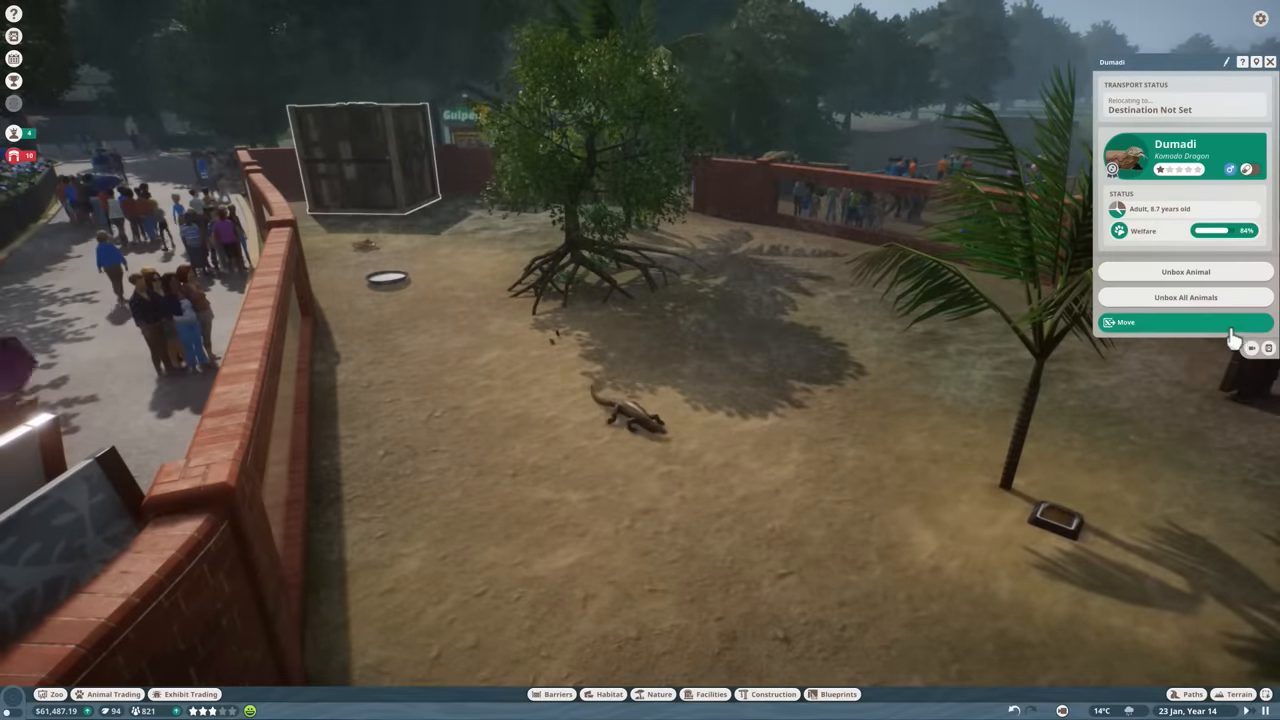
pyautogui.click(1184, 322)
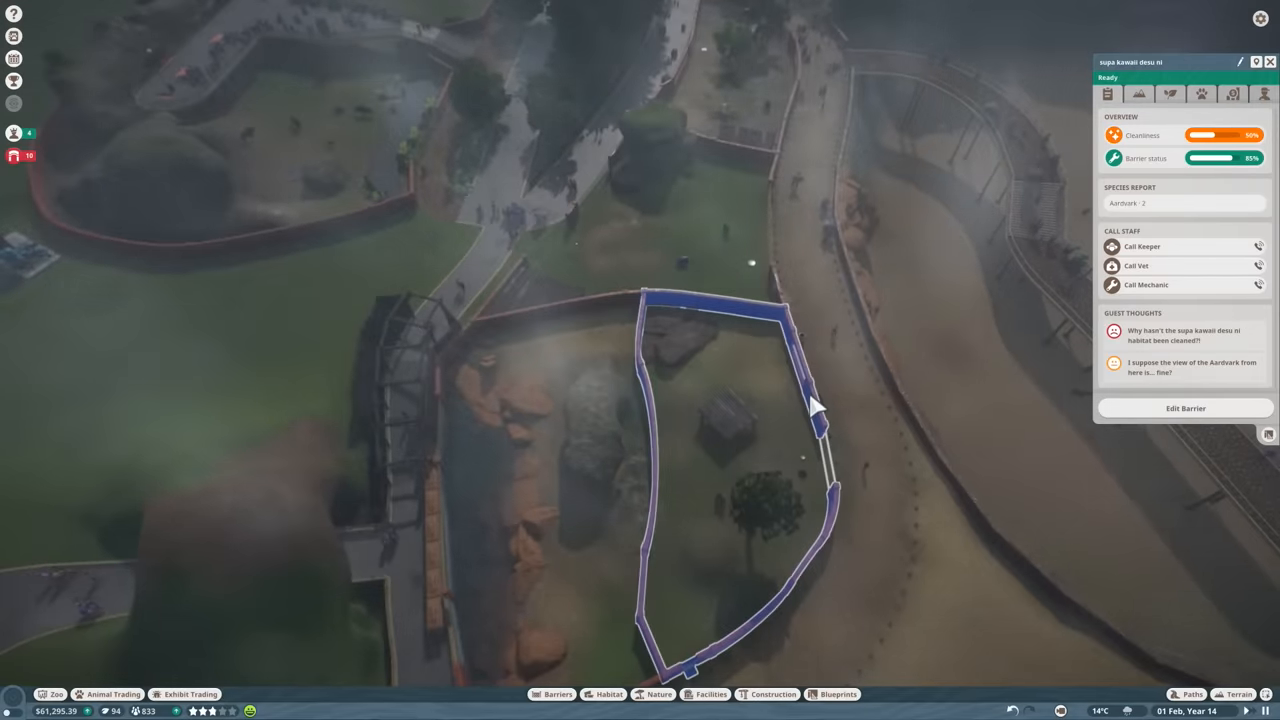
pyautogui.moveTo(1170, 258)
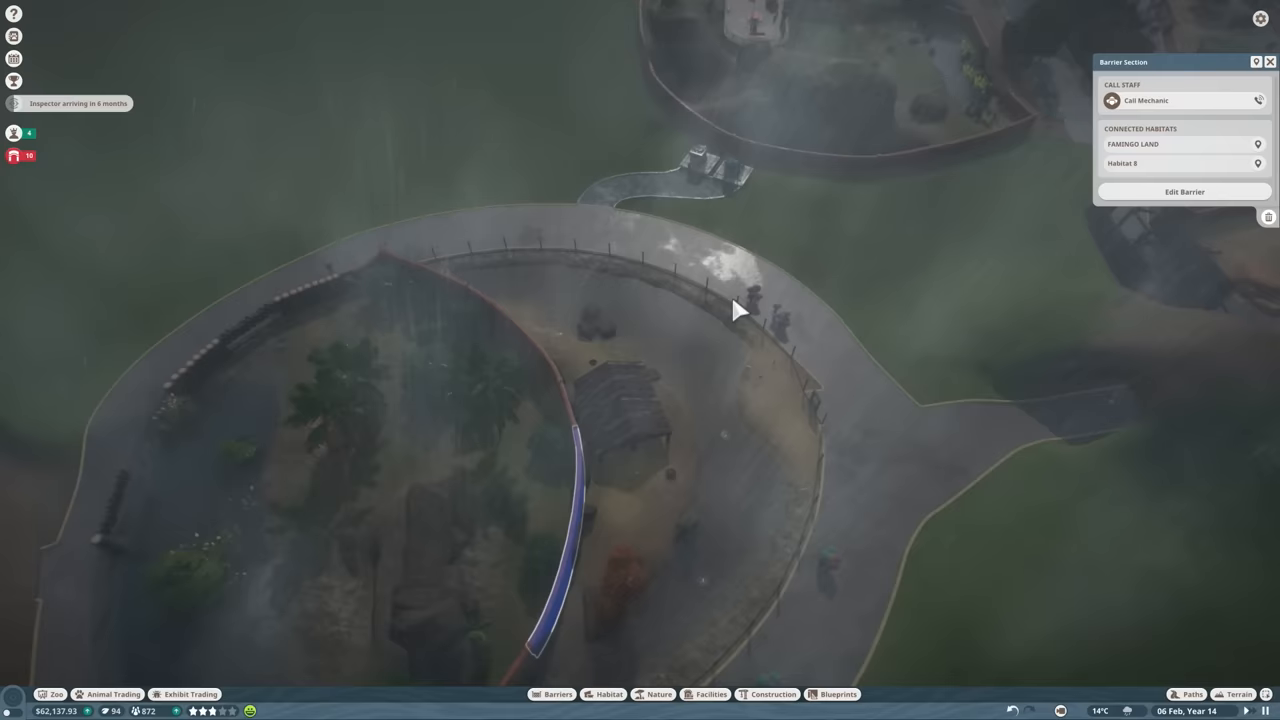
# Call a mechanic to repair the worn barrier section.
pyautogui.click(1132, 144)
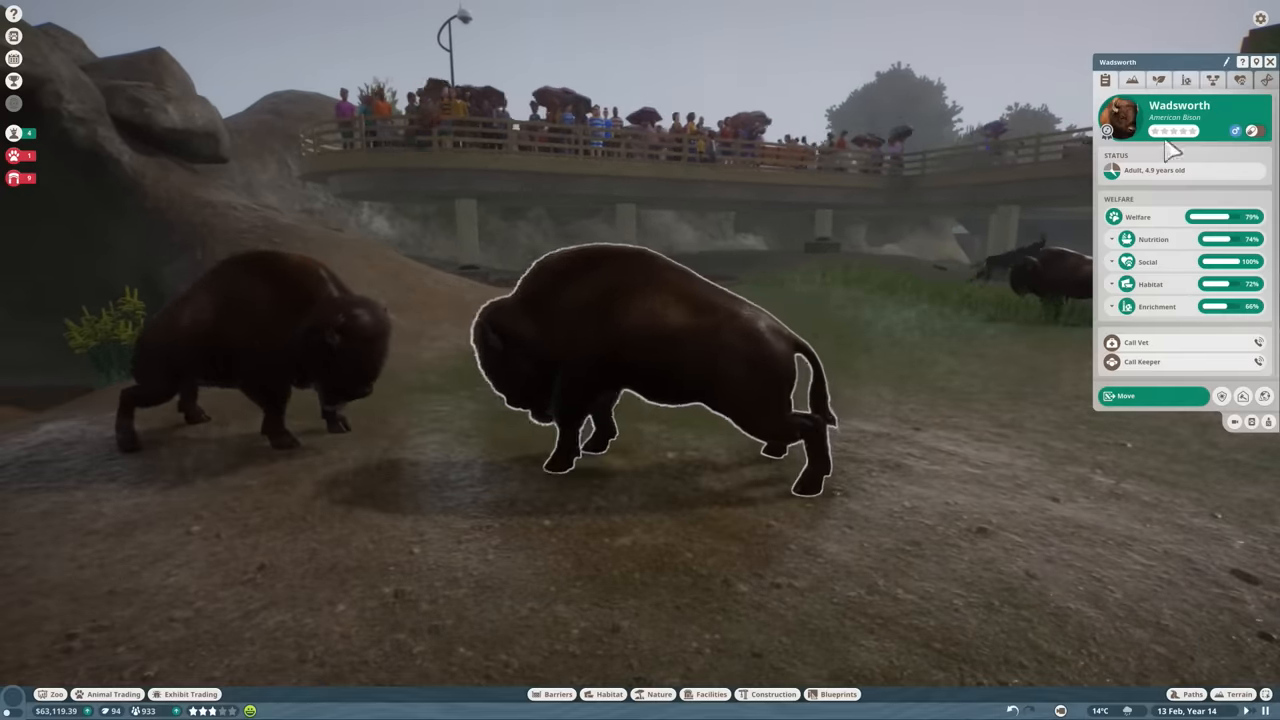
# Review the bison herd's history and social welfare, then view Tabia the sable antelope's welfare.
pyautogui.click(1212, 80)
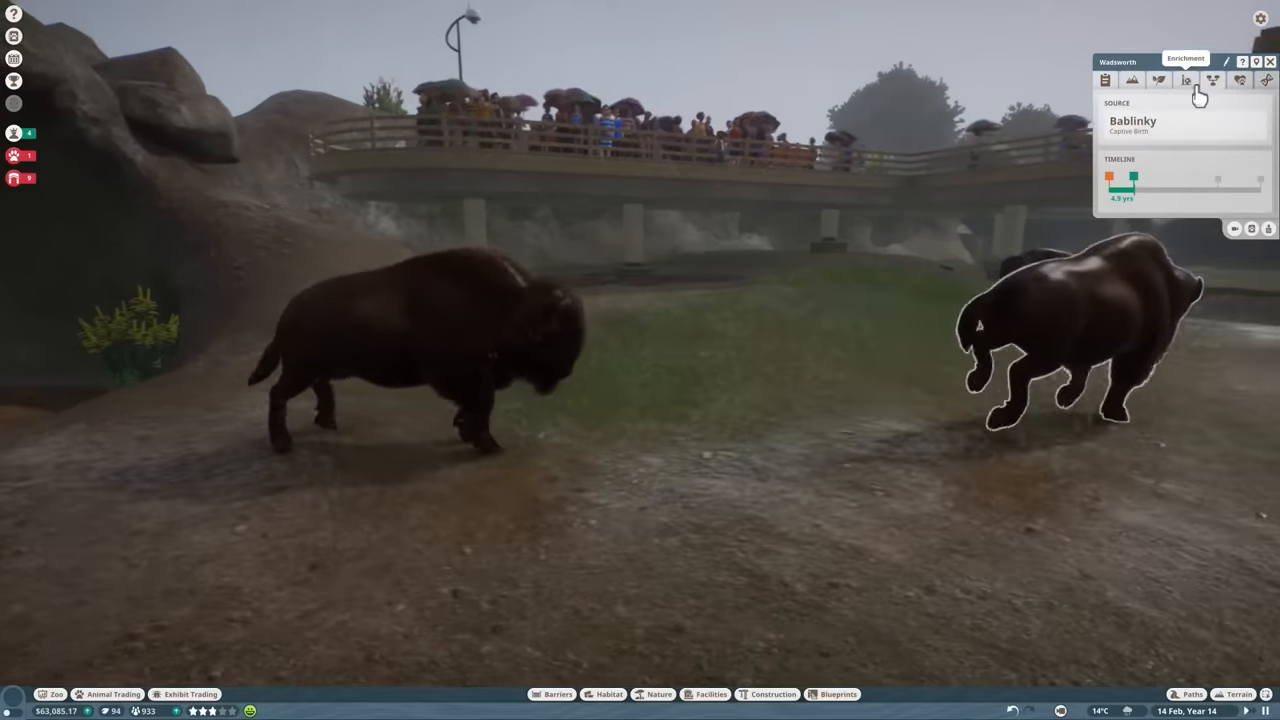
pyautogui.click(1212, 80)
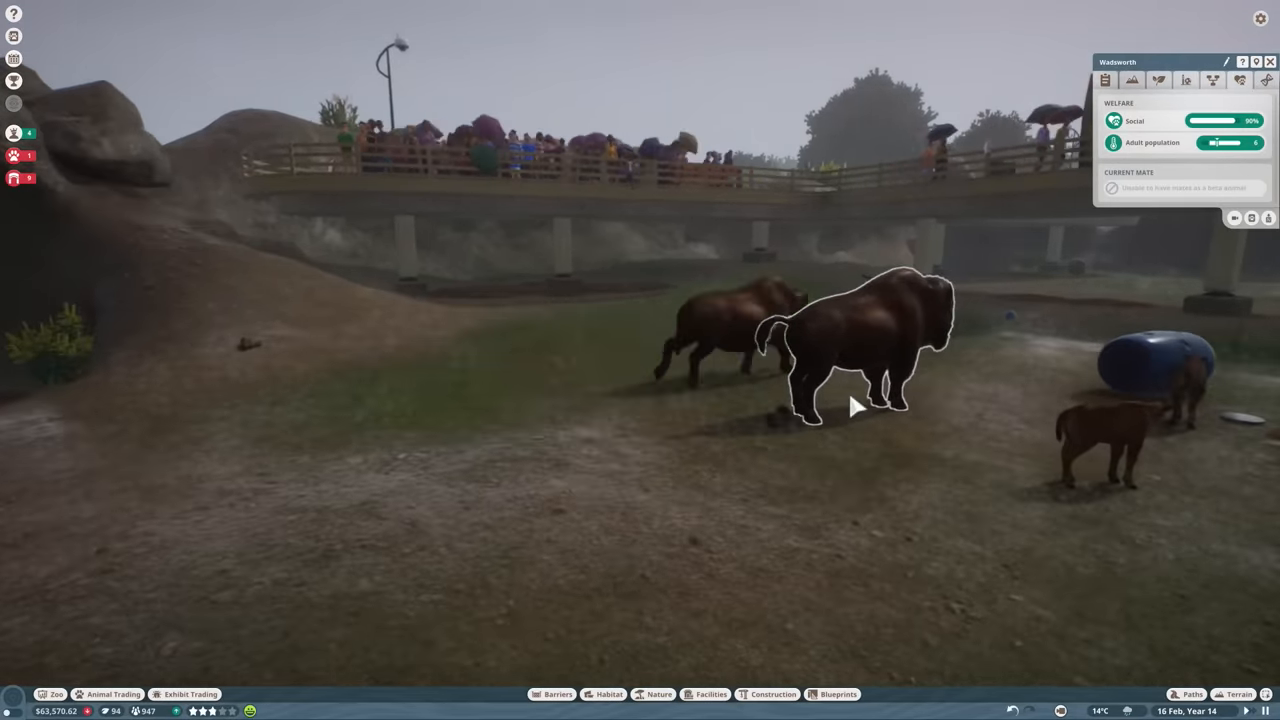
pyautogui.click(1106, 80)
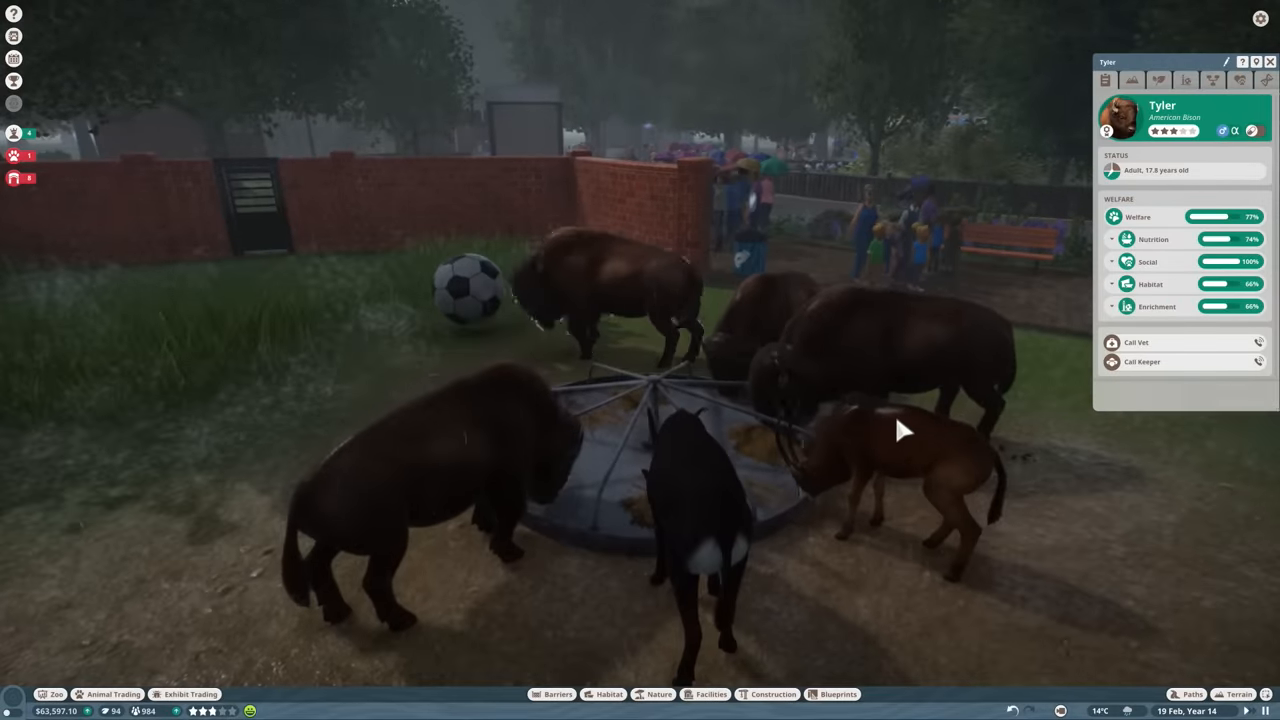
pyautogui.click(880, 490)
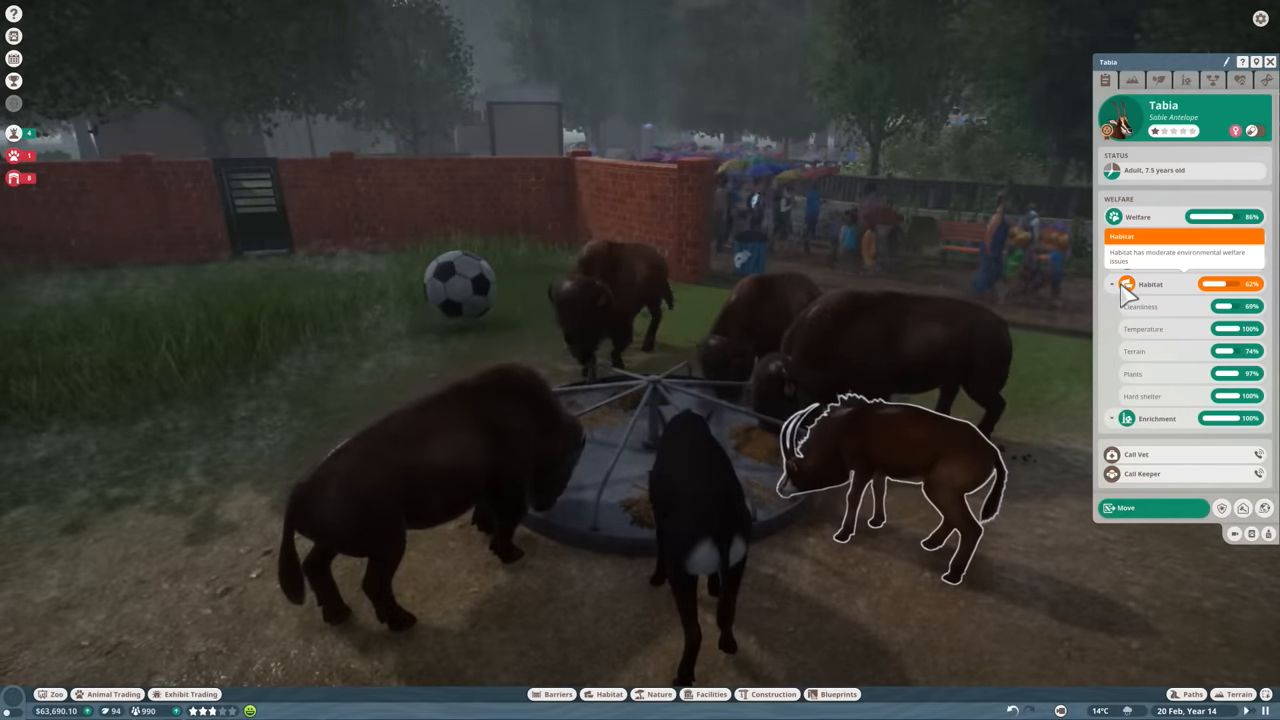